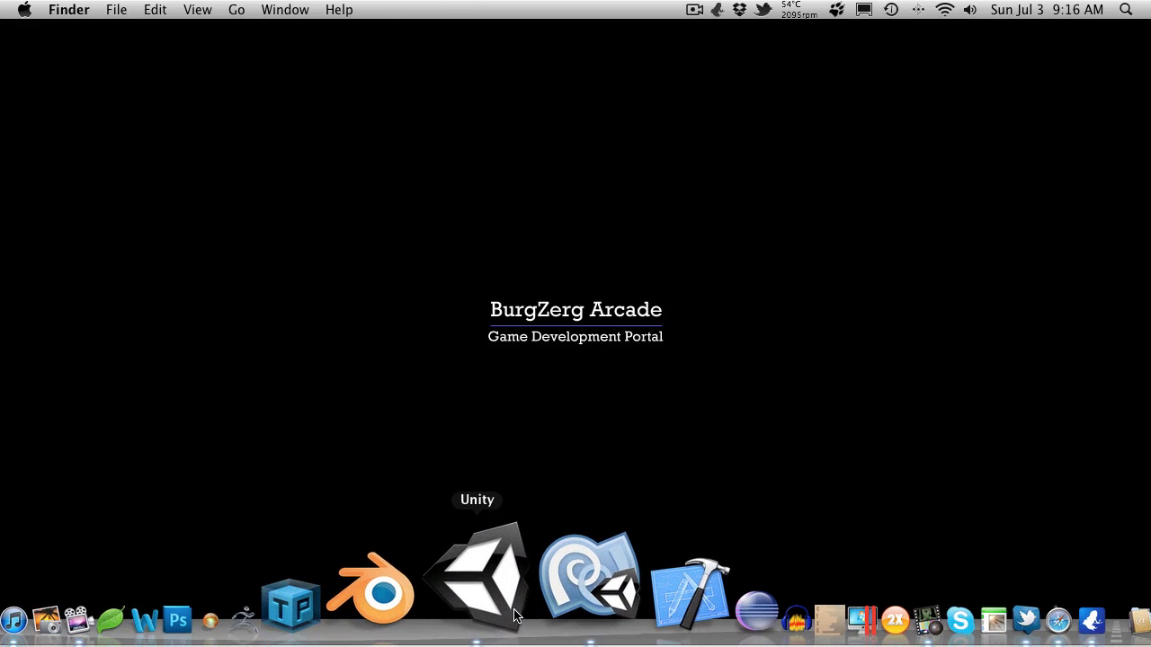
Step: Start Unity and expand Scripts > Character to reach the SkinToneSelector script
left_click(477, 575)
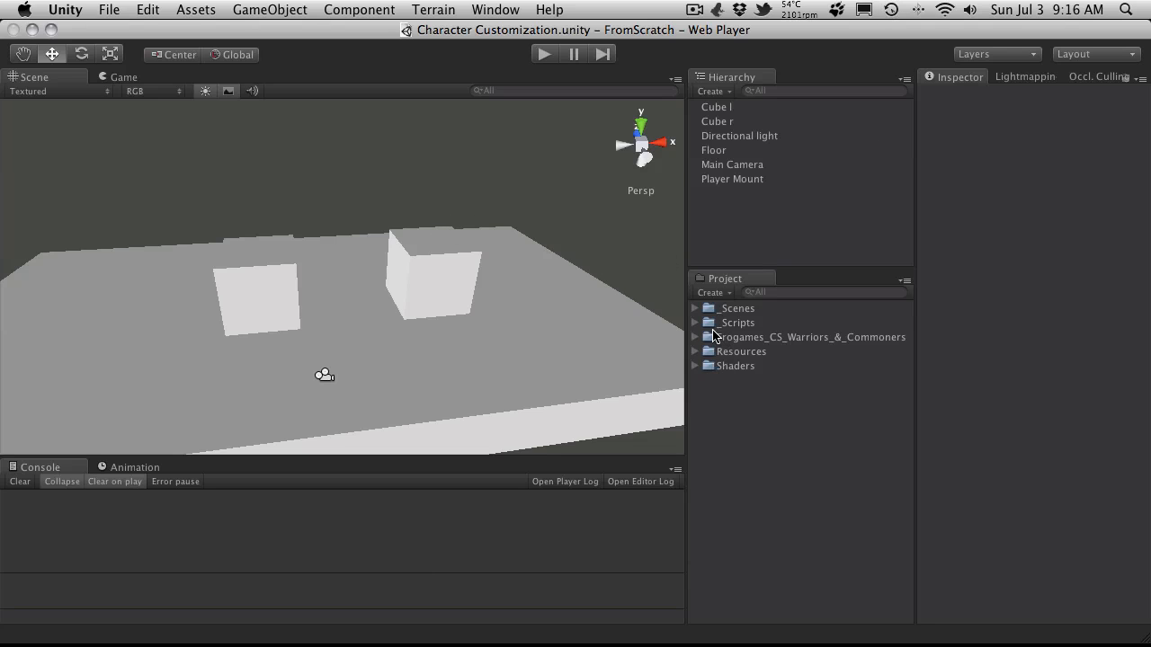
left_click(694, 322)
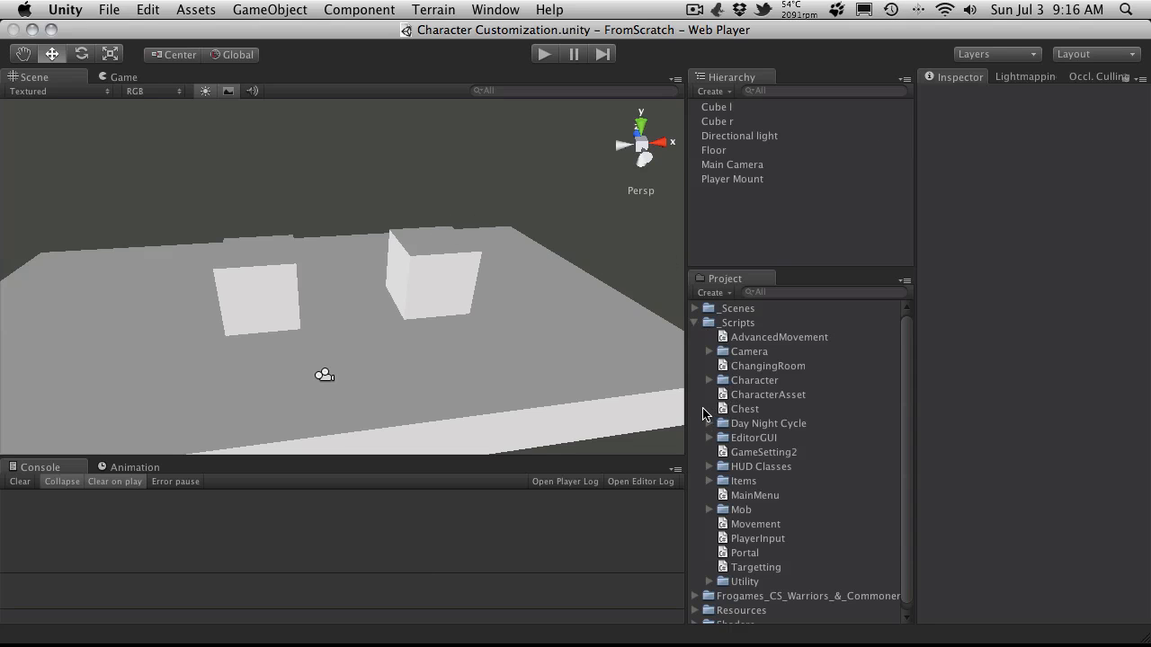
mouse_move(705, 453)
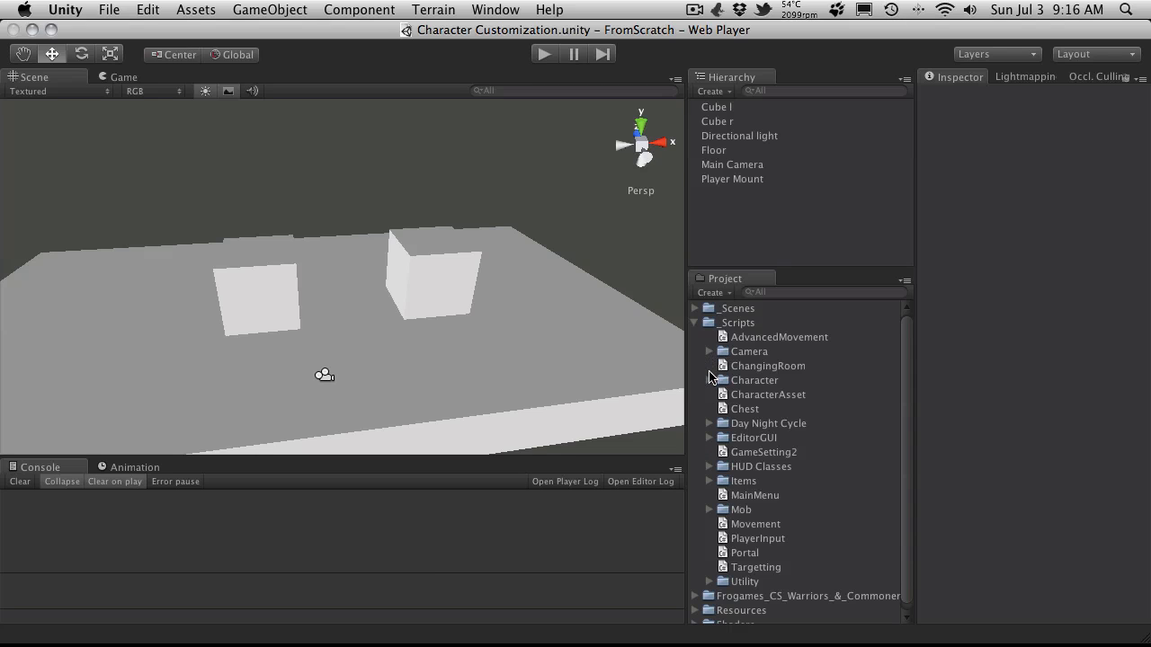
left_click(710, 381)
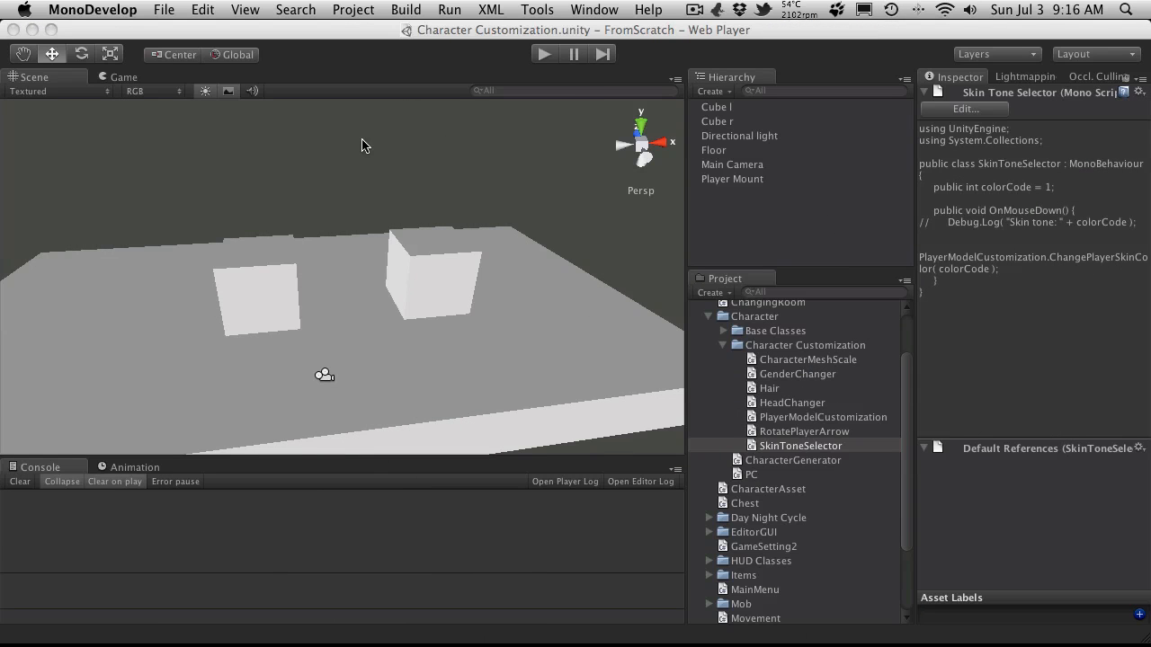
left_click(270, 9)
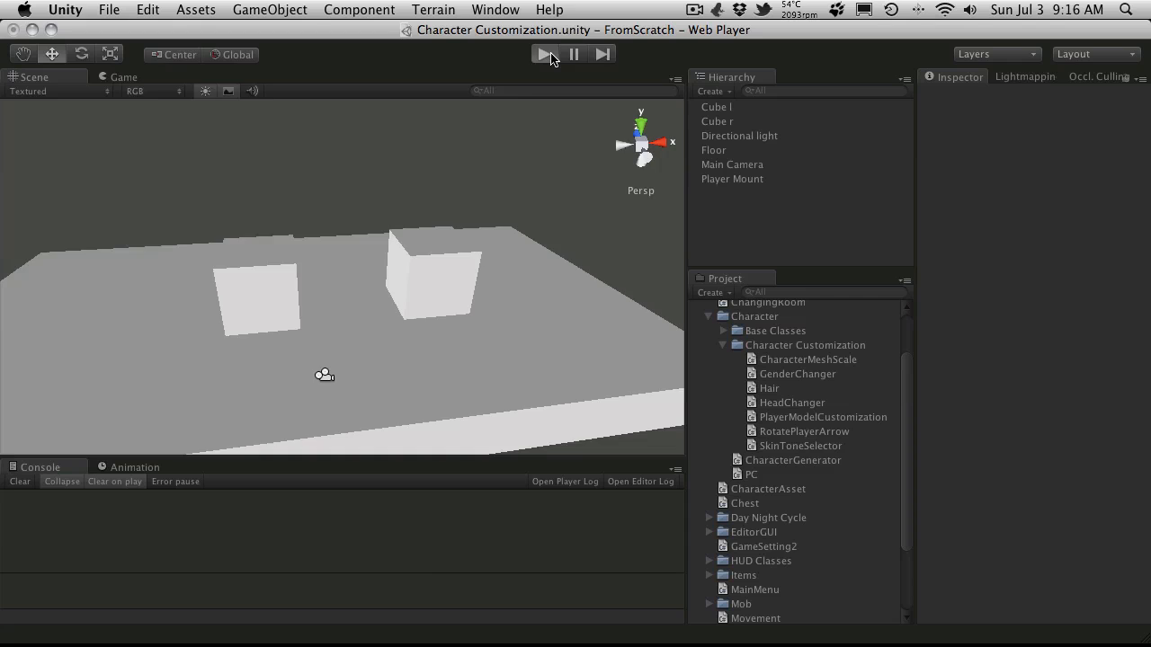
Step: Test the scene in play mode, then add a sphere scaled to 0.5
left_click(551, 54)
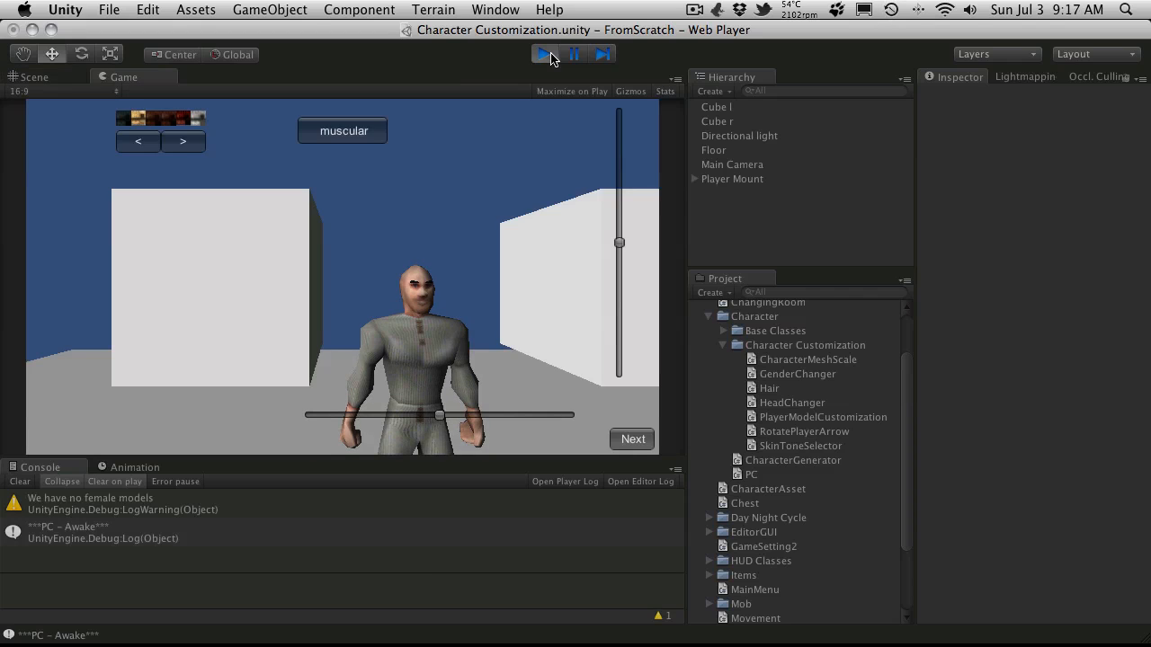
left_click(536, 54)
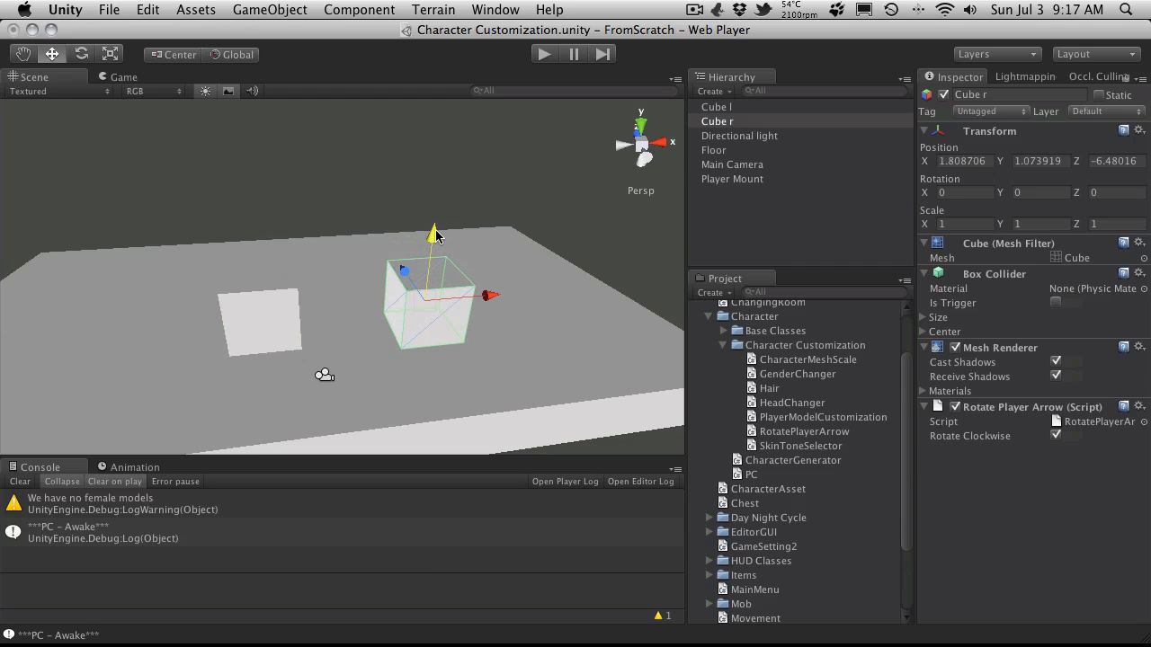
left_click(270, 11)
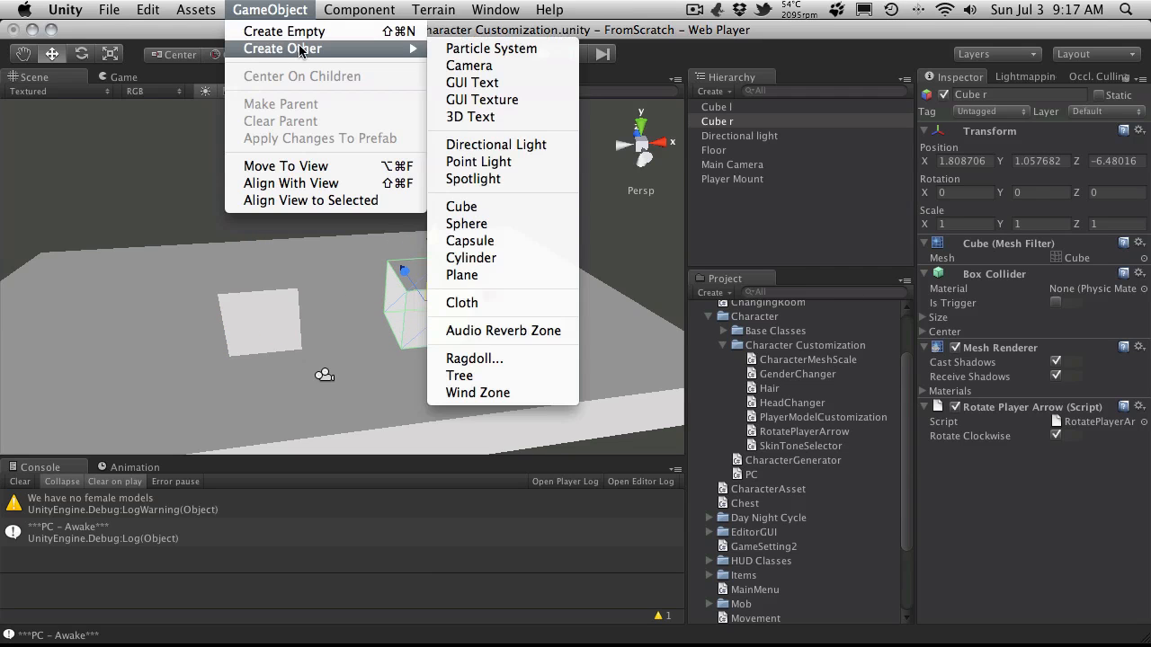
mouse_move(460, 207)
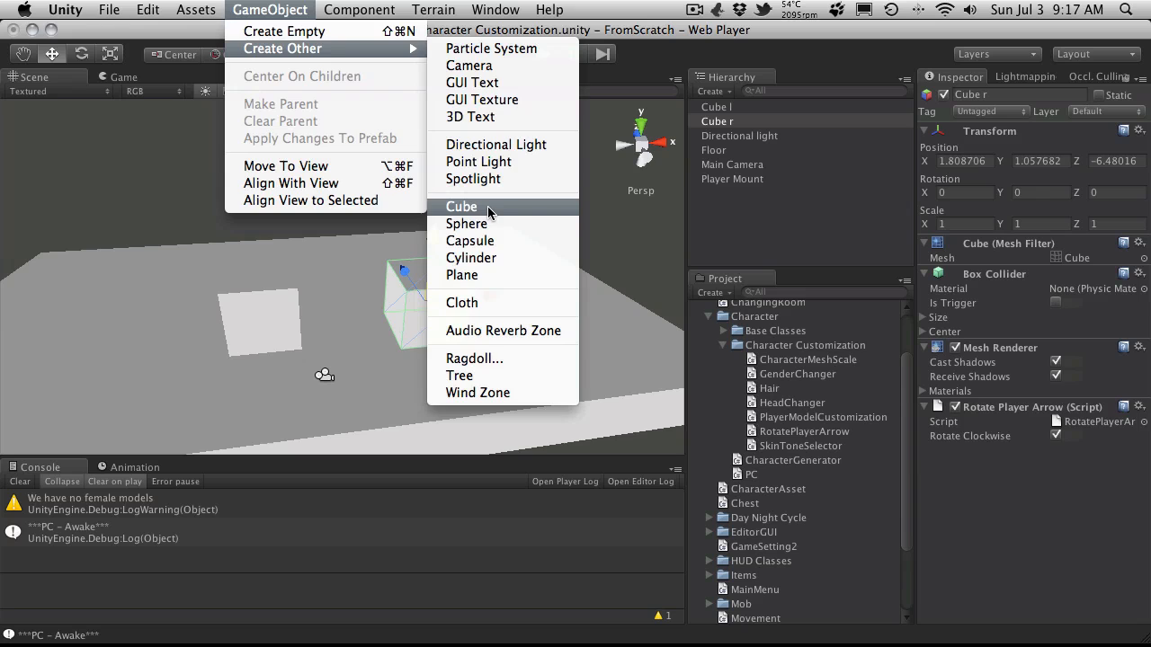
left_click(466, 223)
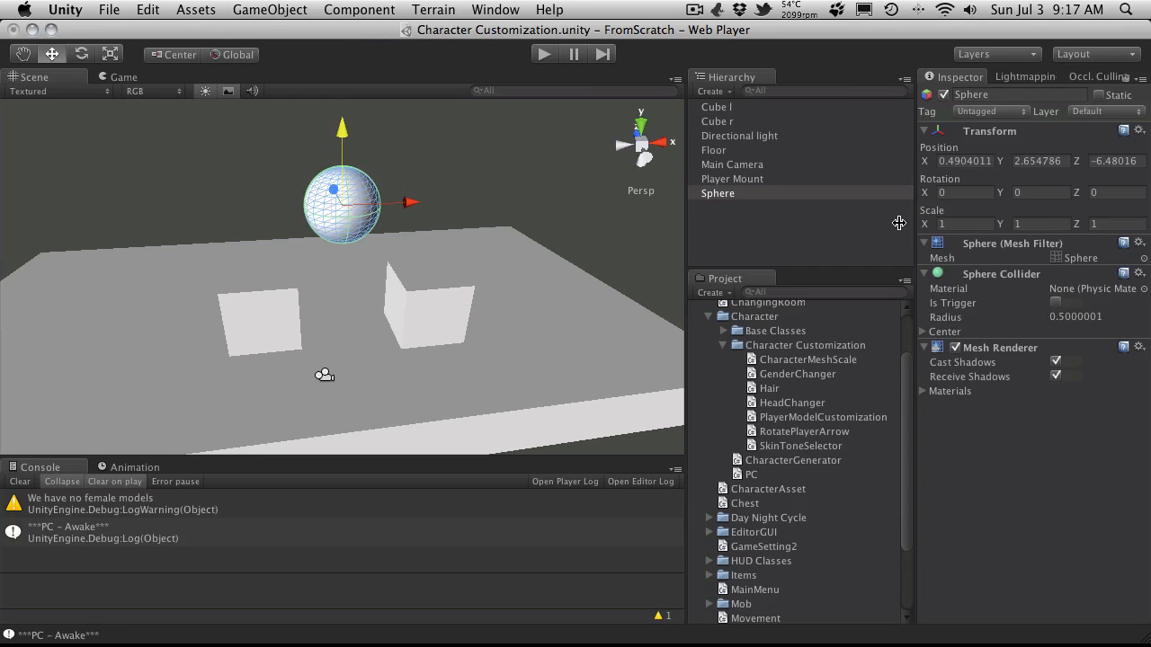
type(".5")
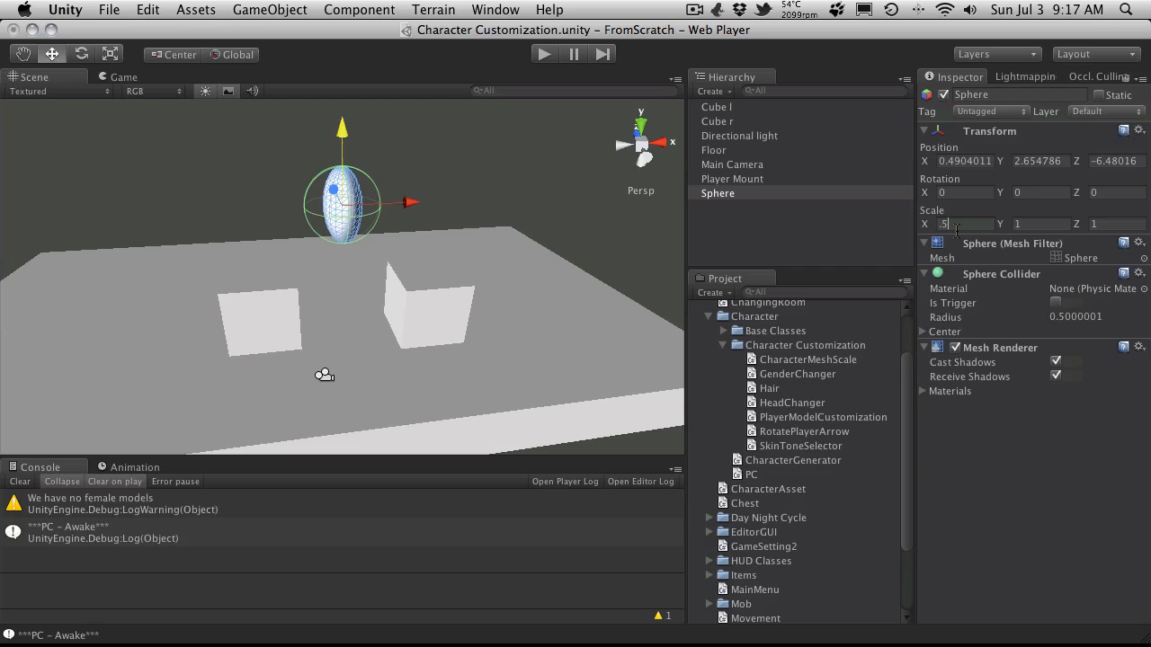
type("0.5")
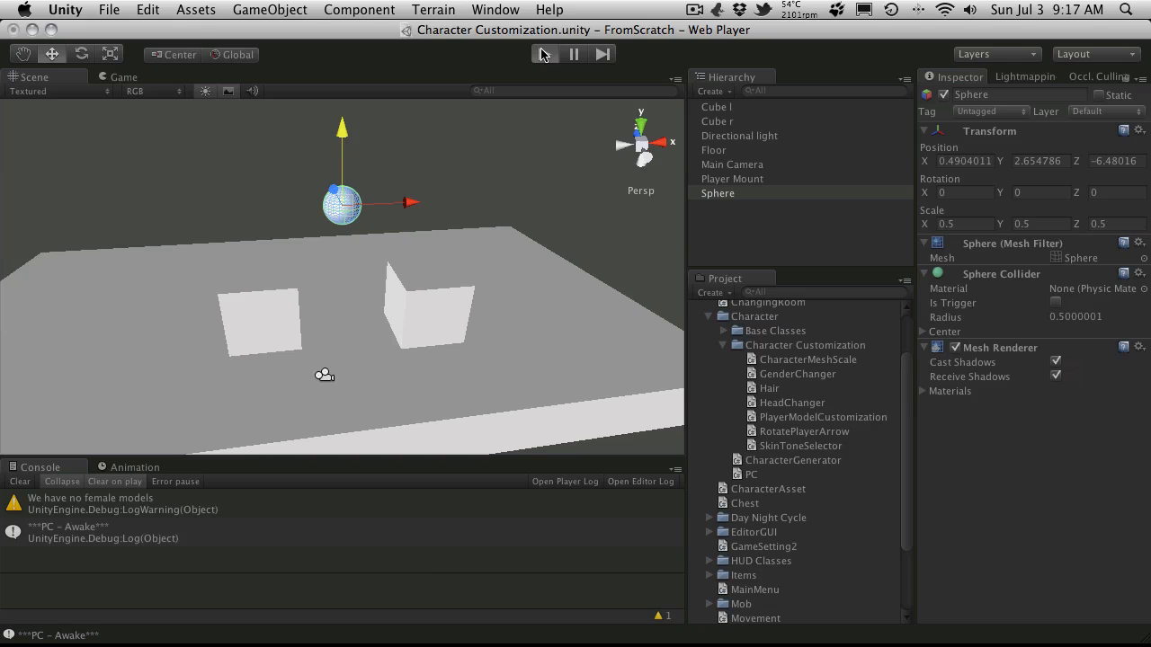
Step: Duplicate the sphere twice and confirm the three spheres appear in play mode
left_click(543, 54)
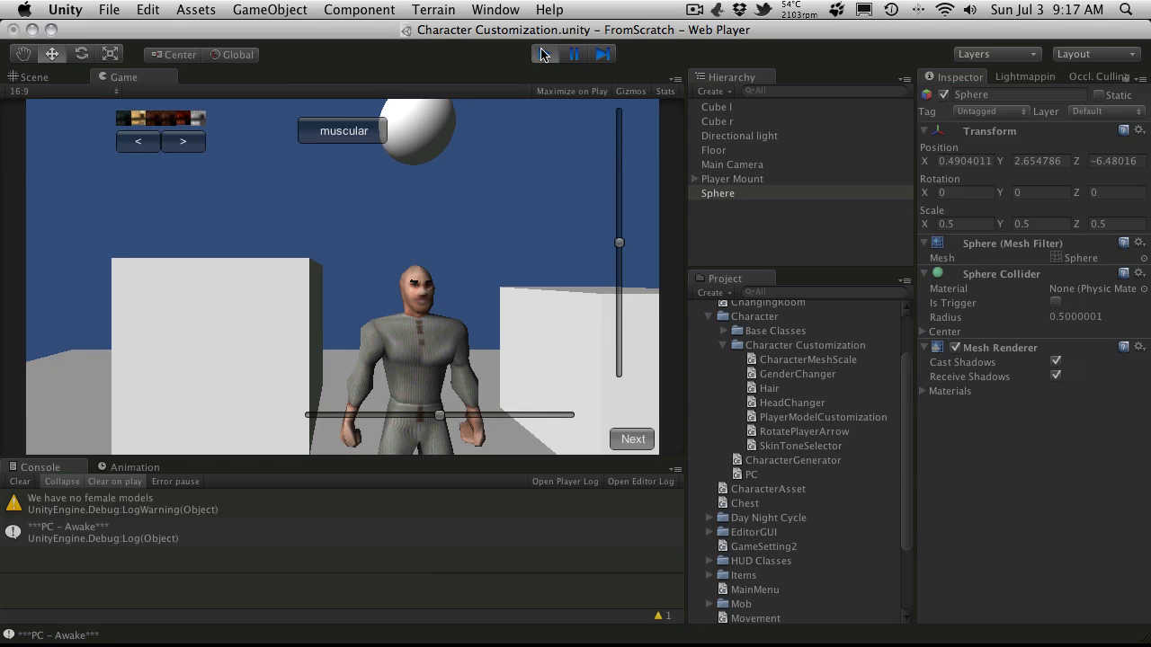
left_click(543, 54)
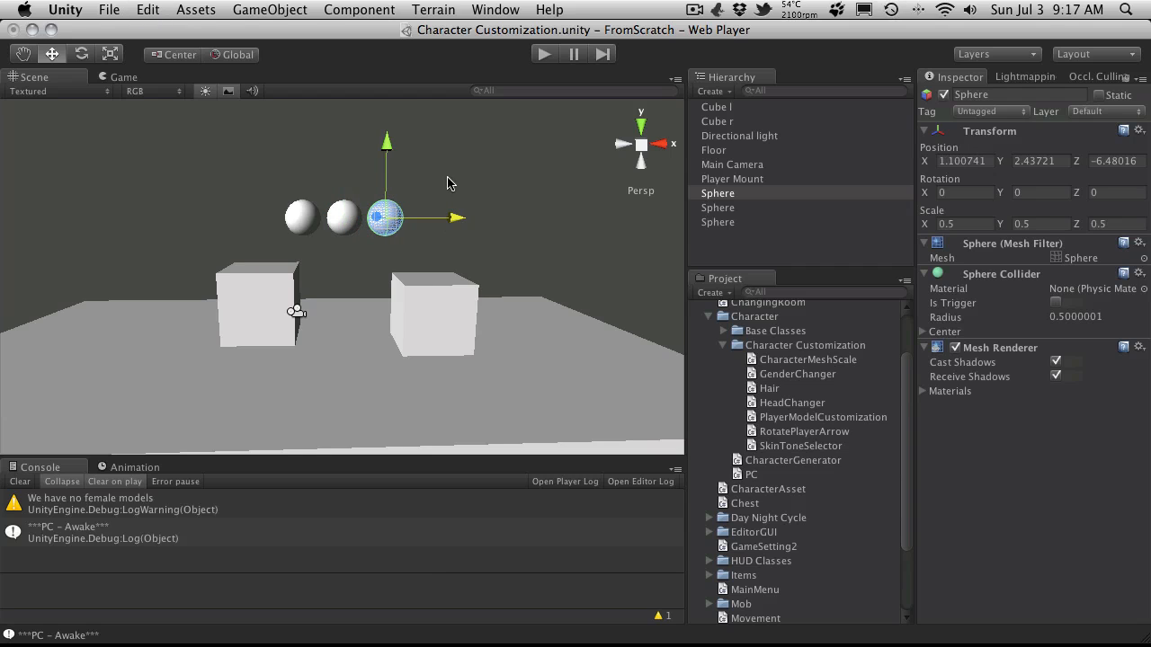
left_click(544, 54)
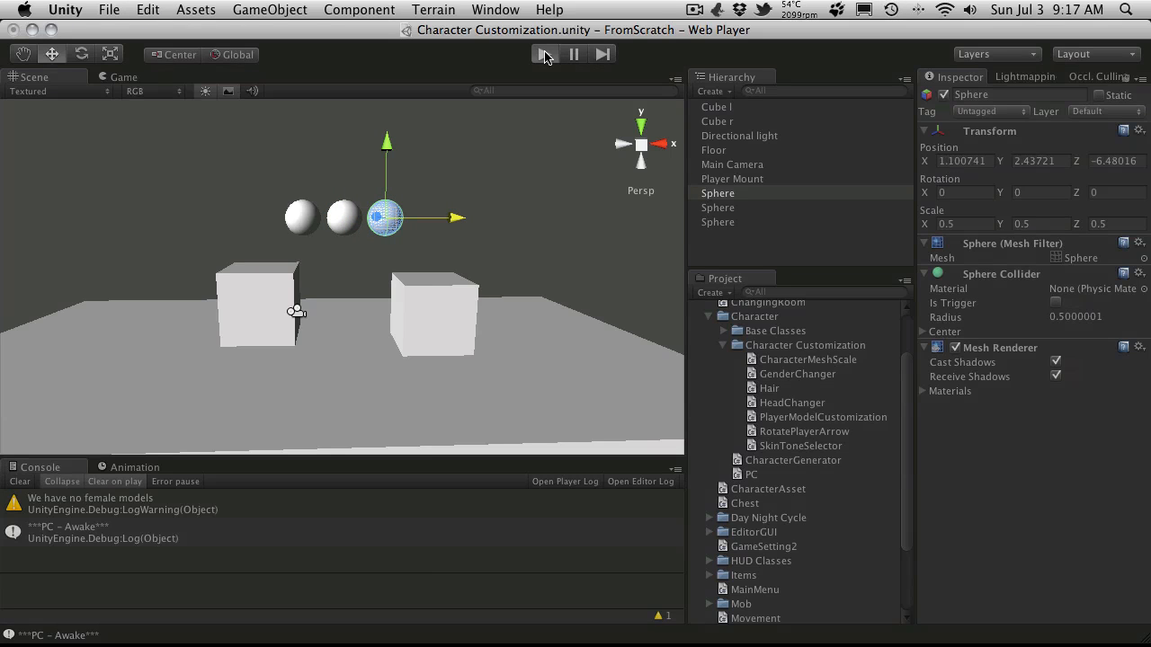
left_click(543, 54)
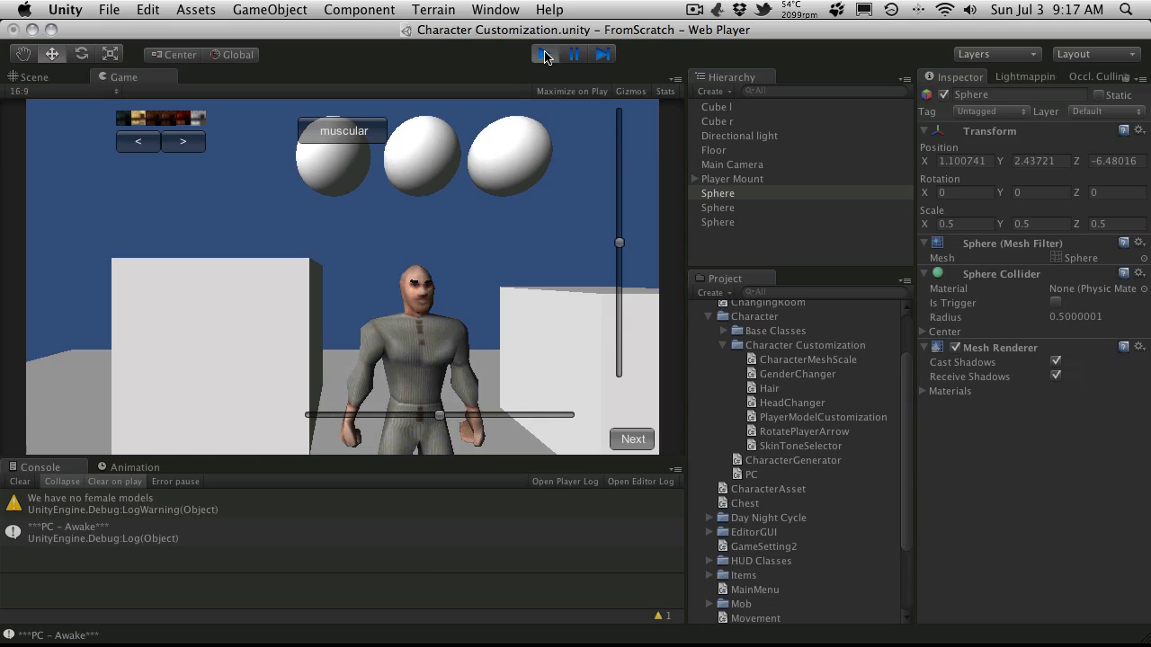
mouse_move(532, 83)
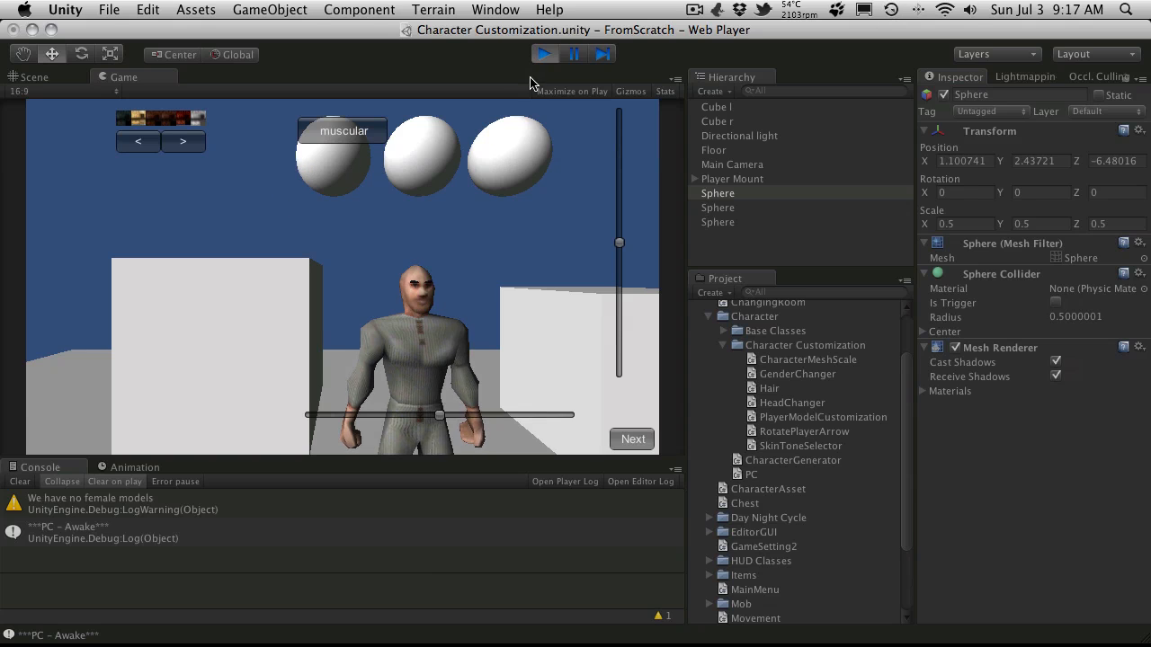
left_click(543, 54)
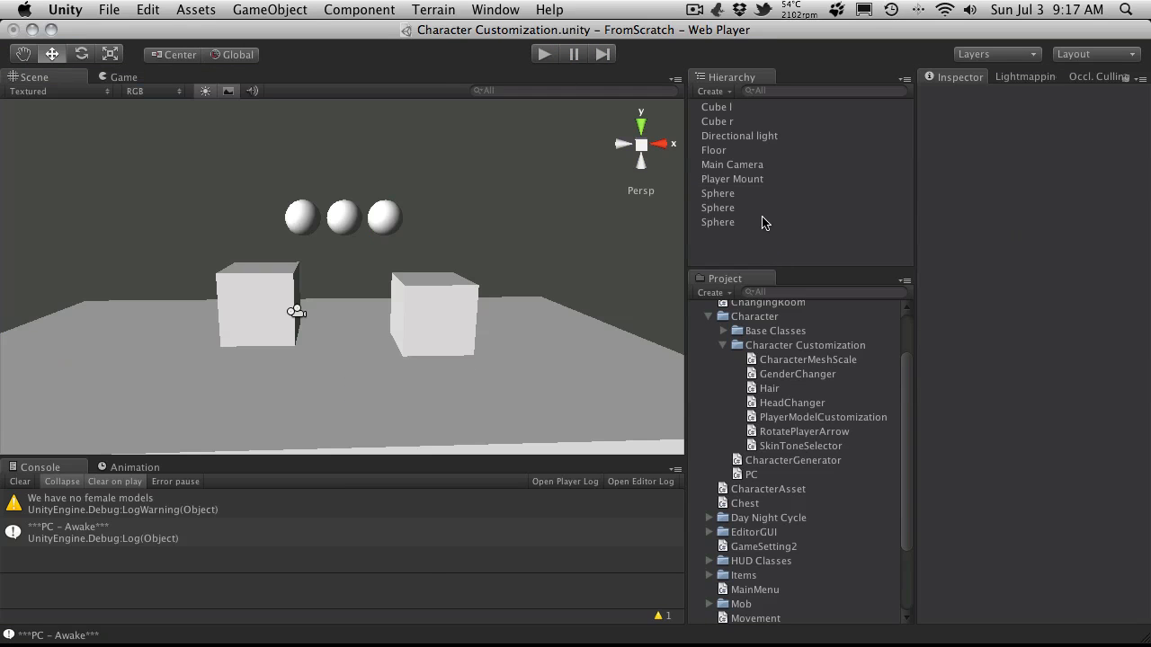
Step: Remove the extra spheres and attach the SkinToneSelector script to the remaining one
left_click(717, 192)
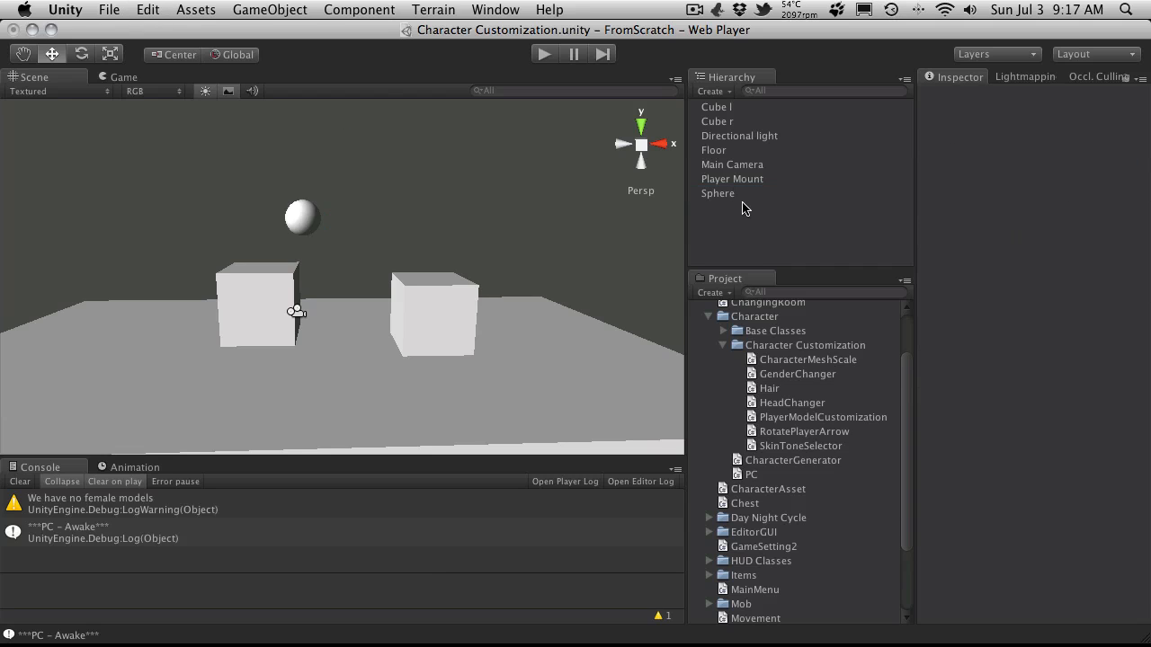
left_click(718, 192)
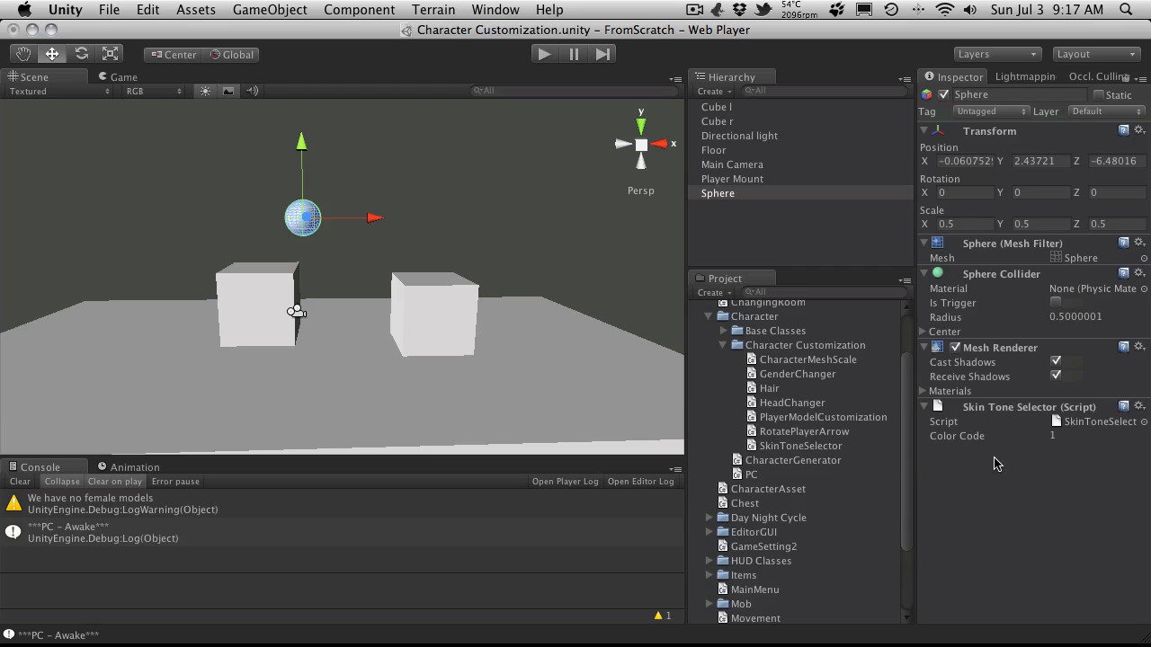
left_click(925, 347)
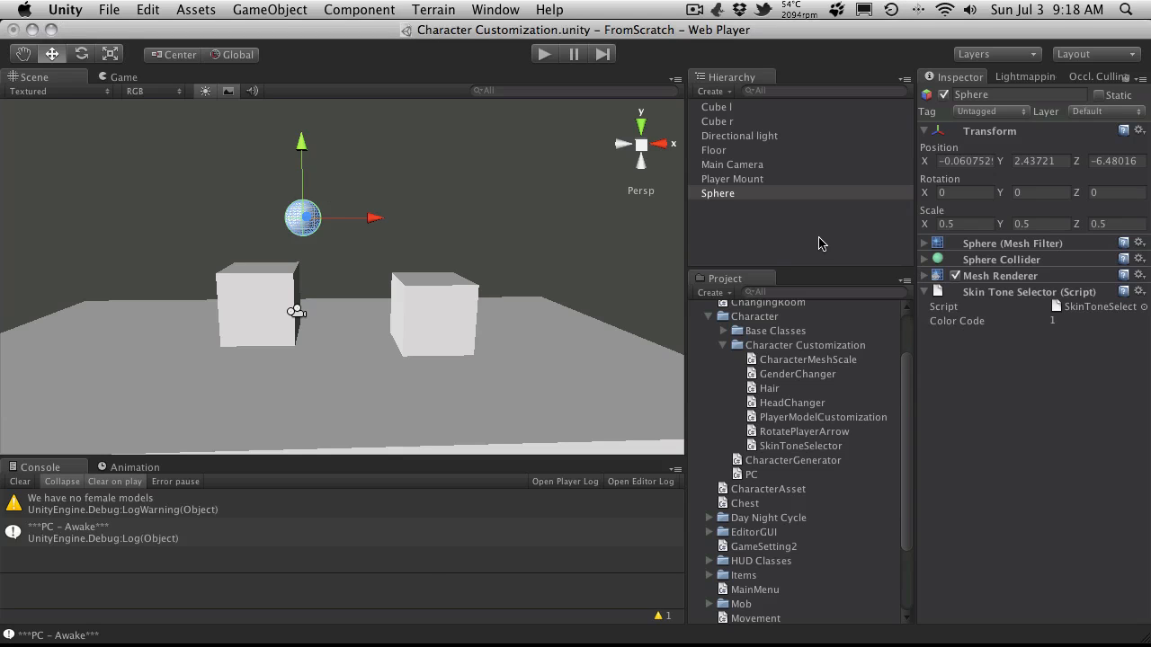
left_click(718, 194)
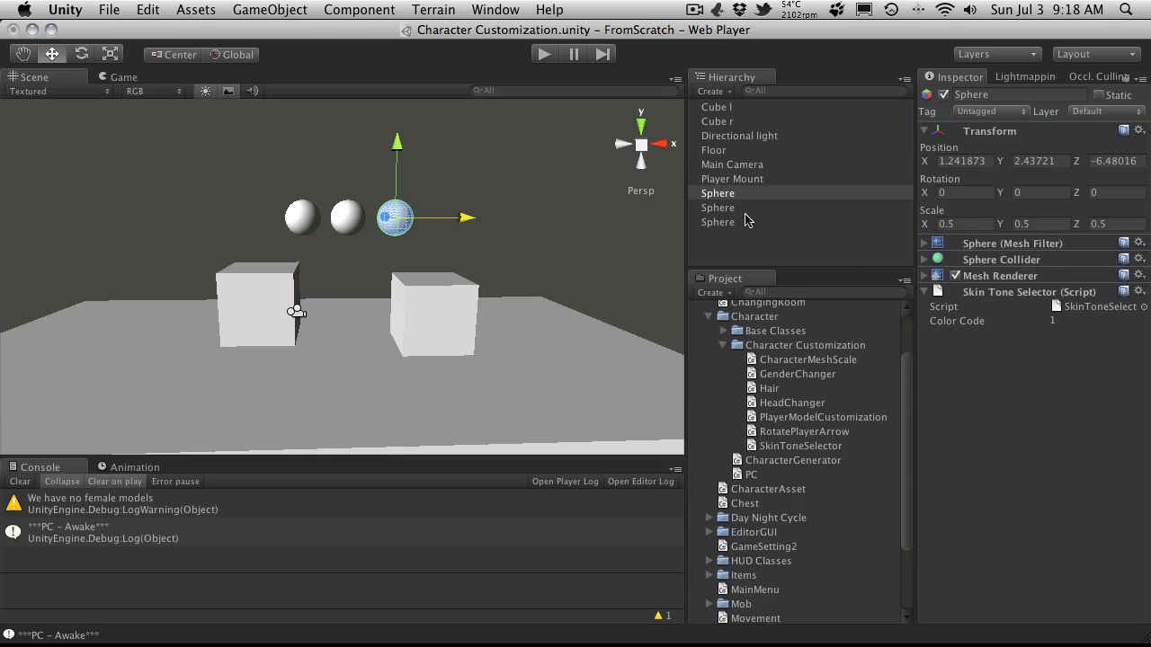
Step: Duplicate the scripted sphere twice and rename the copies Sphere1, Sphere2, Sphere3
left_click(718, 223)
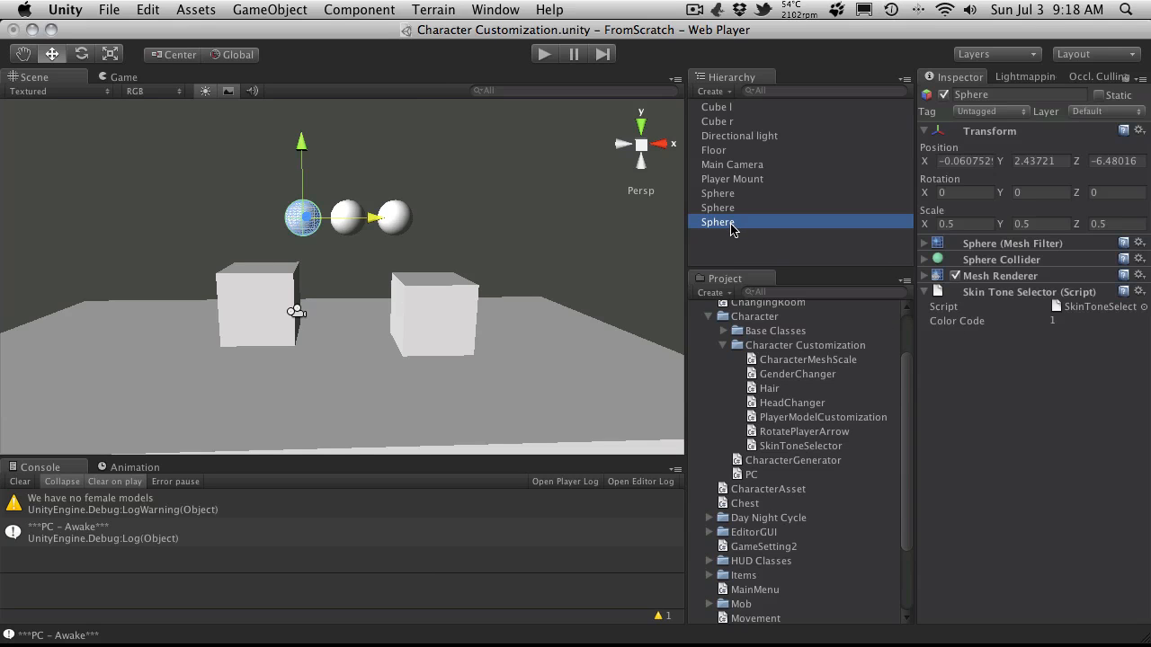
left_click(717, 194)
type("2")
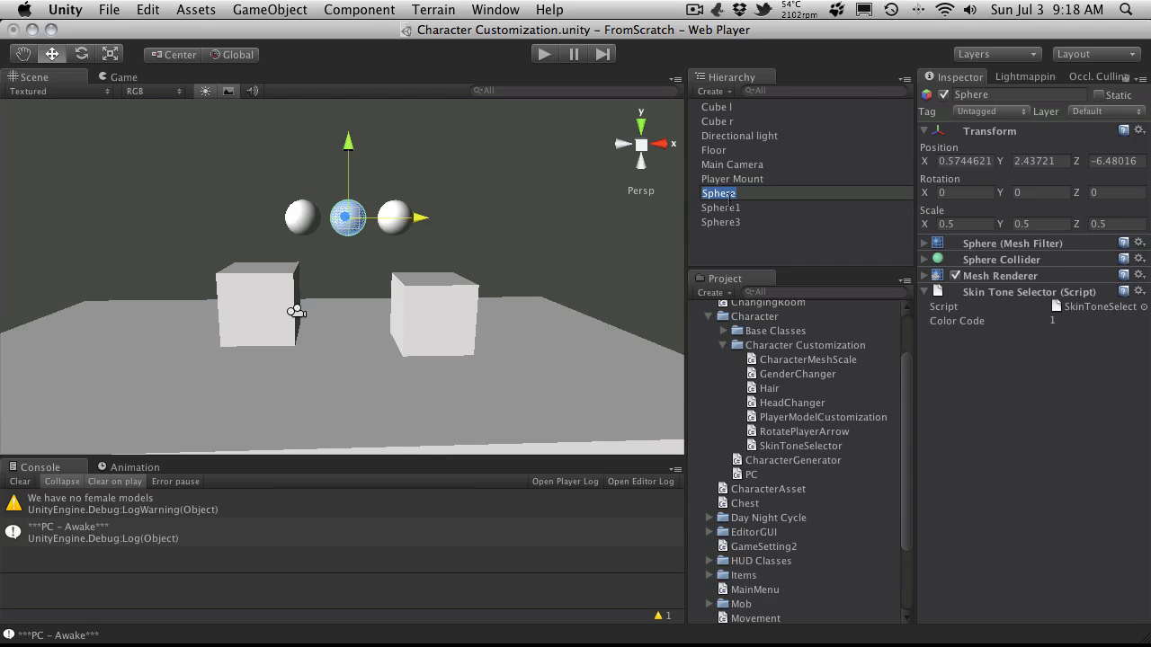
left_click(722, 209)
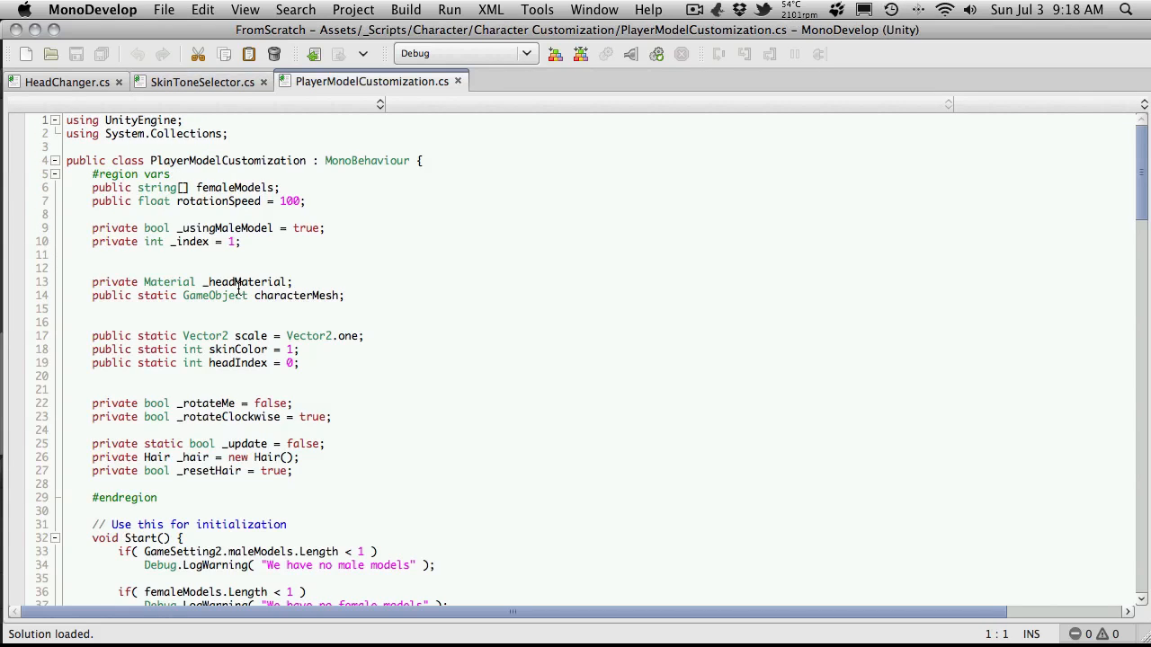
Step: Locate the ChangePlayerSkinColor call via Find in the SkinToneSelector and customization scripts
scroll("down", 3)
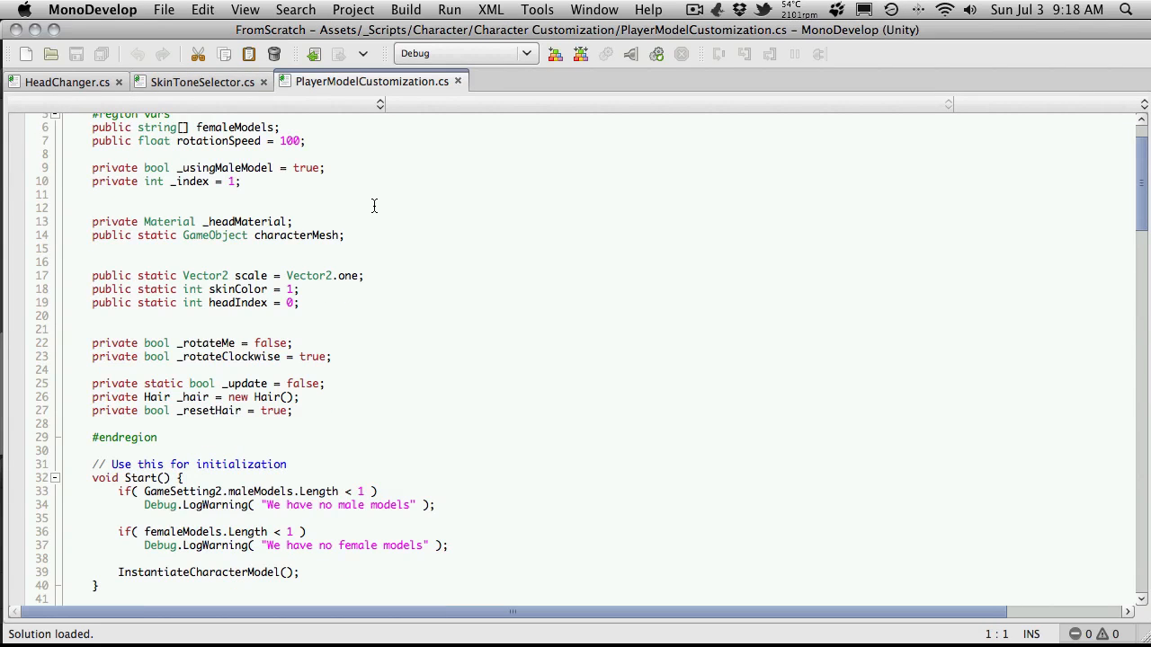
left_click(201, 81)
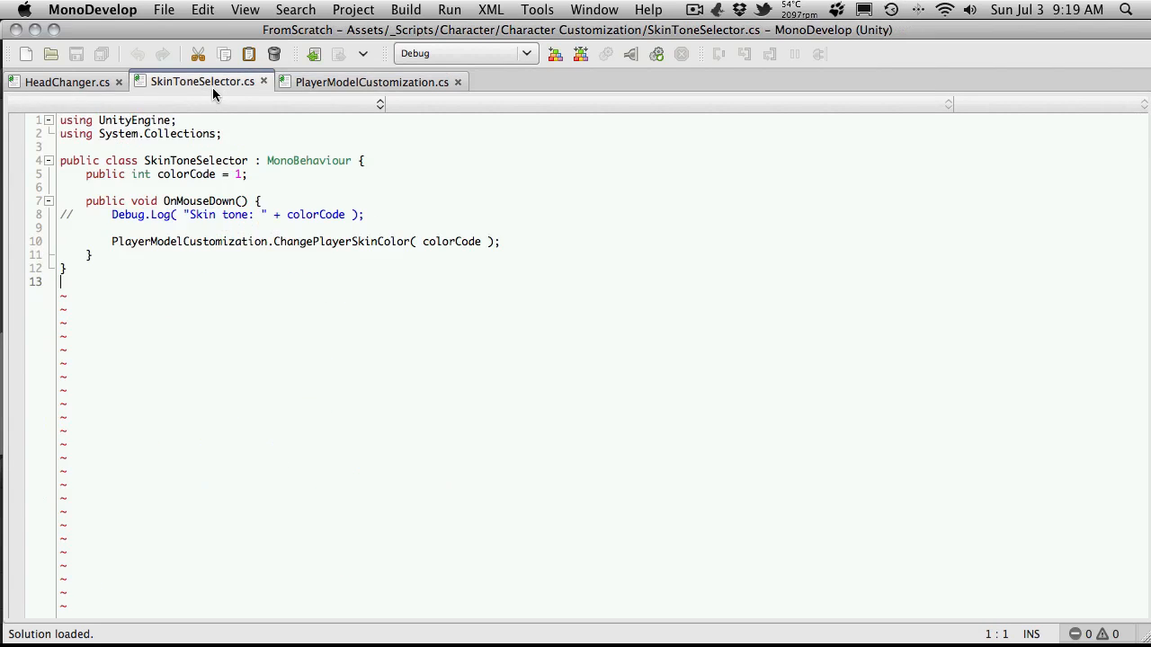
double_click(342, 241)
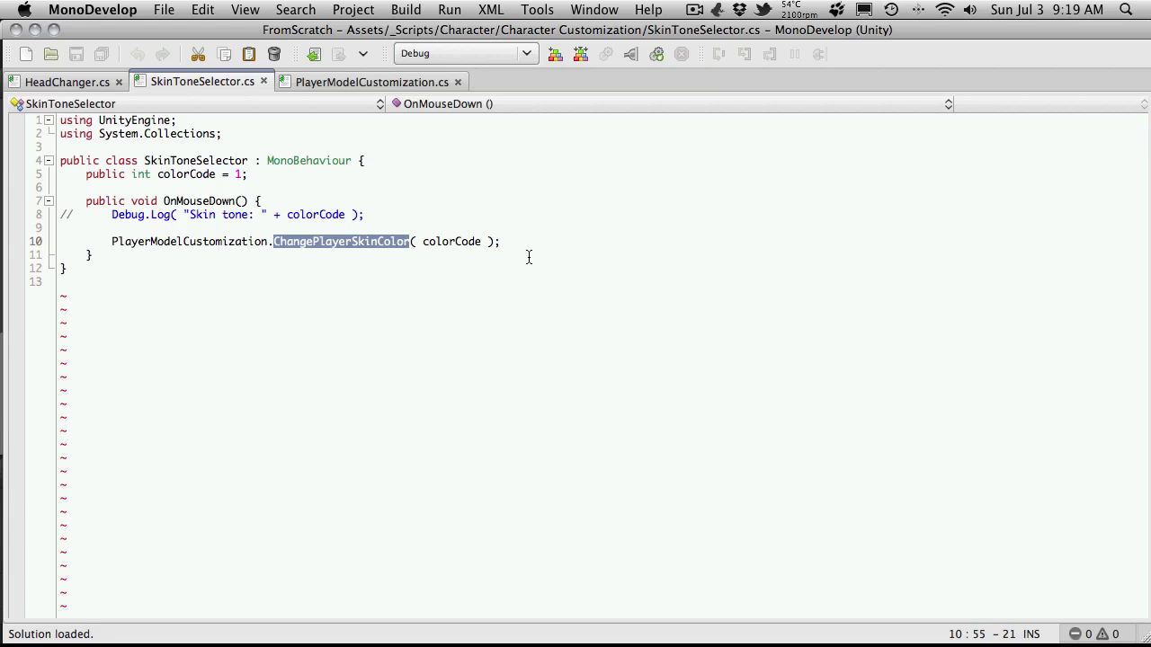
mouse_move(492, 259)
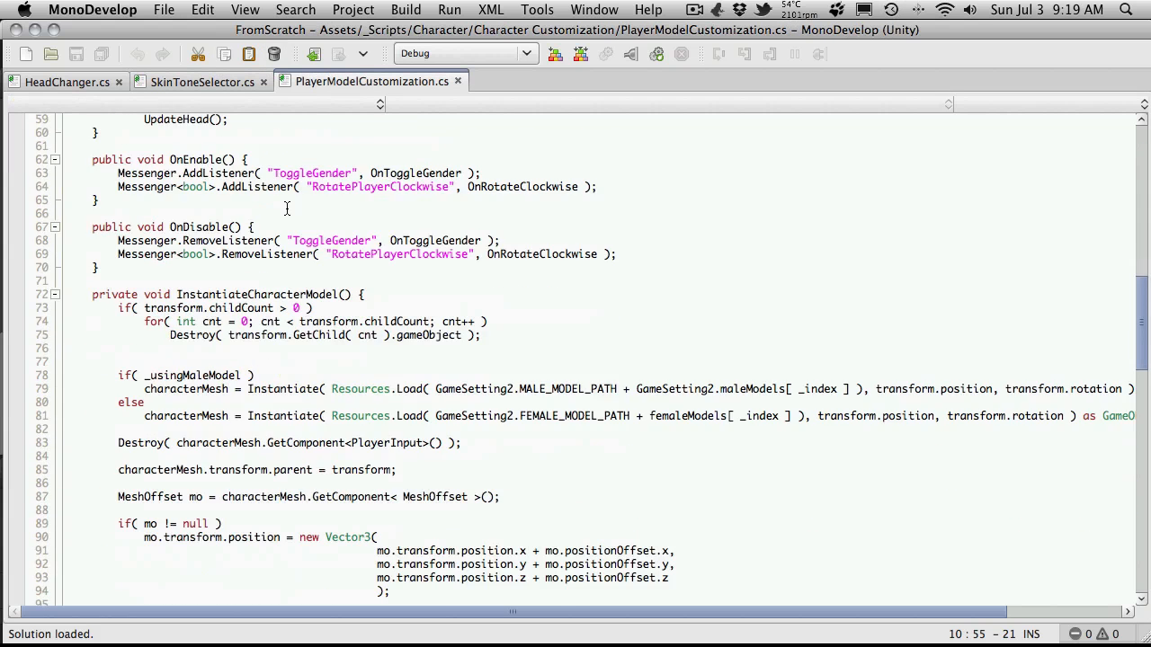
scroll("down", 3)
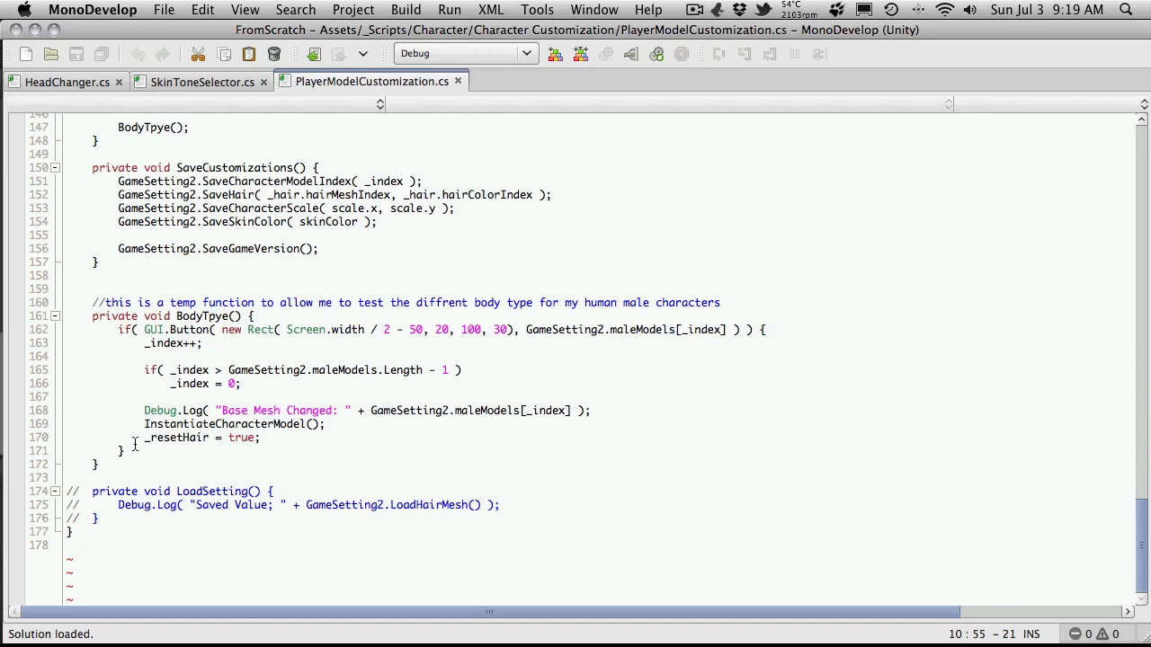
scroll("up", 3)
type("ChangePlayerSkinColor")
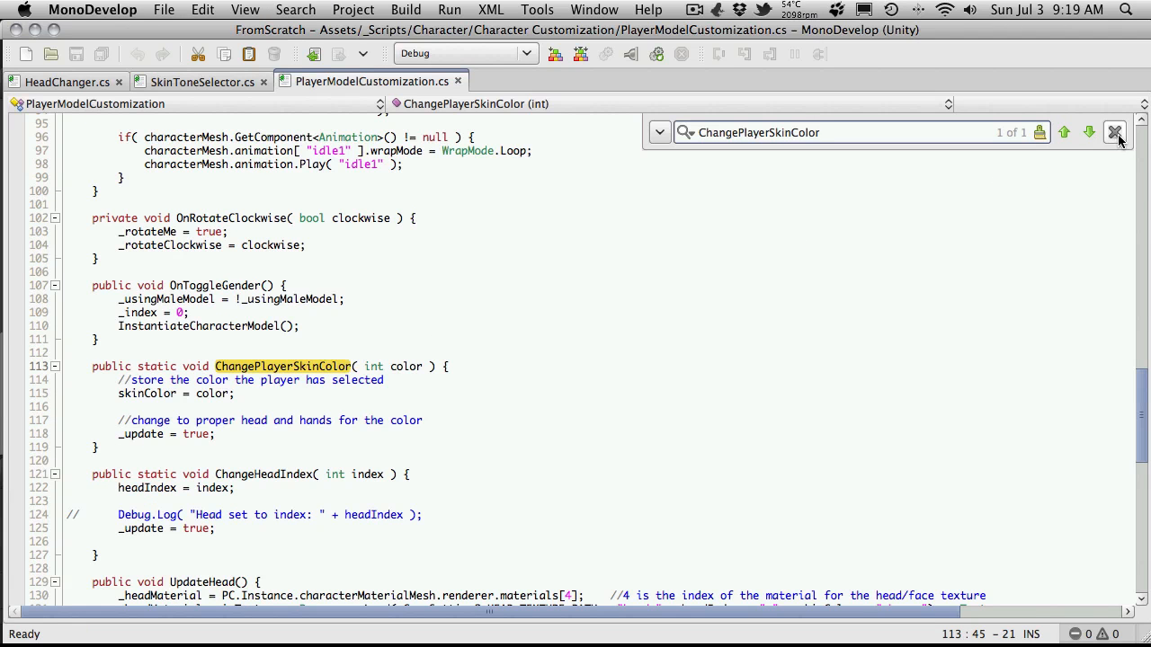
left_click(1118, 133)
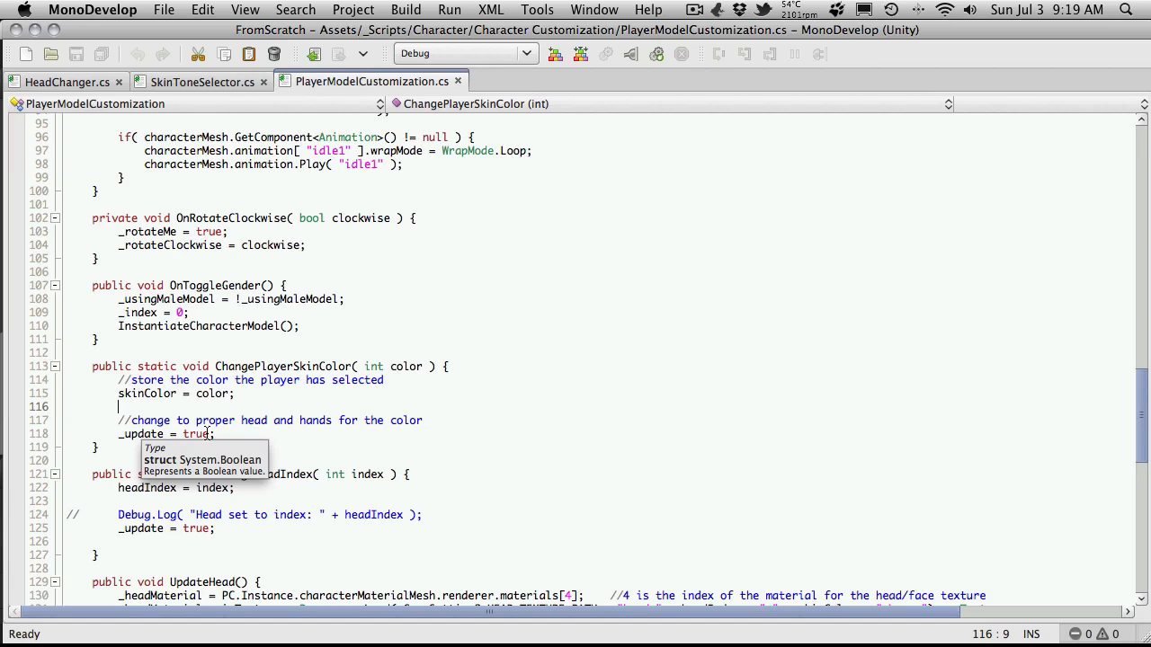
Step: Scroll to the UpdateHead method that loads the head texture from skinColor
scroll("up", 3)
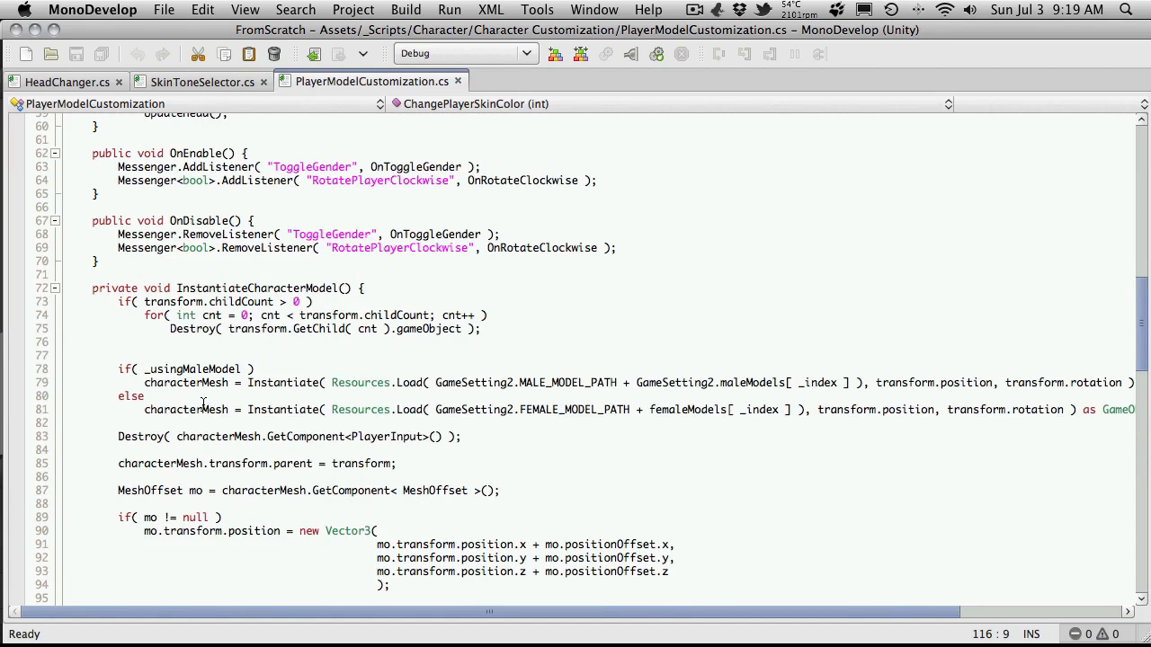
scroll("up", 3)
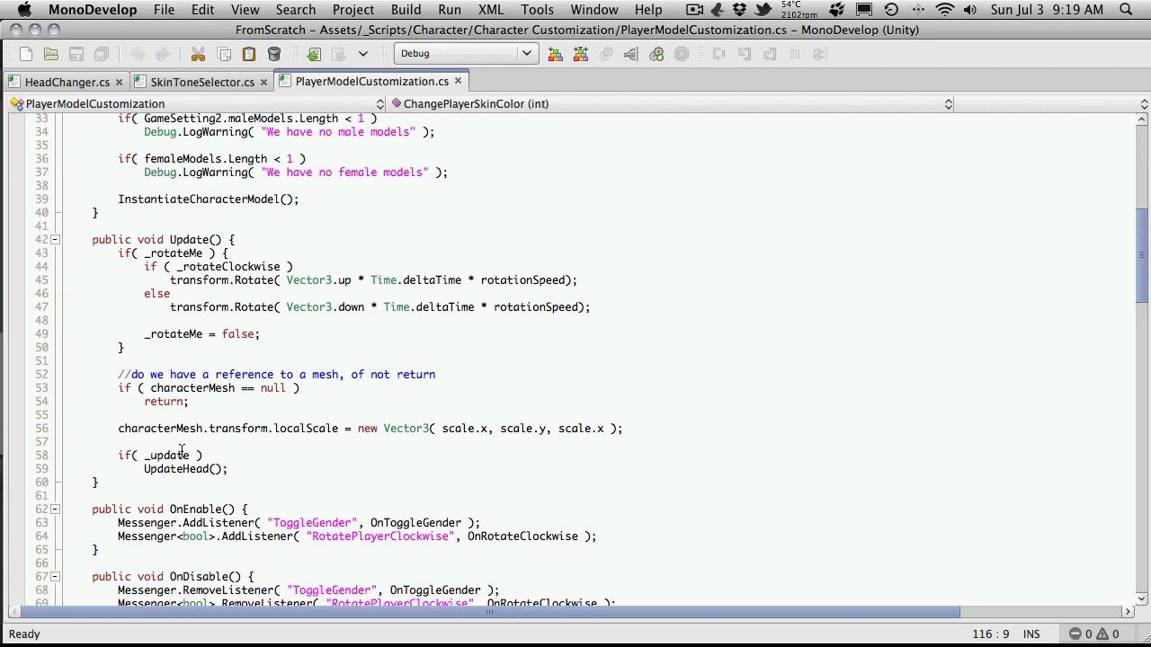
scroll("down", 3)
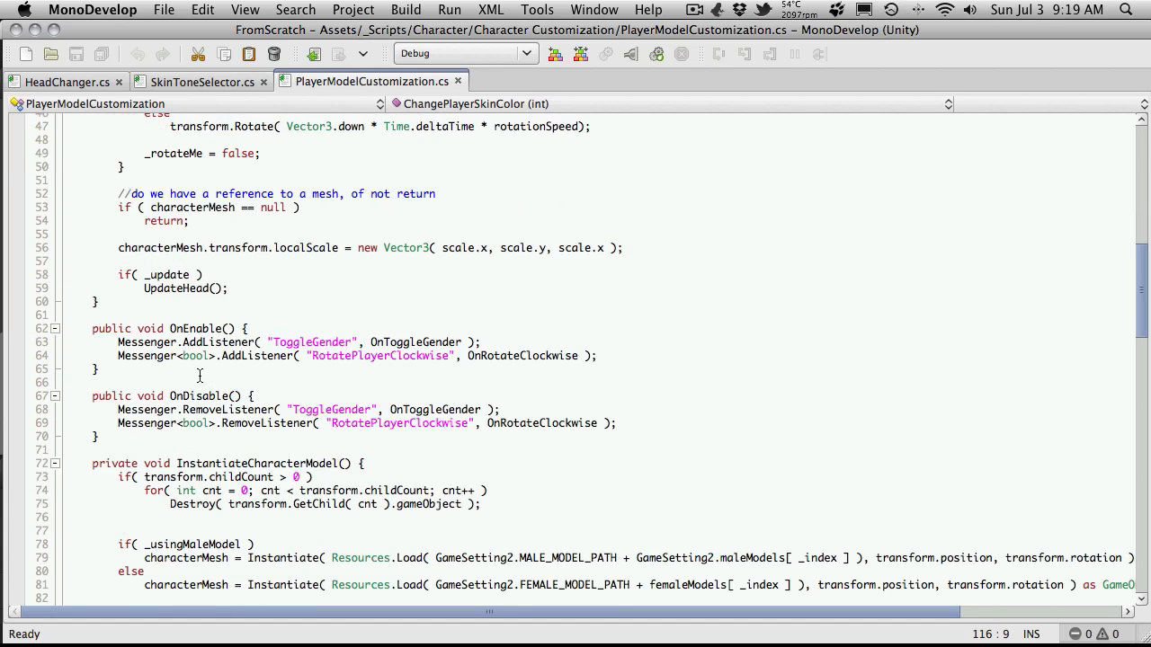
double_click(176, 287)
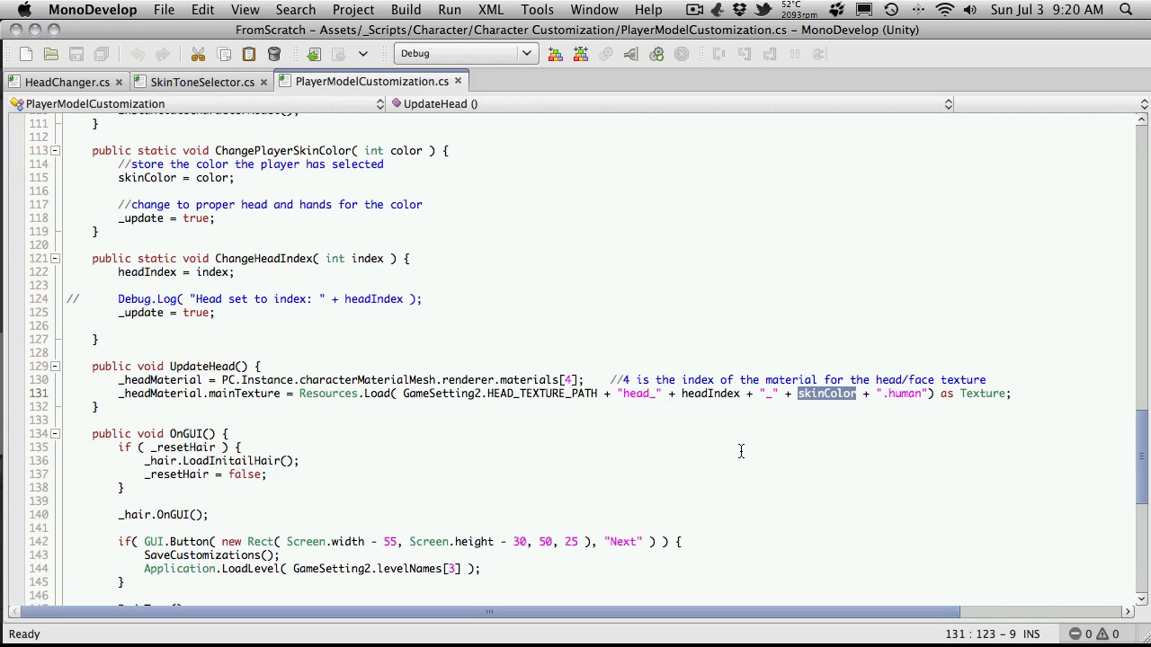
mouse_move(931, 29)
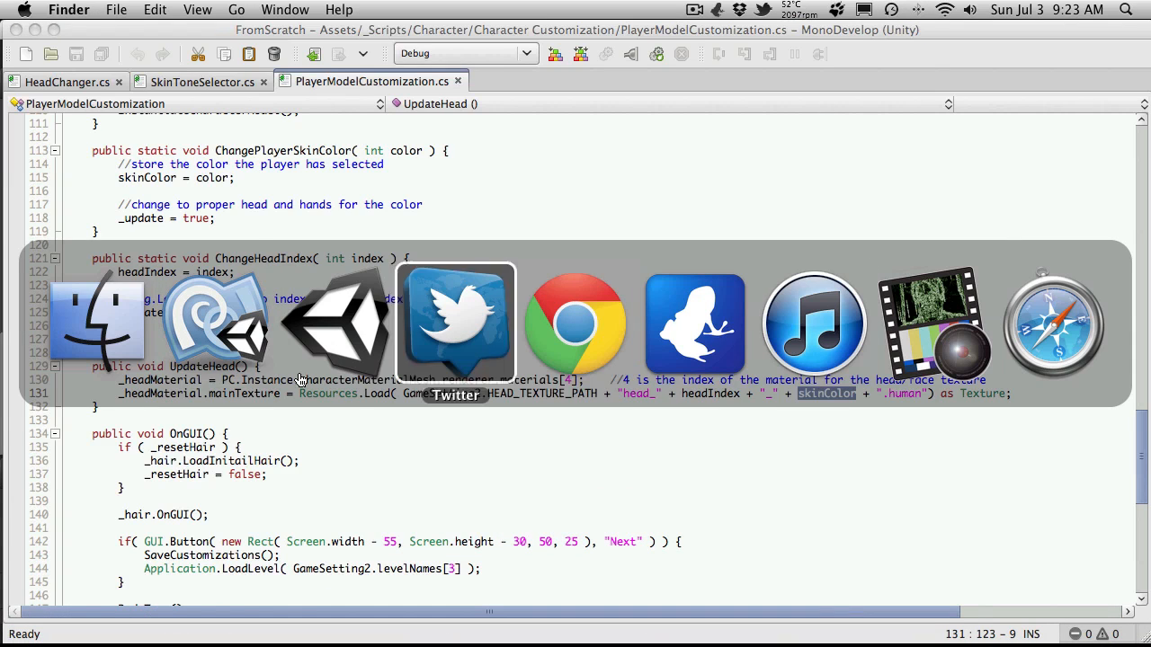
Step: Back in Unity, scroll the Project panel to the .human textures and preview 07_3.head.human
left_click(335, 324)
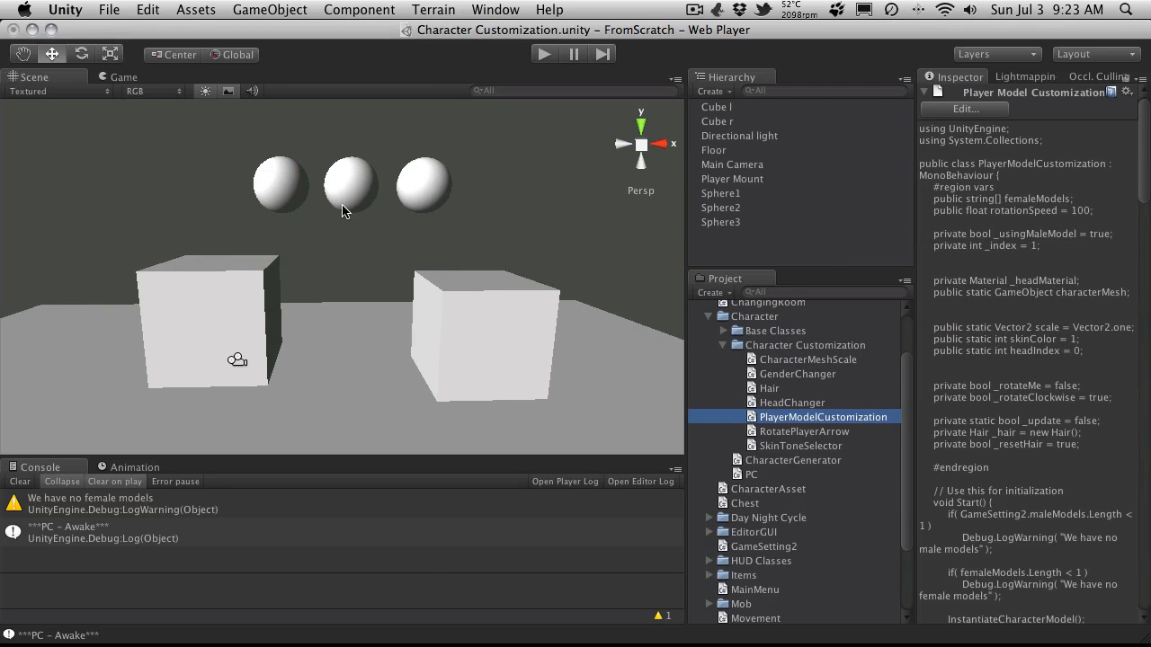
mouse_move(428, 225)
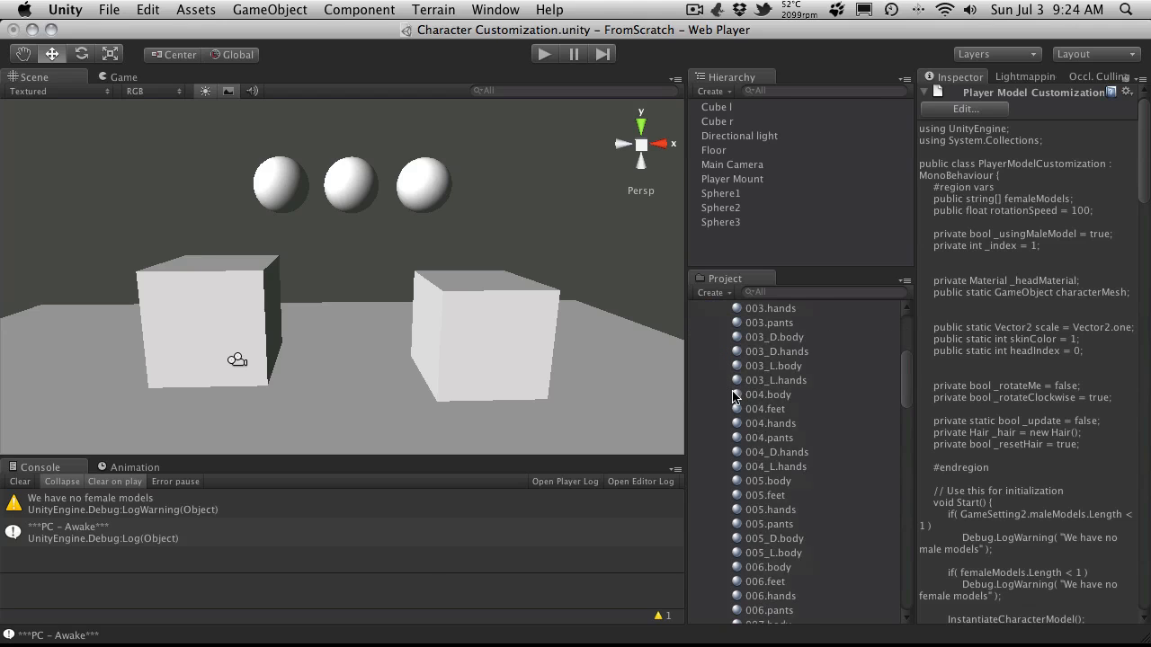
scroll("down", 3)
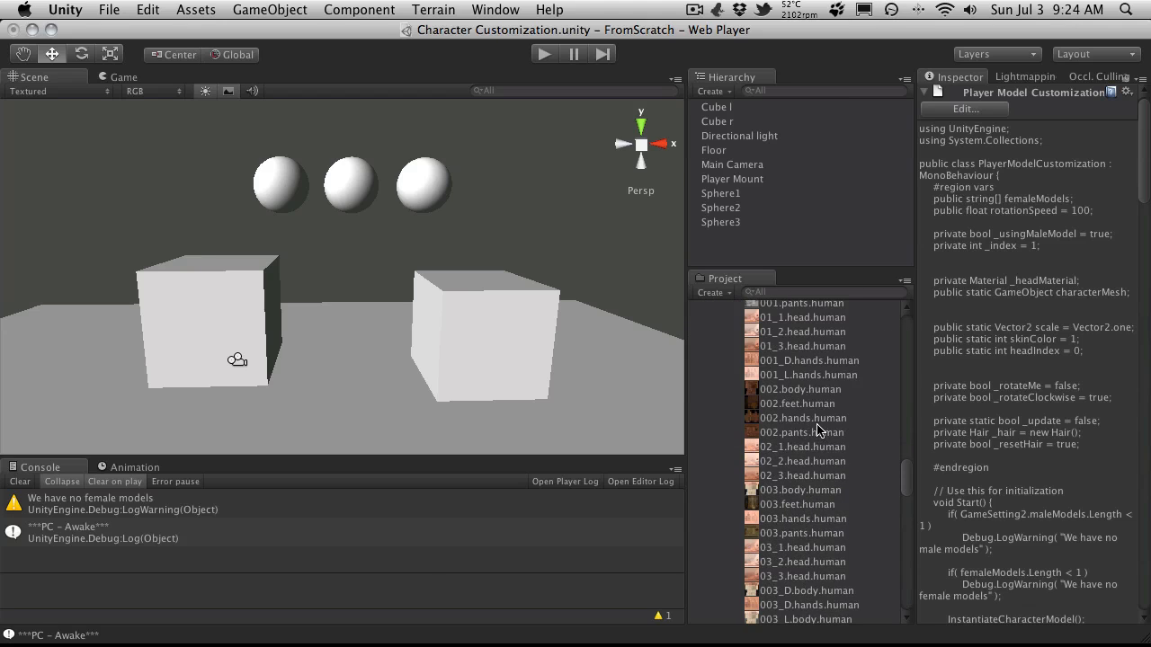
scroll("down", 3)
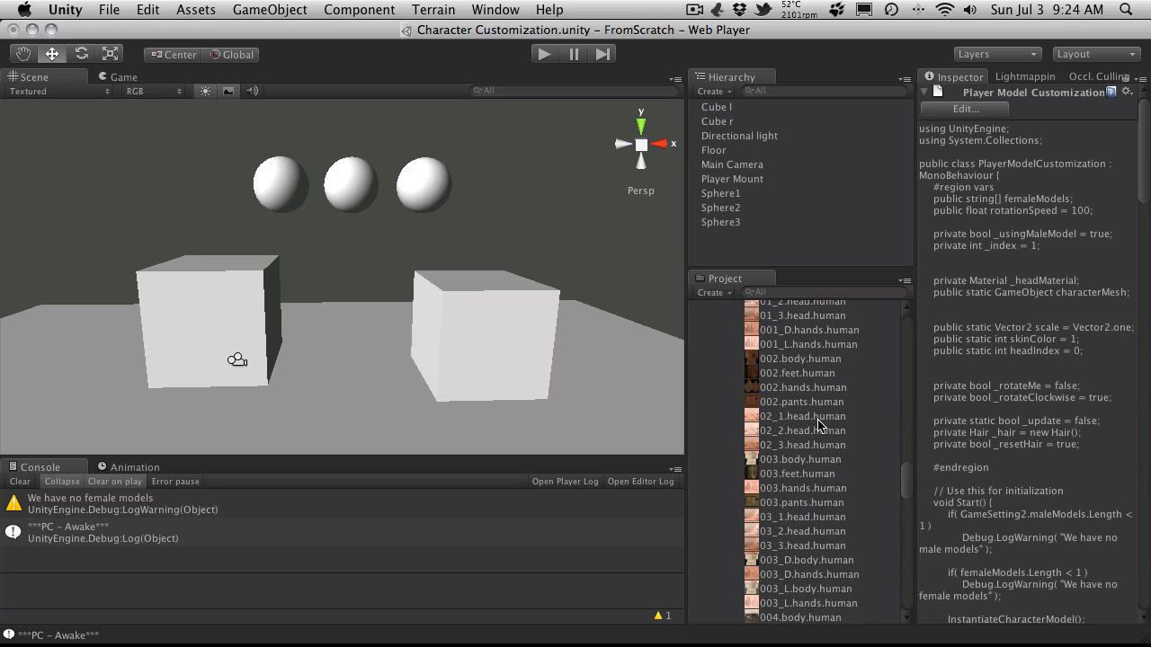
scroll("down", 3)
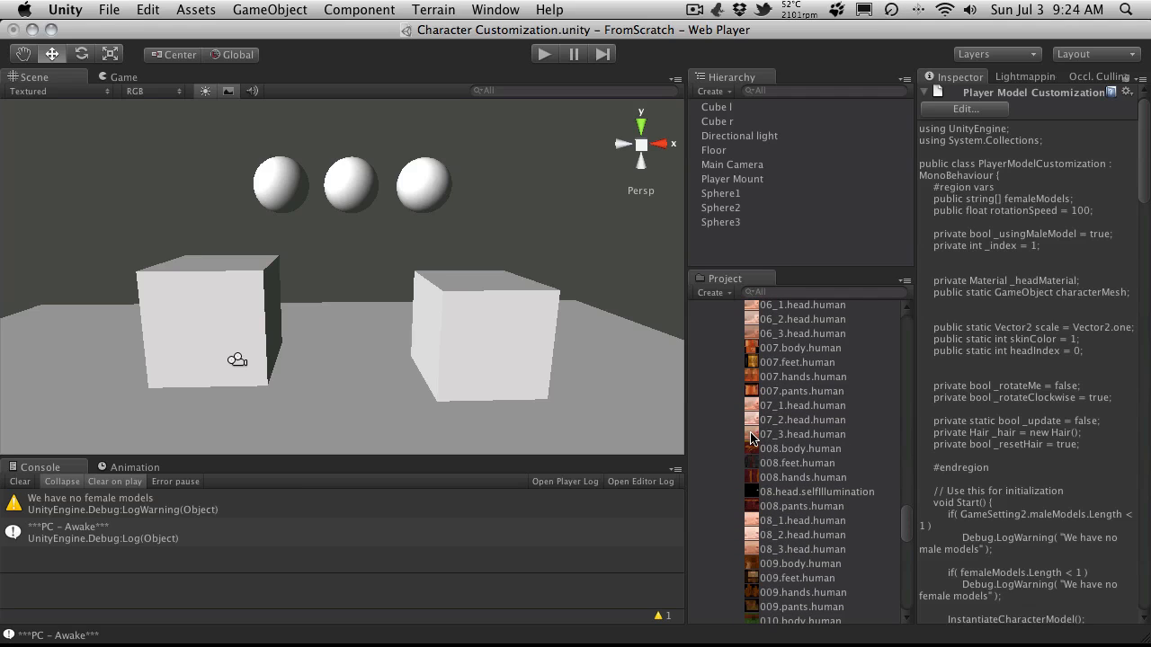
left_click(802, 433)
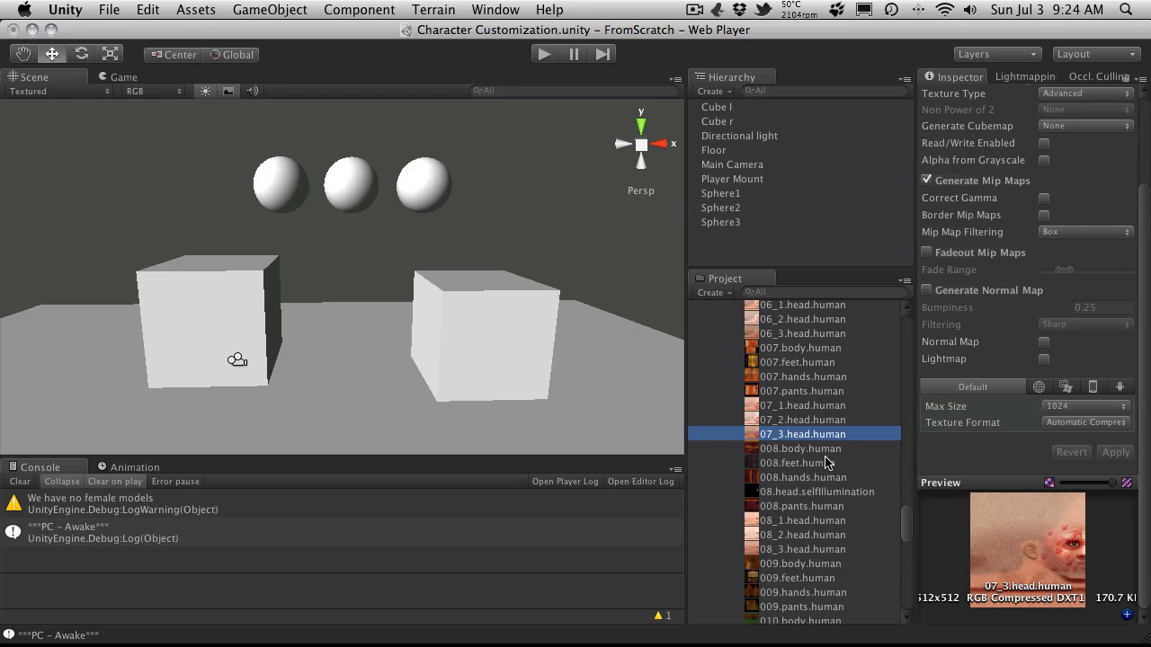
mouse_move(1076, 521)
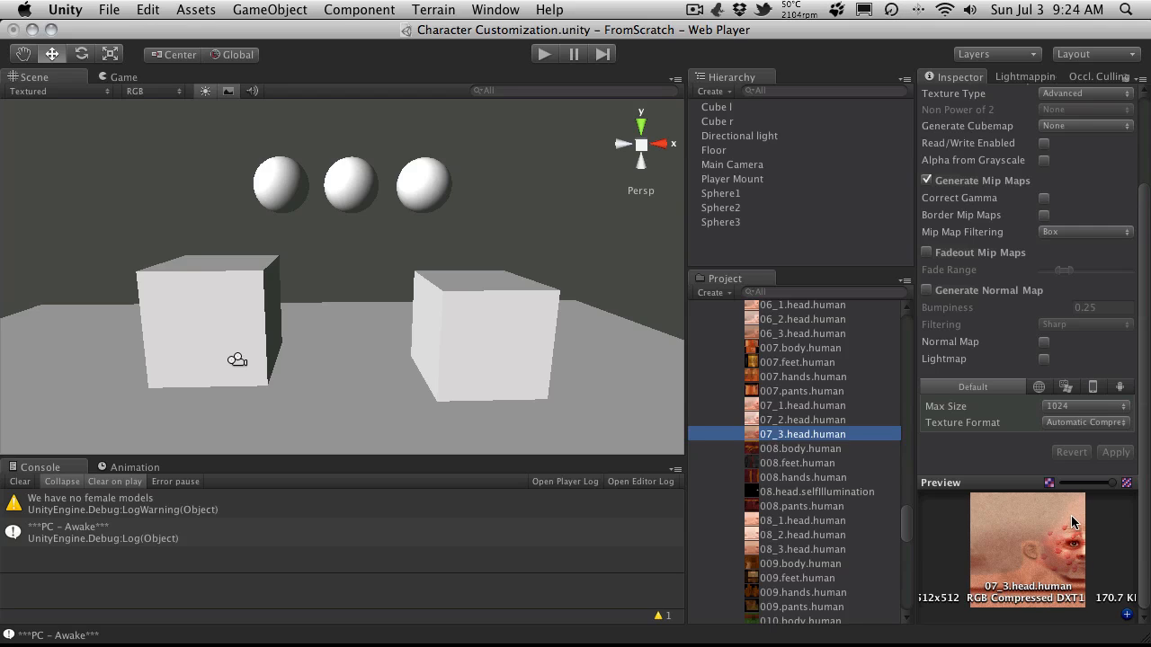
Step: Preview 07_1.head.human, then collapse the characters and Frogames asset folders
left_click(802, 419)
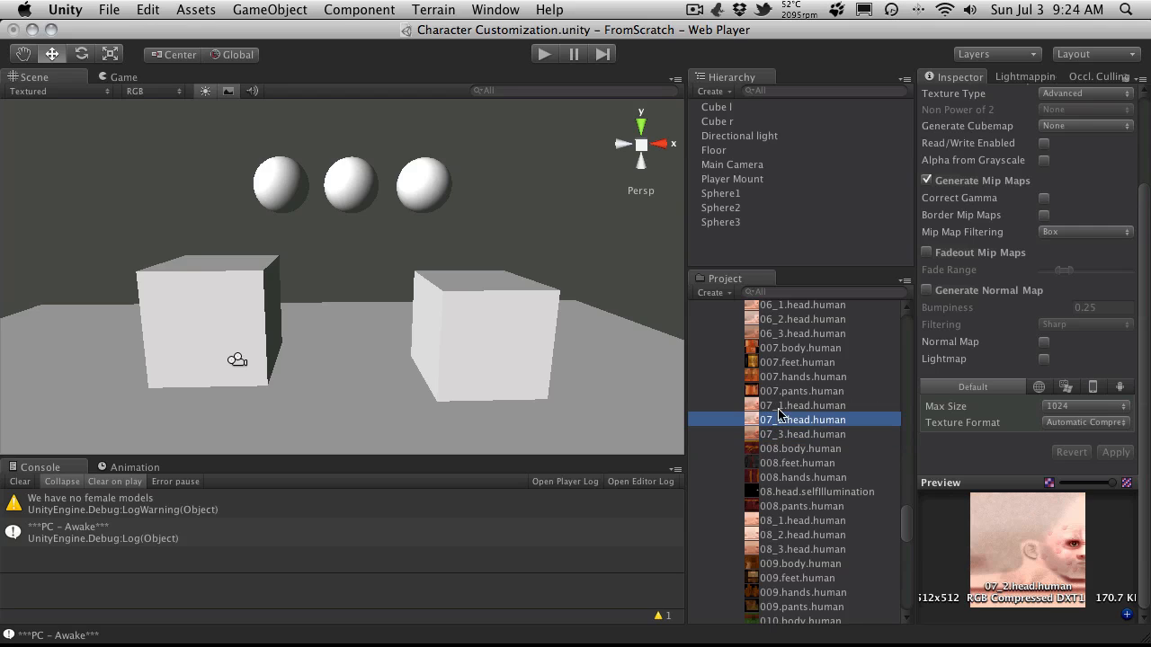
left_click(802, 404)
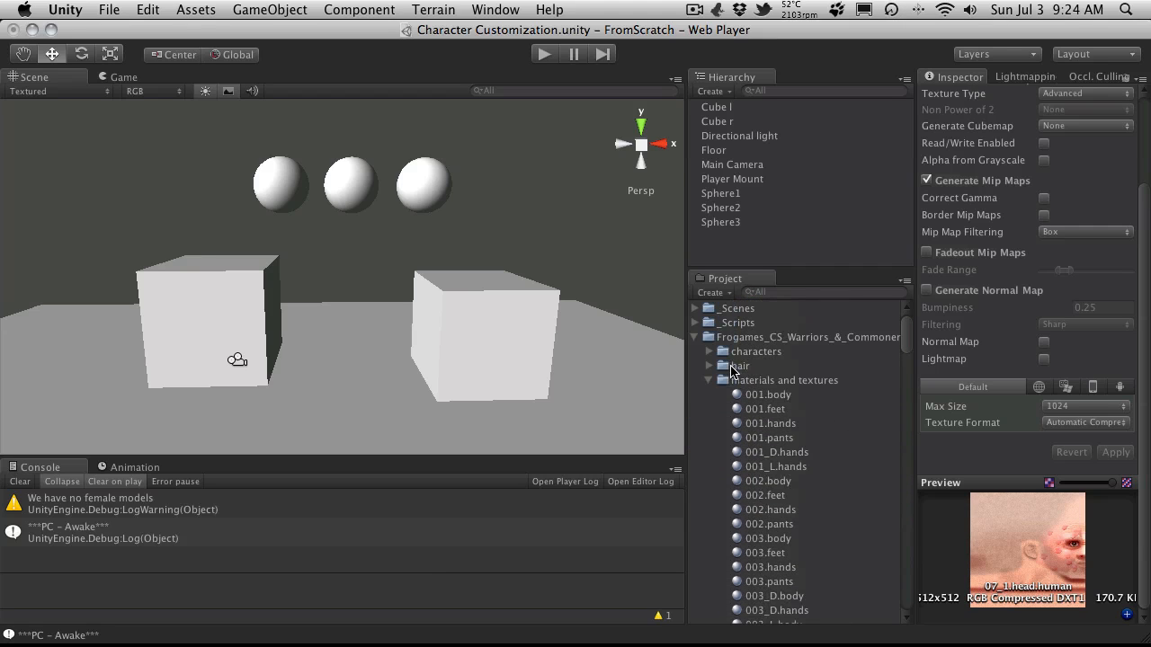
left_click(719, 381)
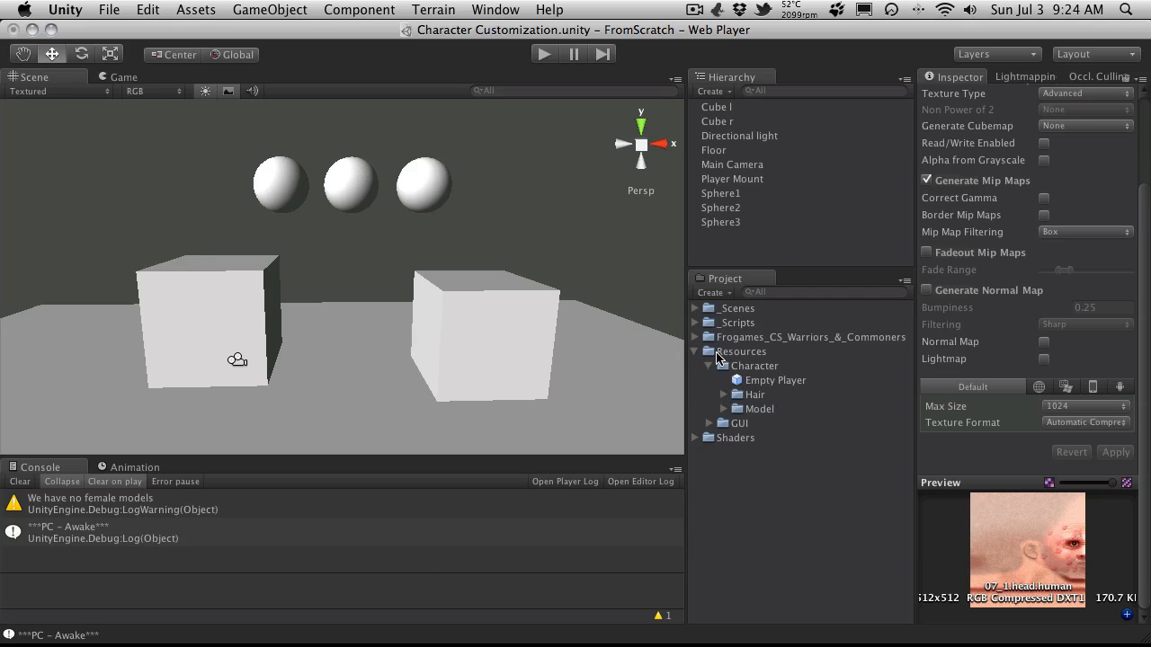
Step: Create a Skin Colors folder inside the Character resources folder
left_click(756, 366)
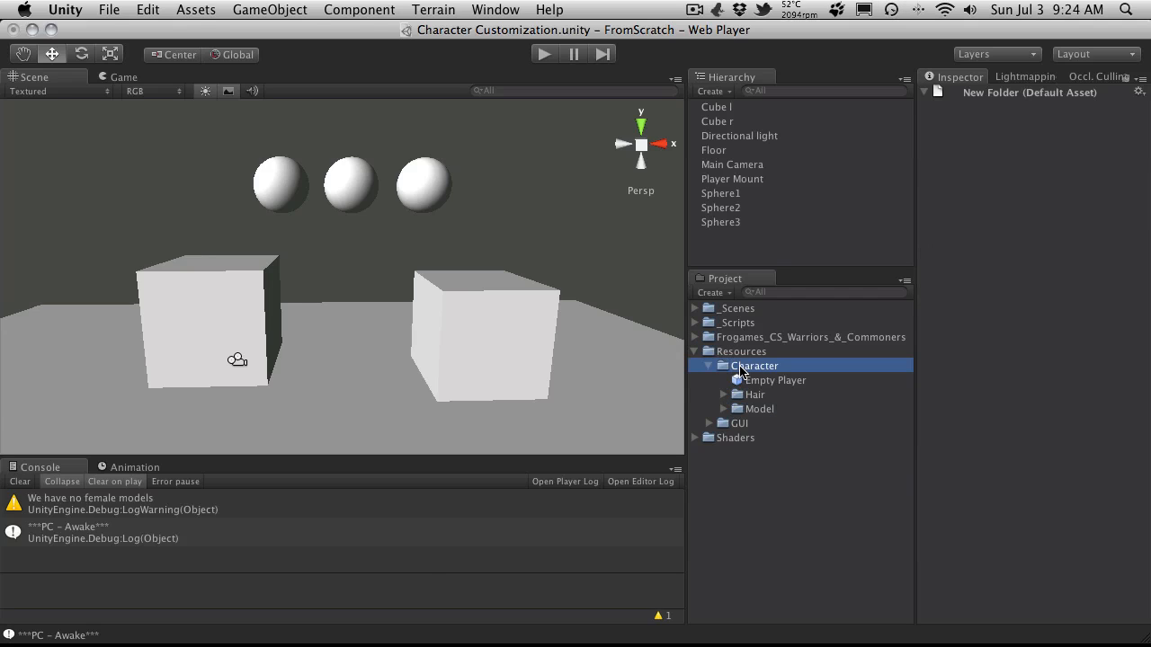
right_click(752, 365)
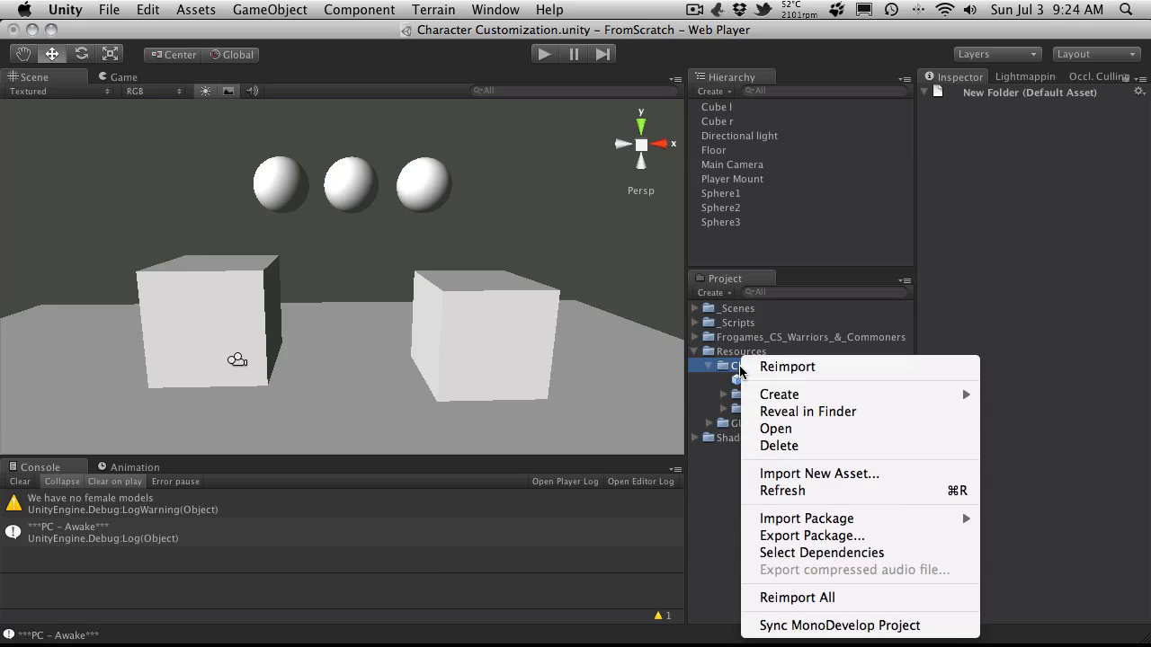
mouse_move(778, 394)
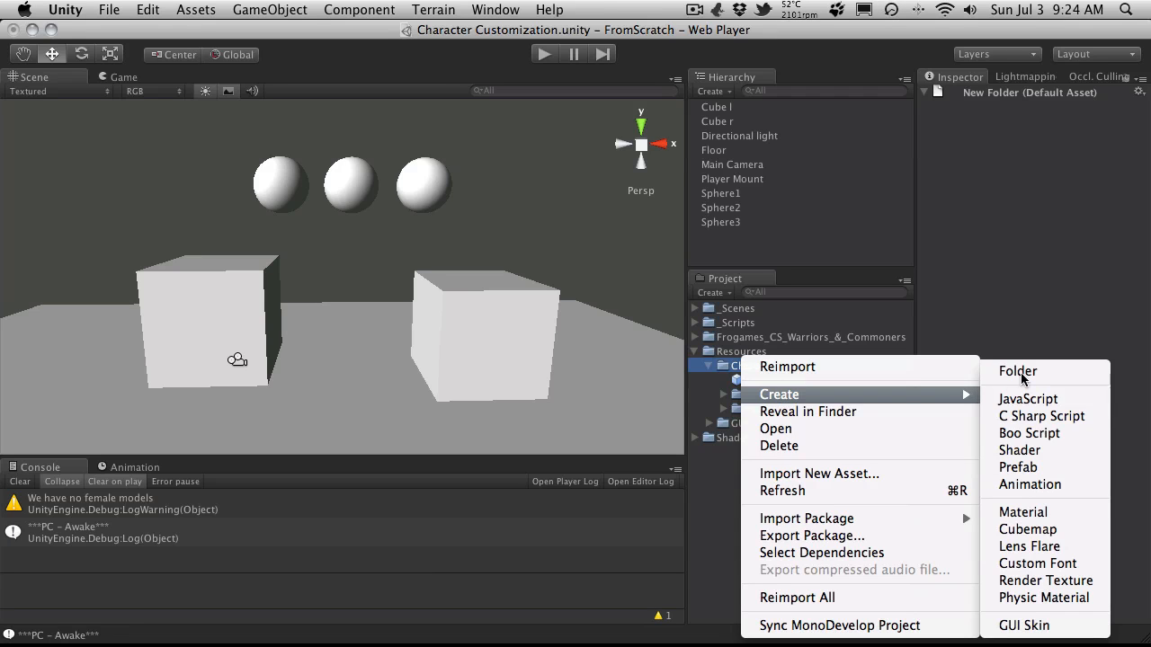
left_click(1017, 371)
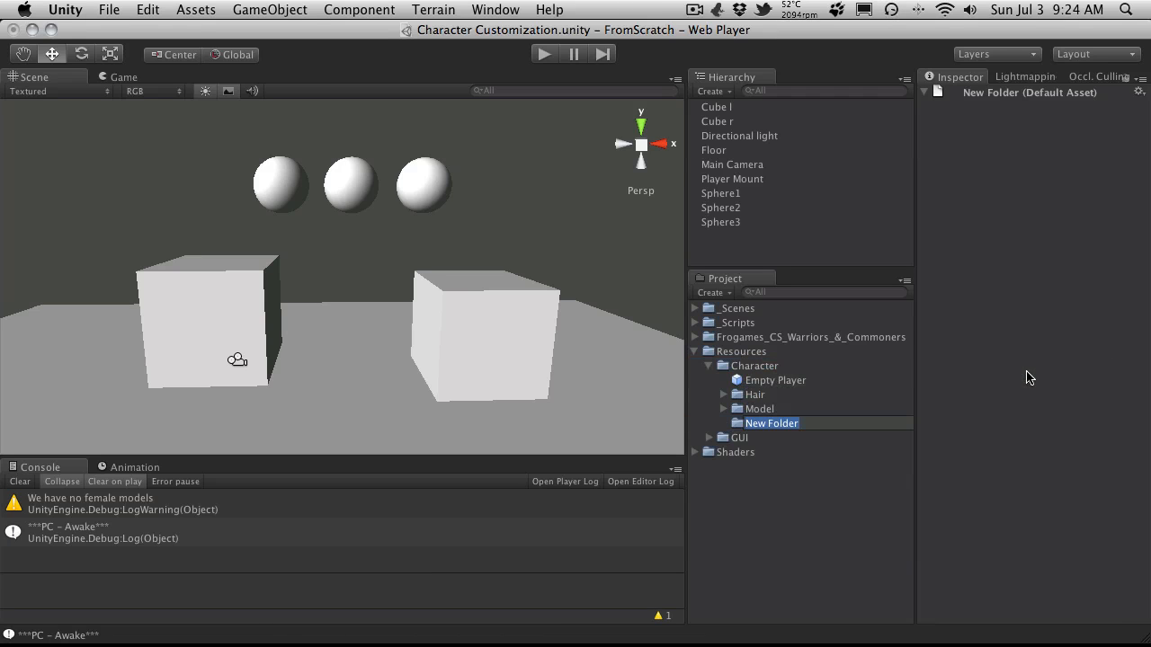
type("Skin COlors")
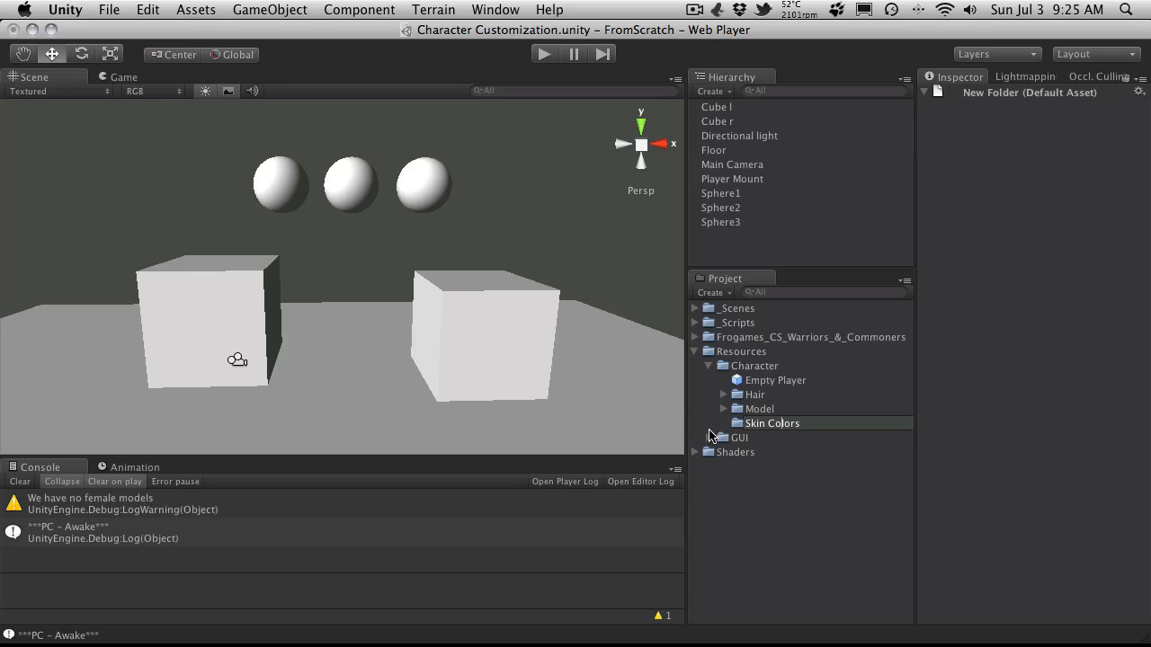
Step: Create Materials and Textures subfolders inside Skin Colors
left_click(771, 423)
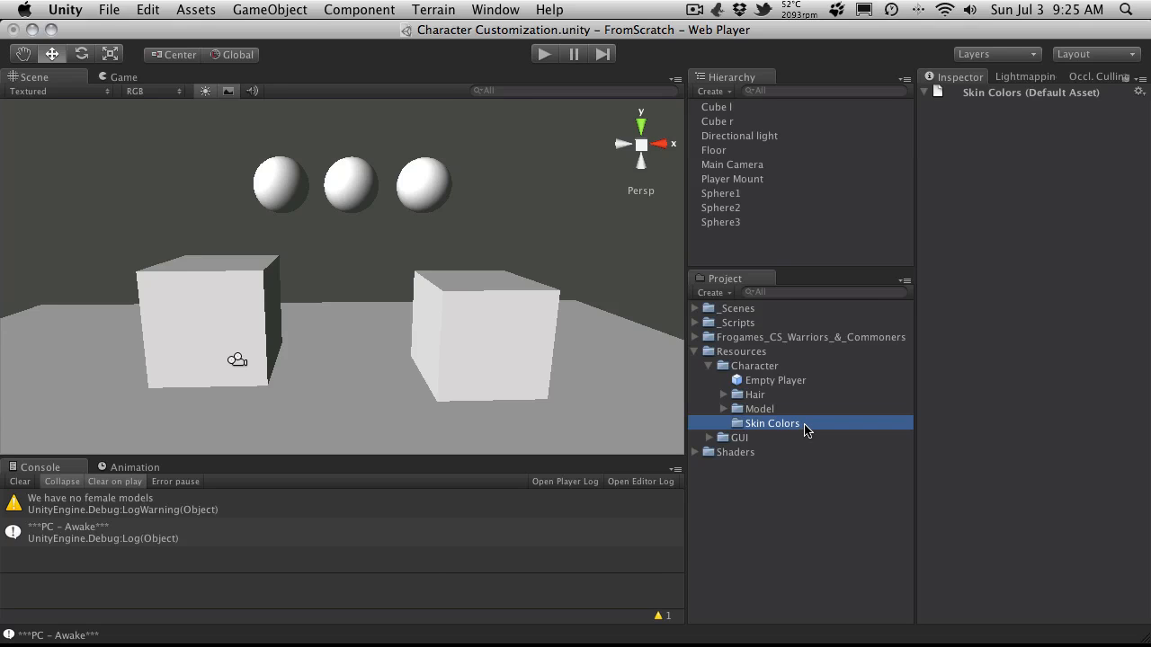
right_click(770, 423)
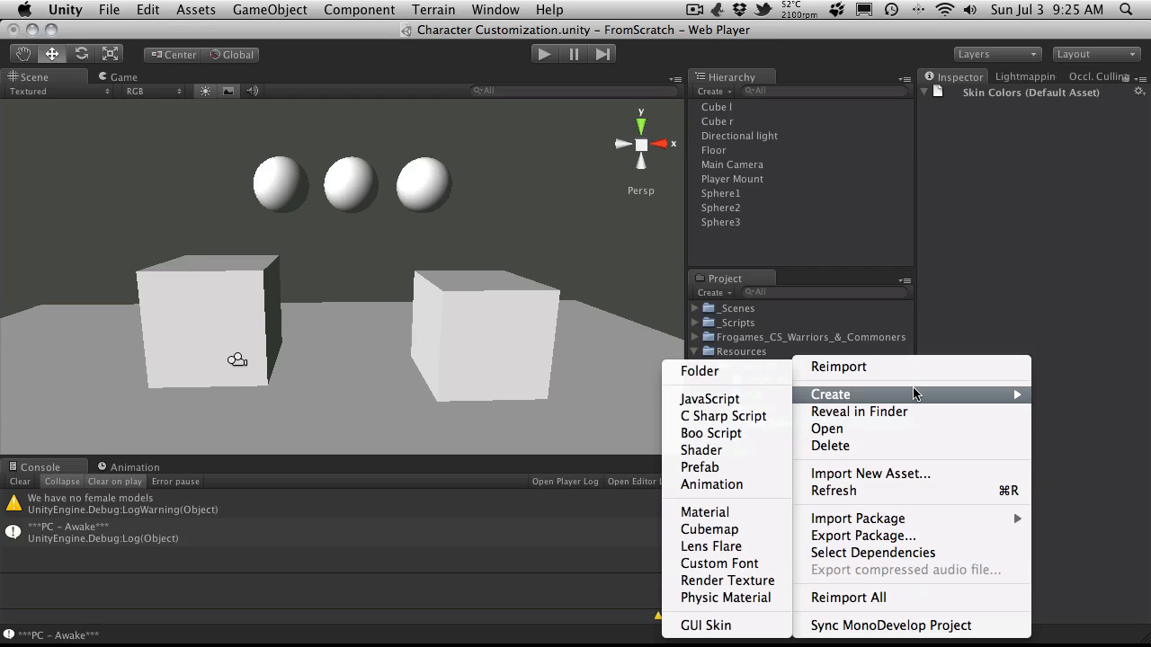
left_click(699, 370)
type("Textures")
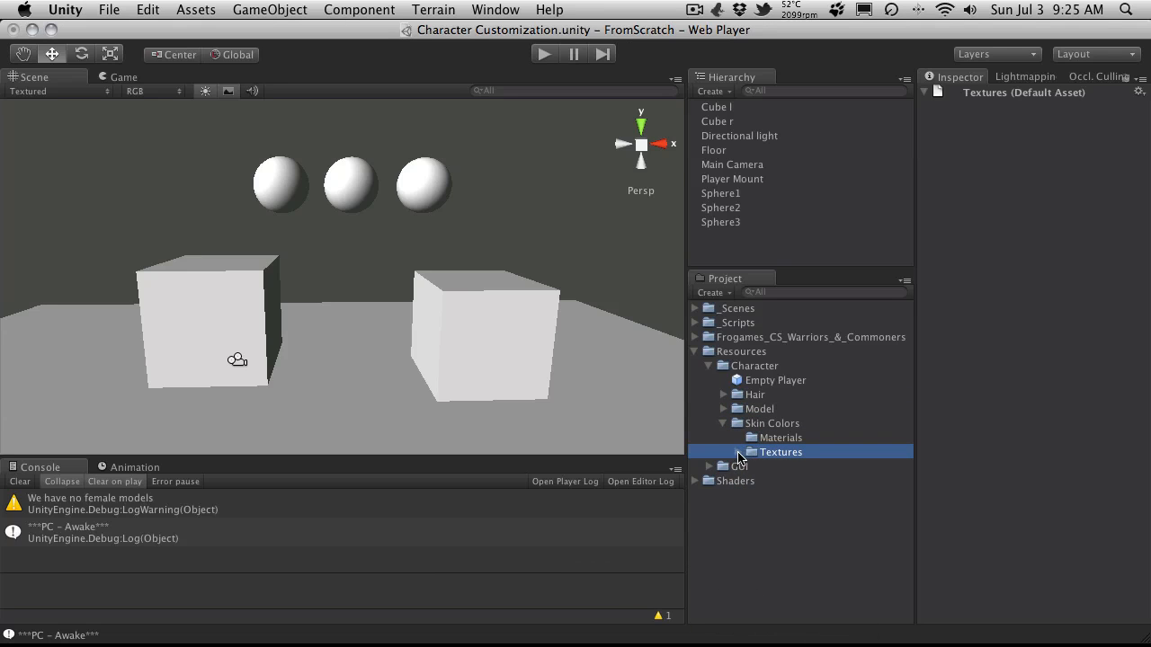
Step: Inspect the skin_dark, skin_light and skin_med textures and create new materials in Materials
left_click(796, 465)
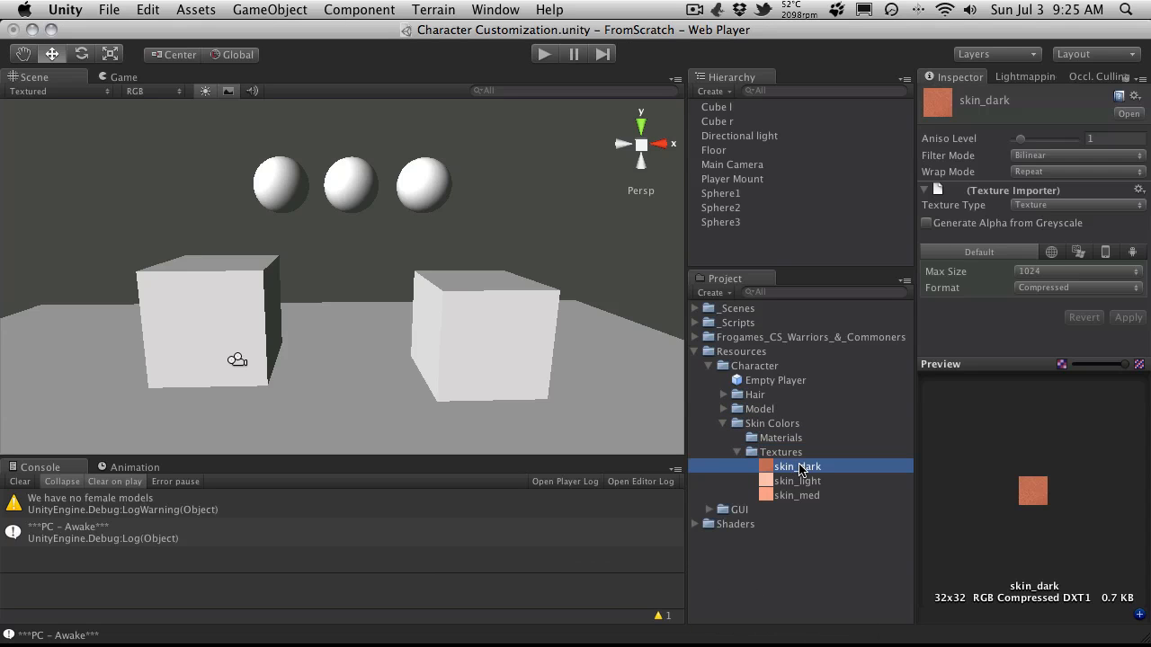
left_click(798, 480)
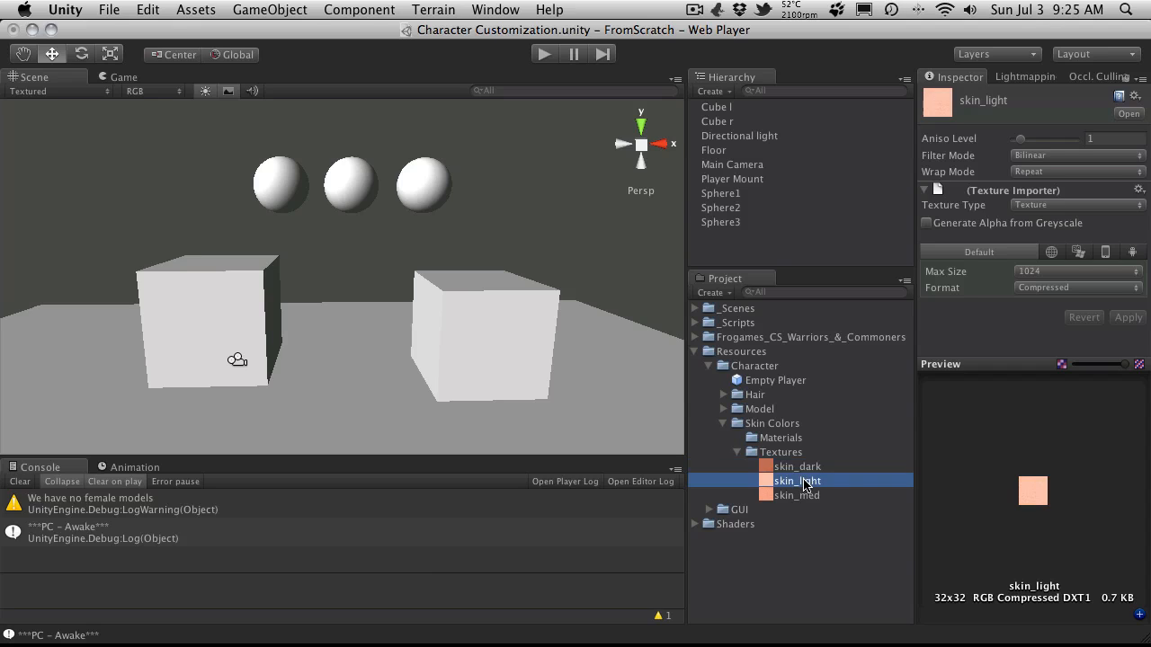
mouse_move(676, 415)
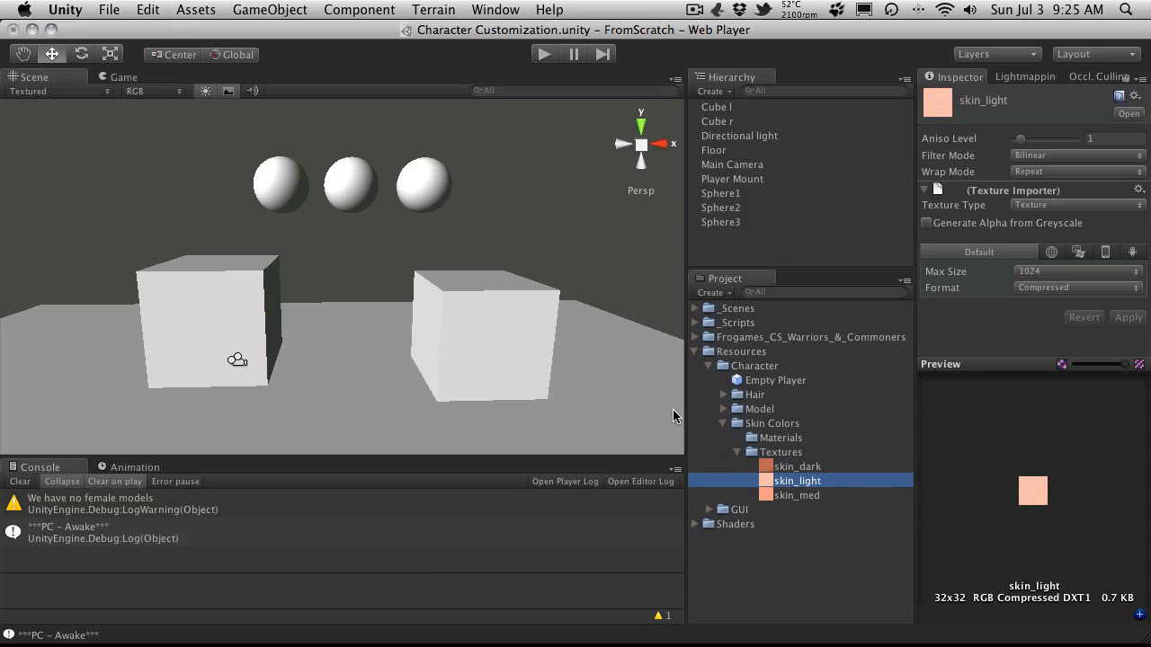
left_click(797, 494)
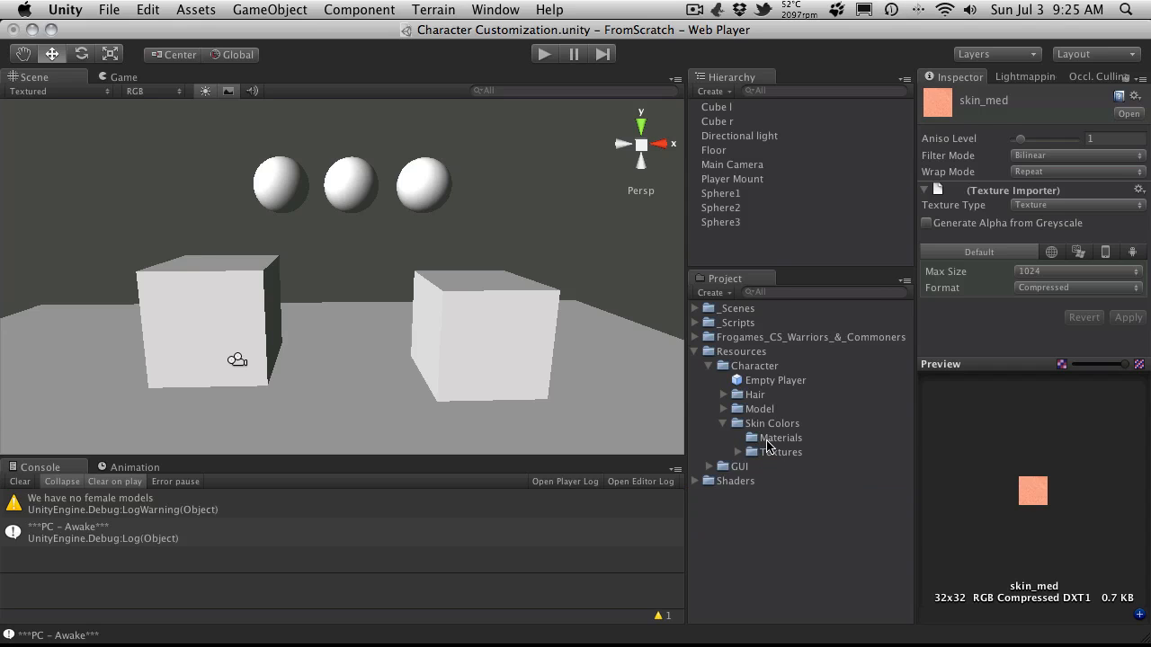
right_click(768, 439)
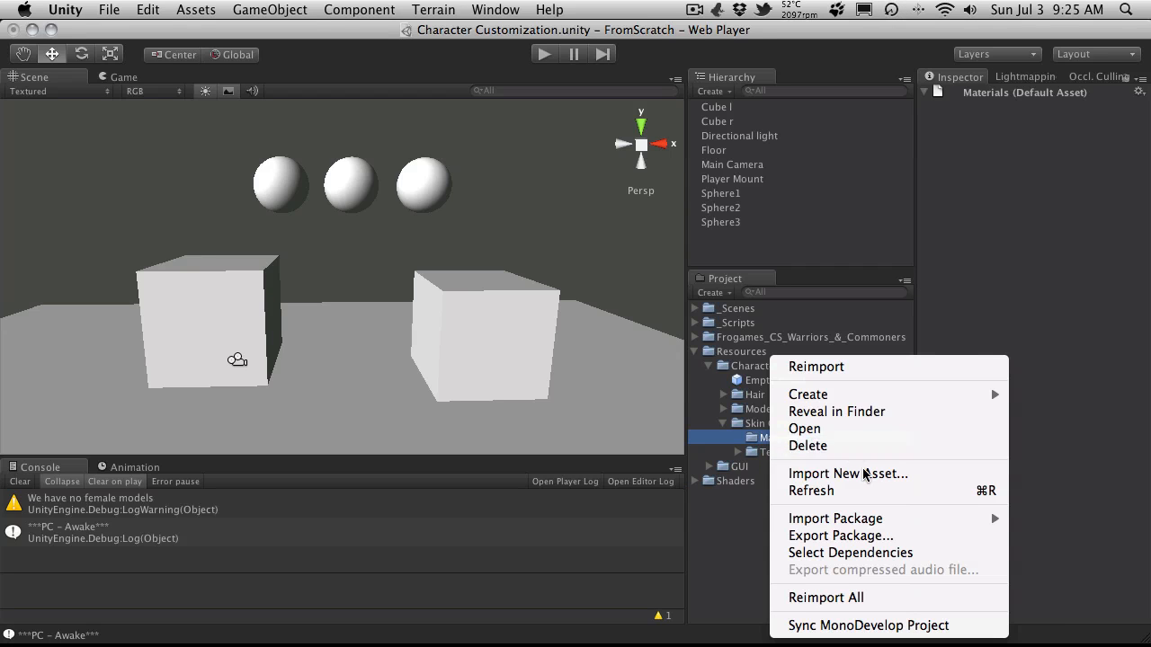
mouse_move(808, 394)
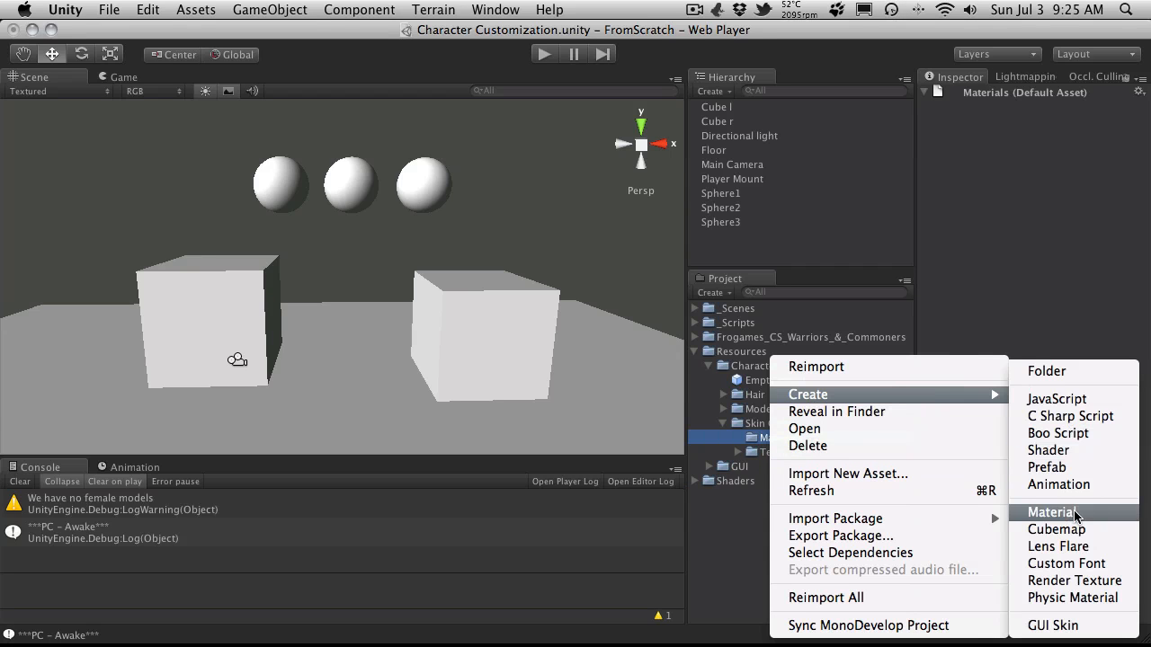
left_click(1052, 513)
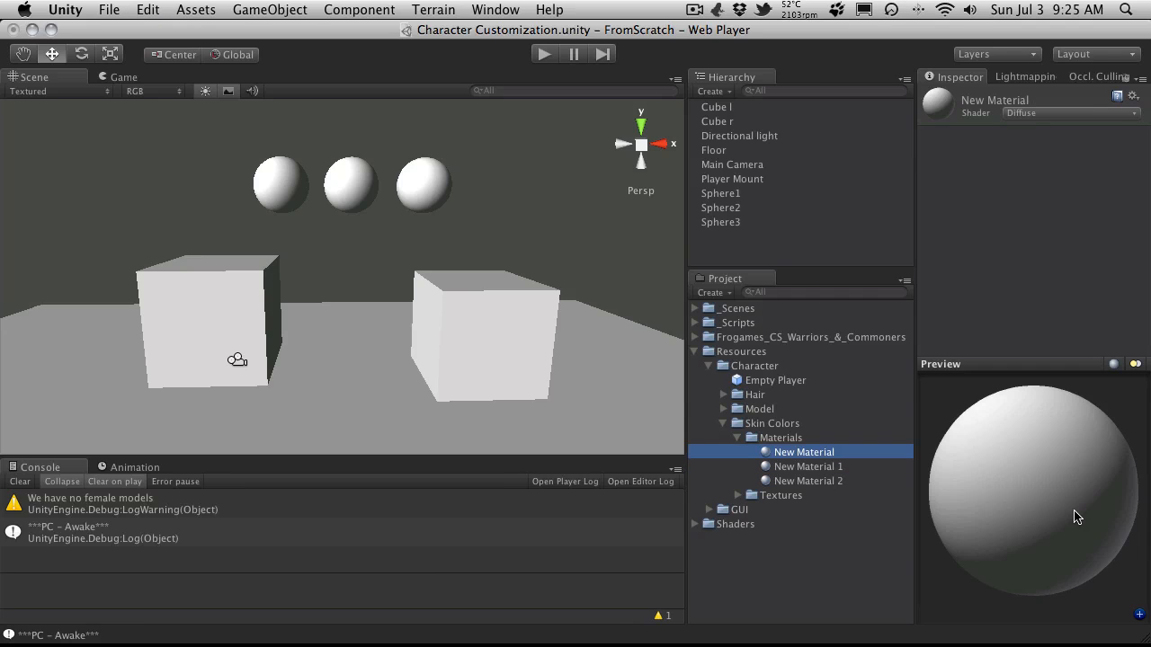
mouse_move(144, 572)
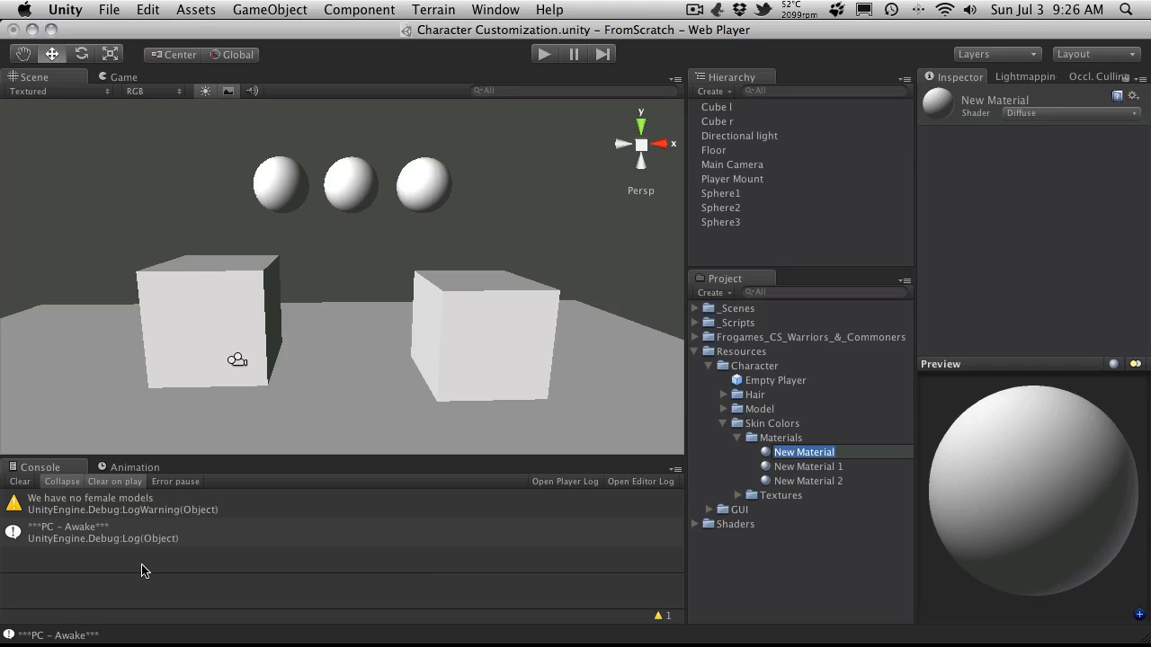
Step: Name the three materials skinLight, skinMed and skinDark
type("skinLight")
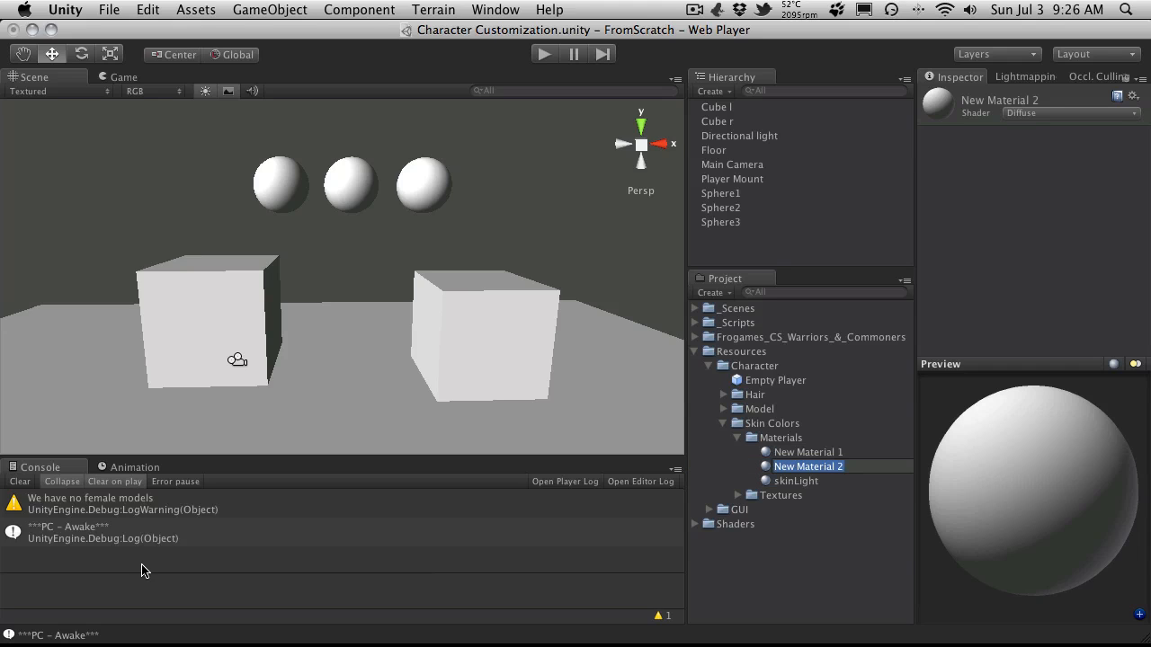
type("sju")
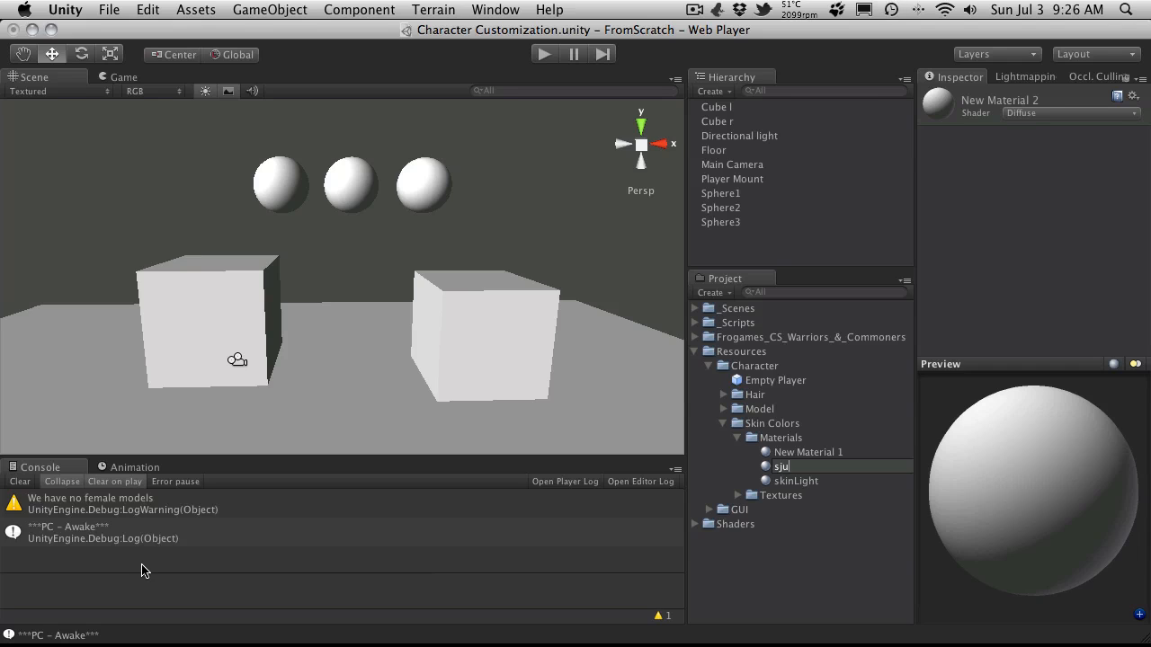
type("skinMed")
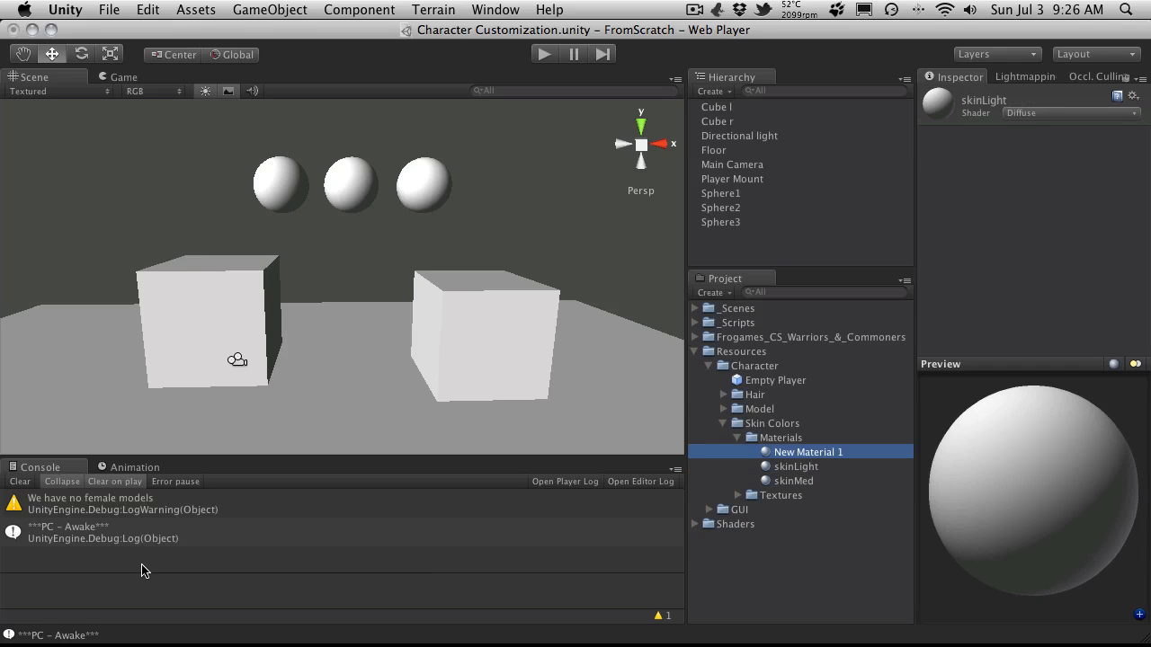
type("skinDark")
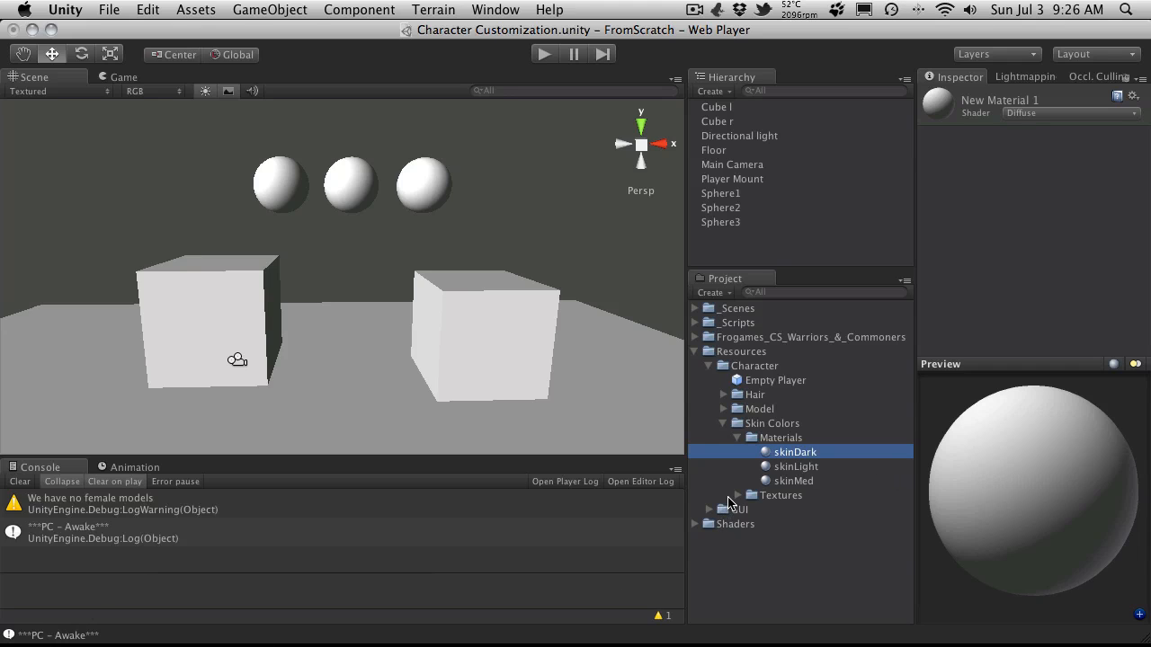
Step: Assign the skin_dark texture to the skinDark material's Base (RGB) slot
left_click(739, 496)
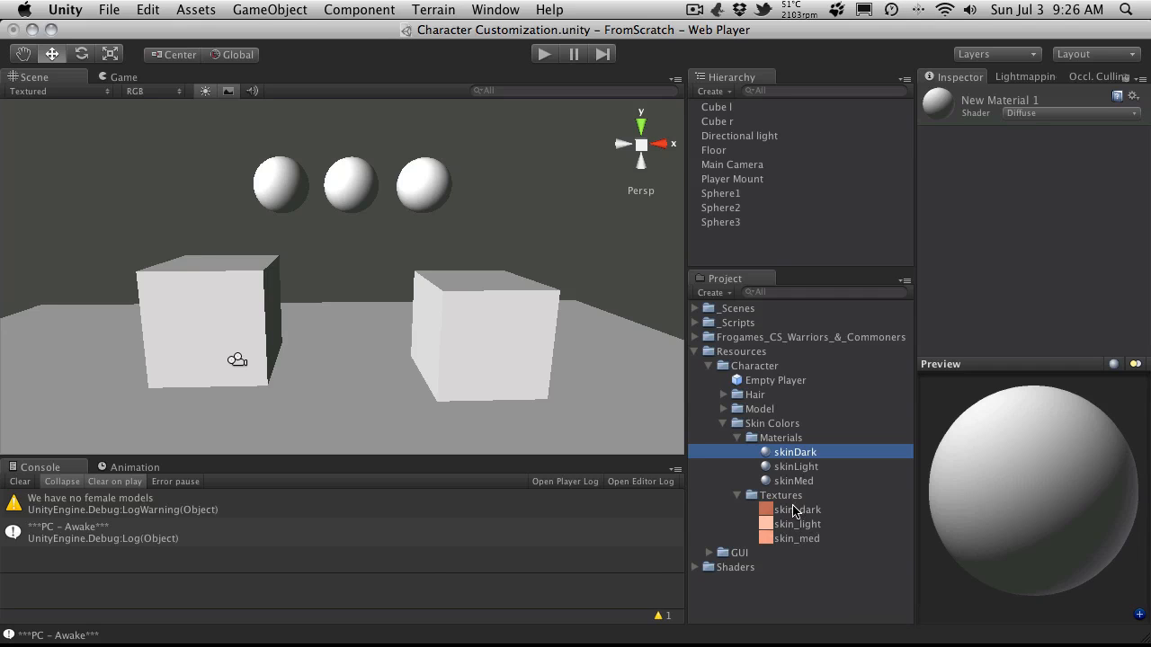
left_click(795, 451)
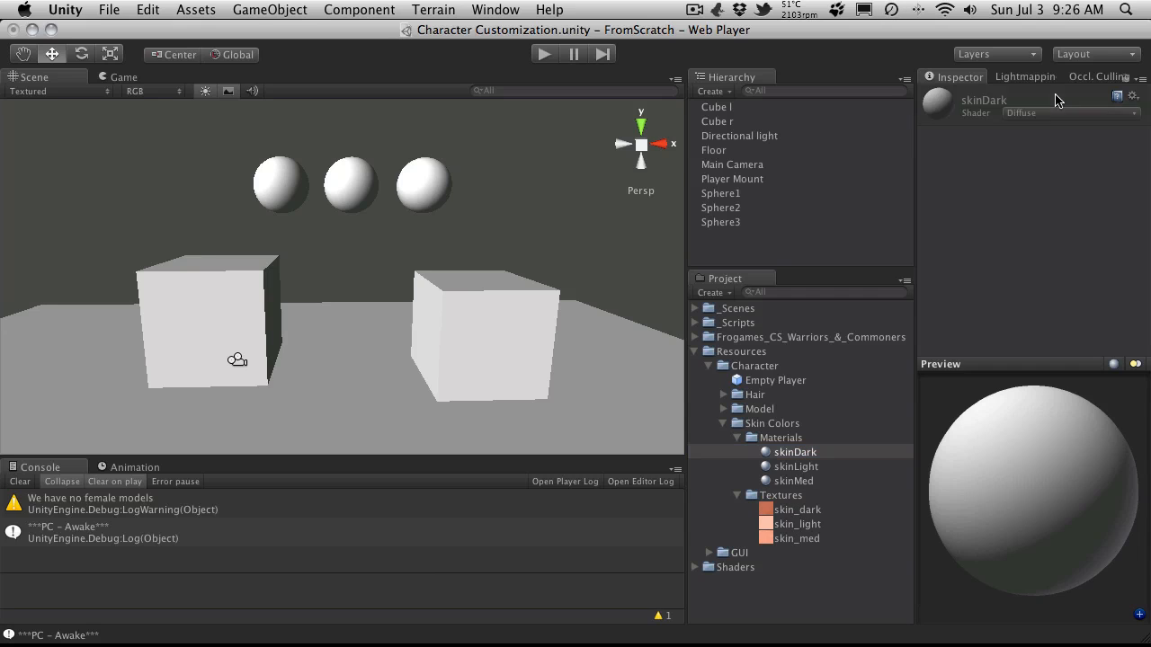
left_click(794, 451)
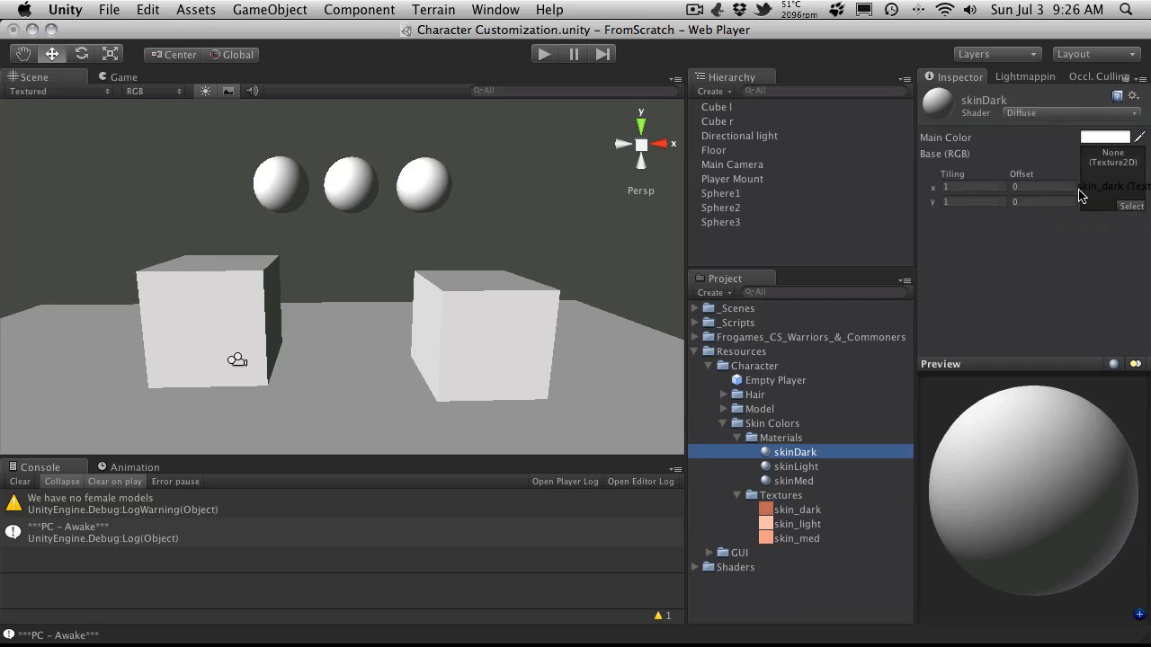
left_click(795, 466)
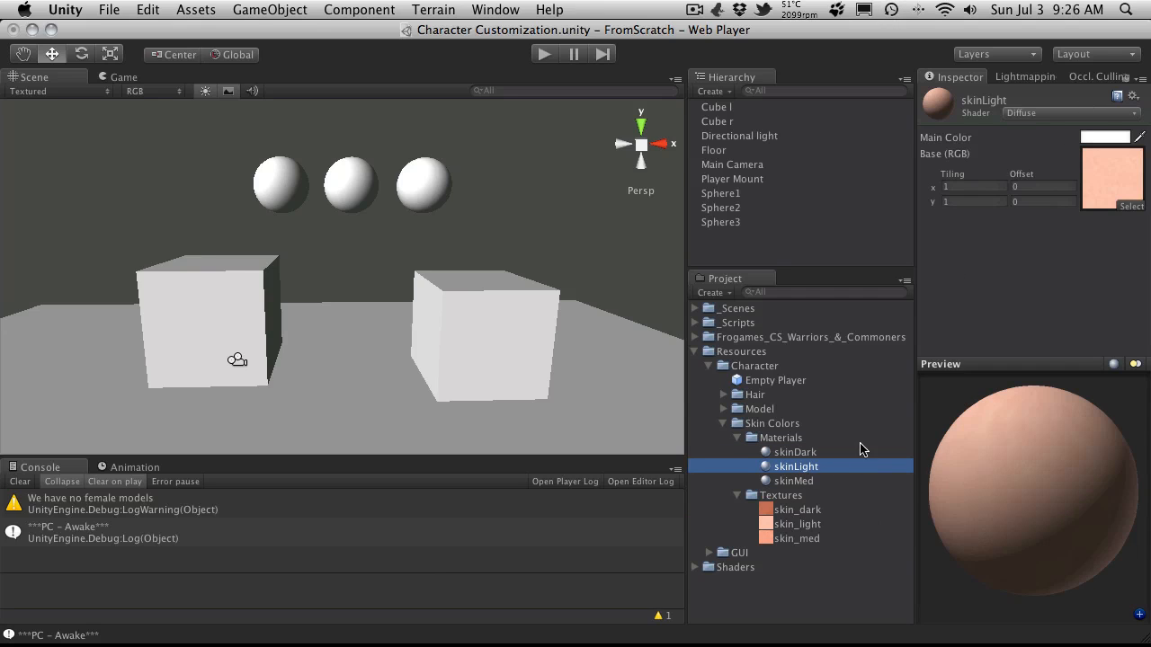
Step: Texture the skinMed and skinLight materials likewise, then collapse Skin Colors and Resources
left_click(794, 480)
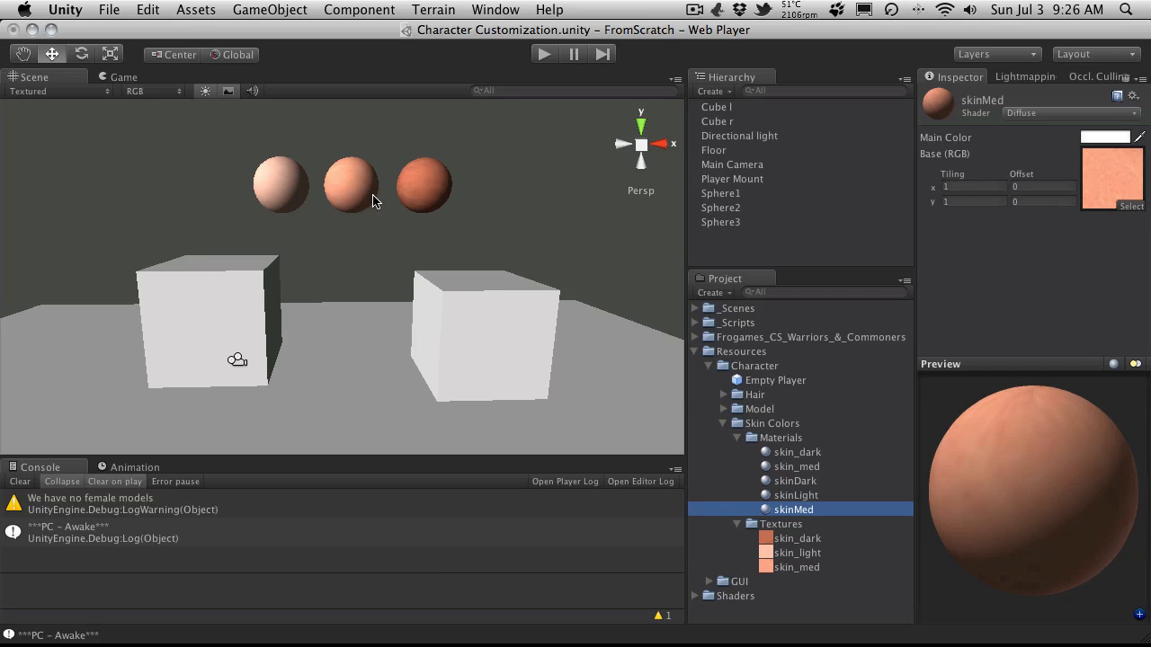
mouse_move(362, 194)
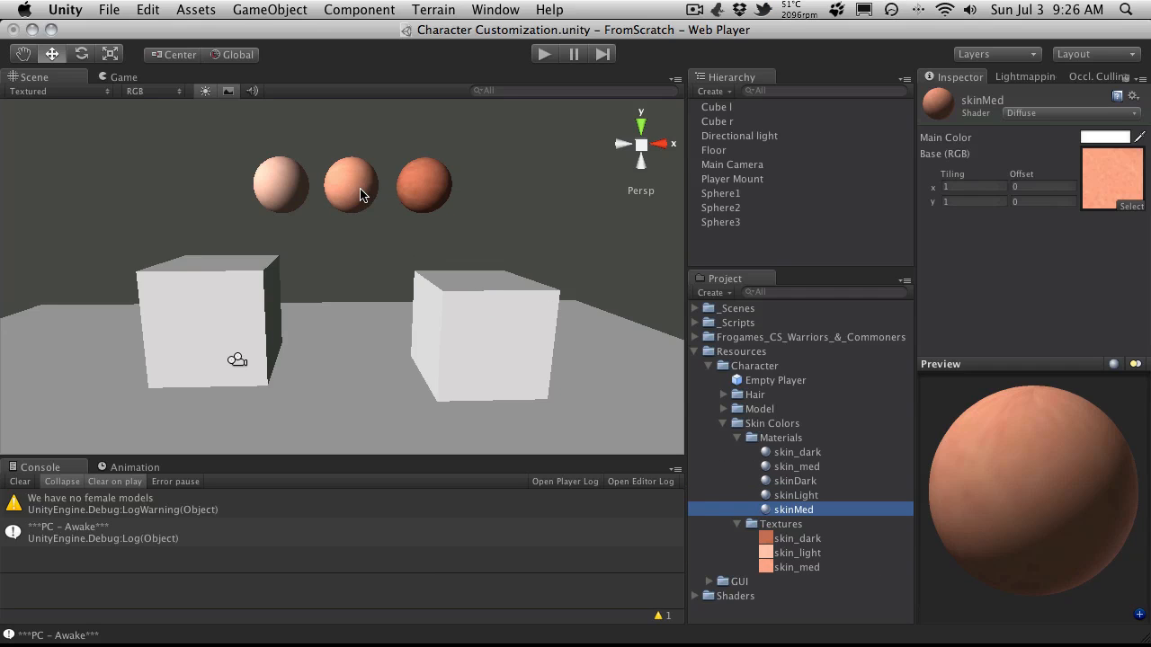
mouse_move(856, 421)
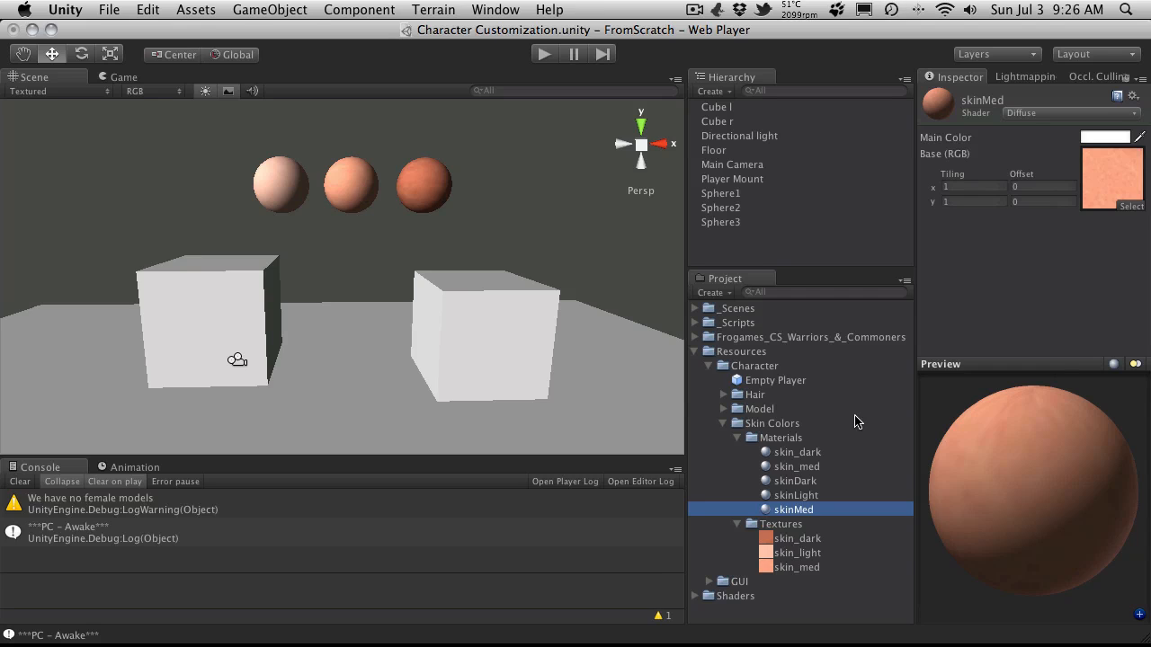
left_click(737, 438)
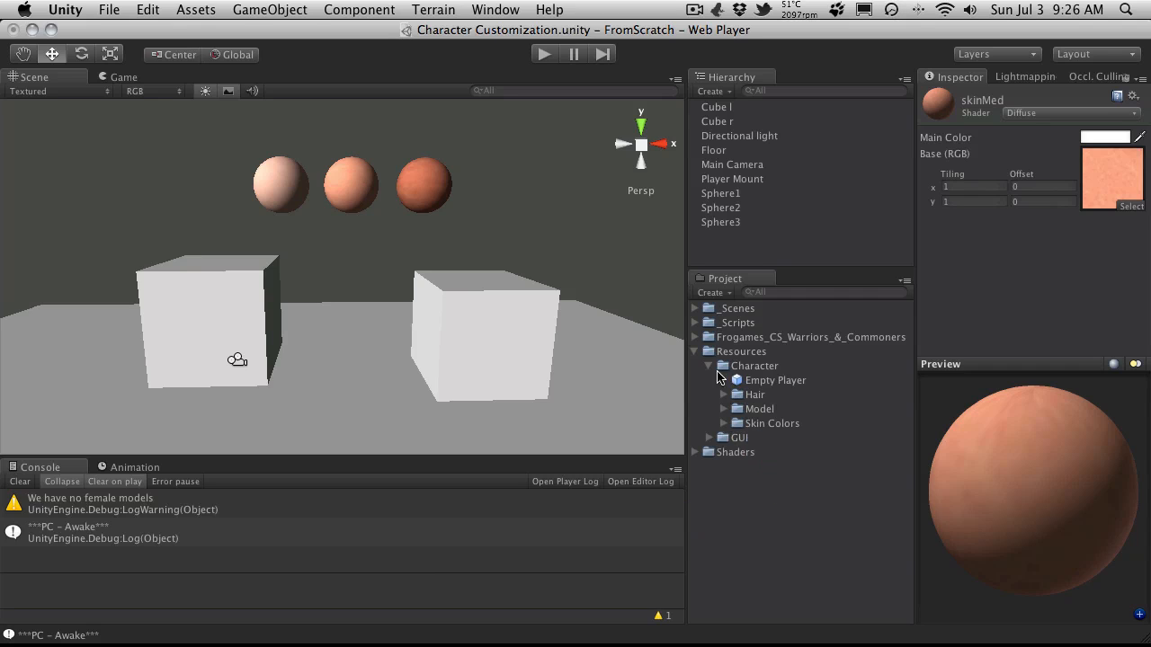
left_click(696, 351)
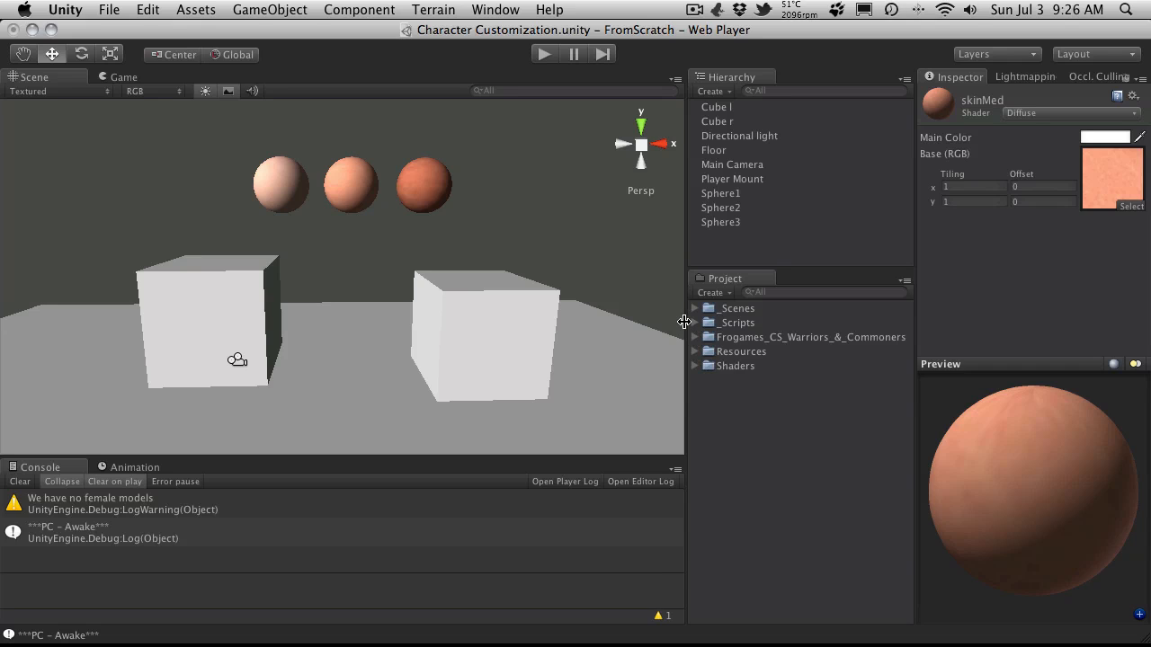
mouse_move(351, 200)
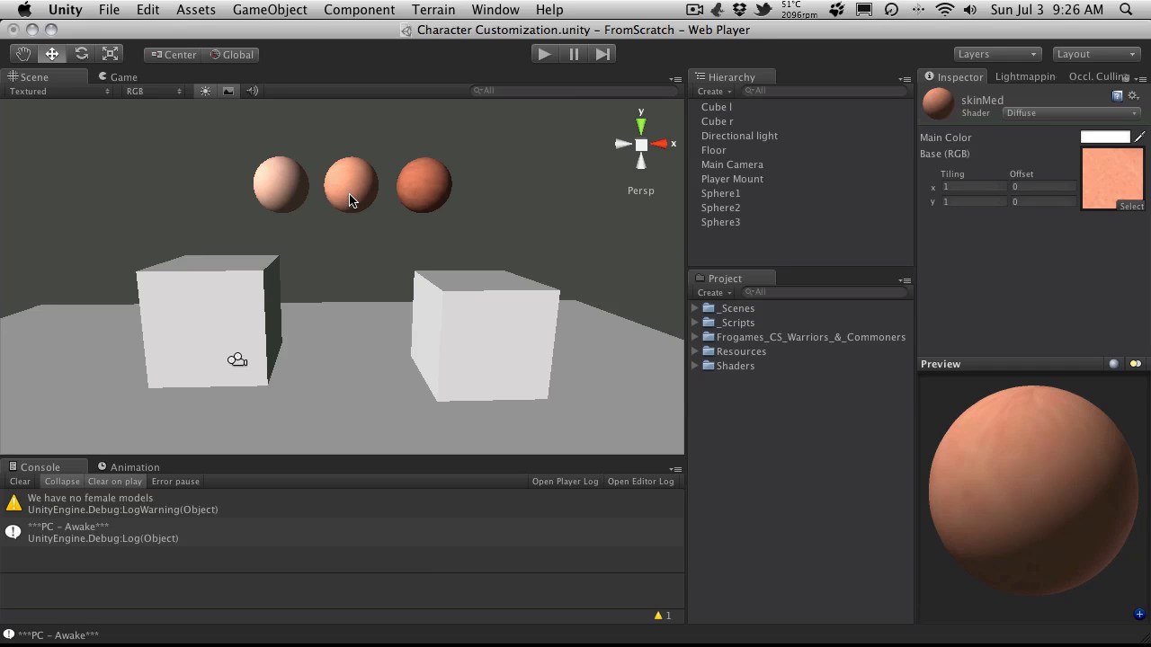
left_click(280, 183)
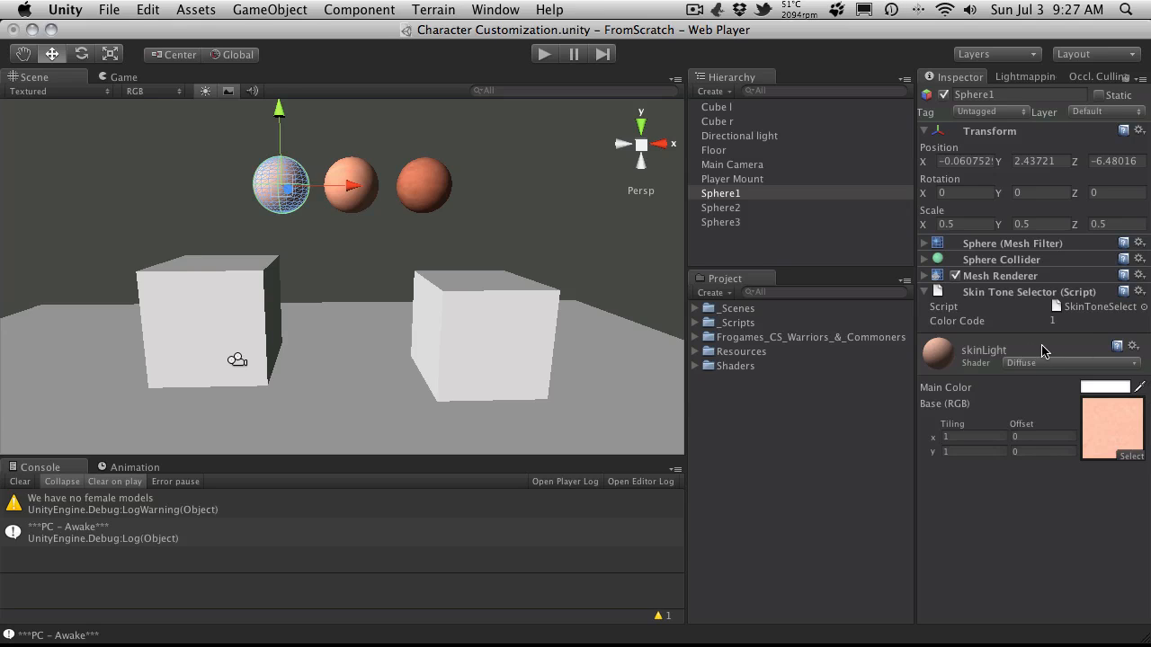
left_click(1061, 320)
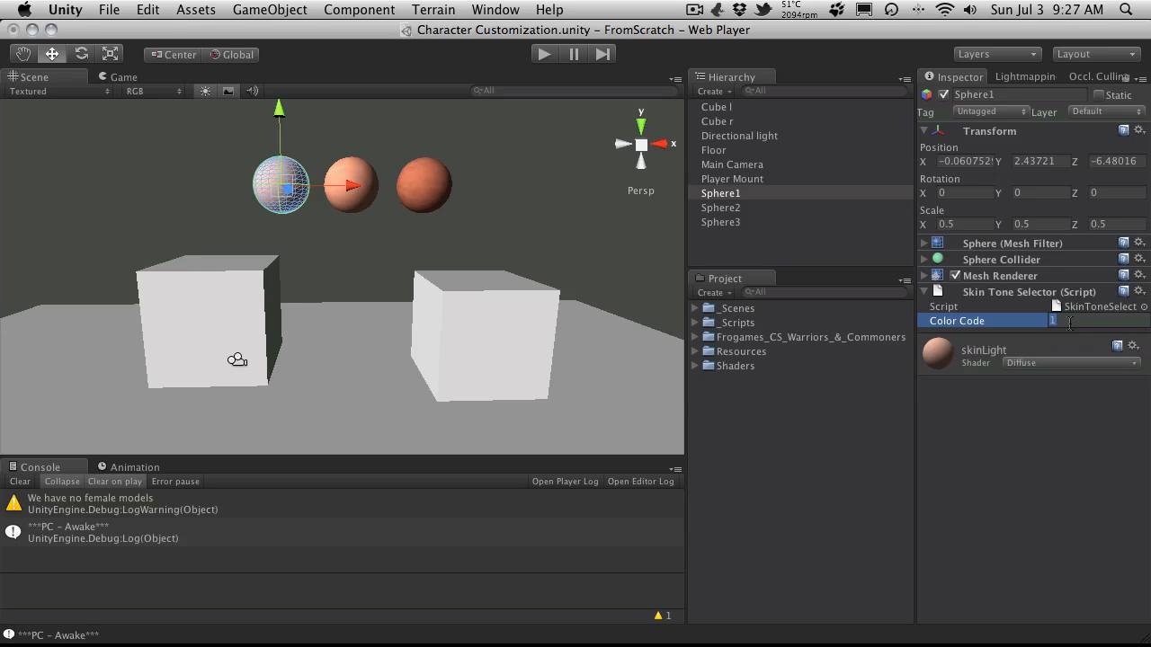
left_click(719, 223)
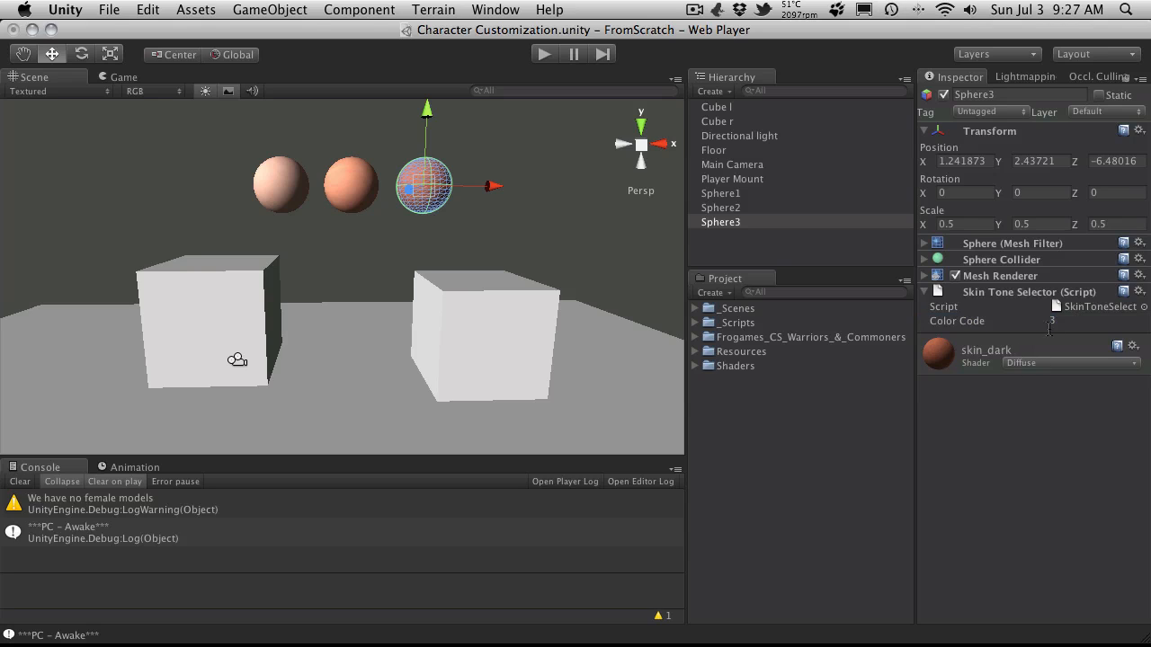
mouse_move(979, 335)
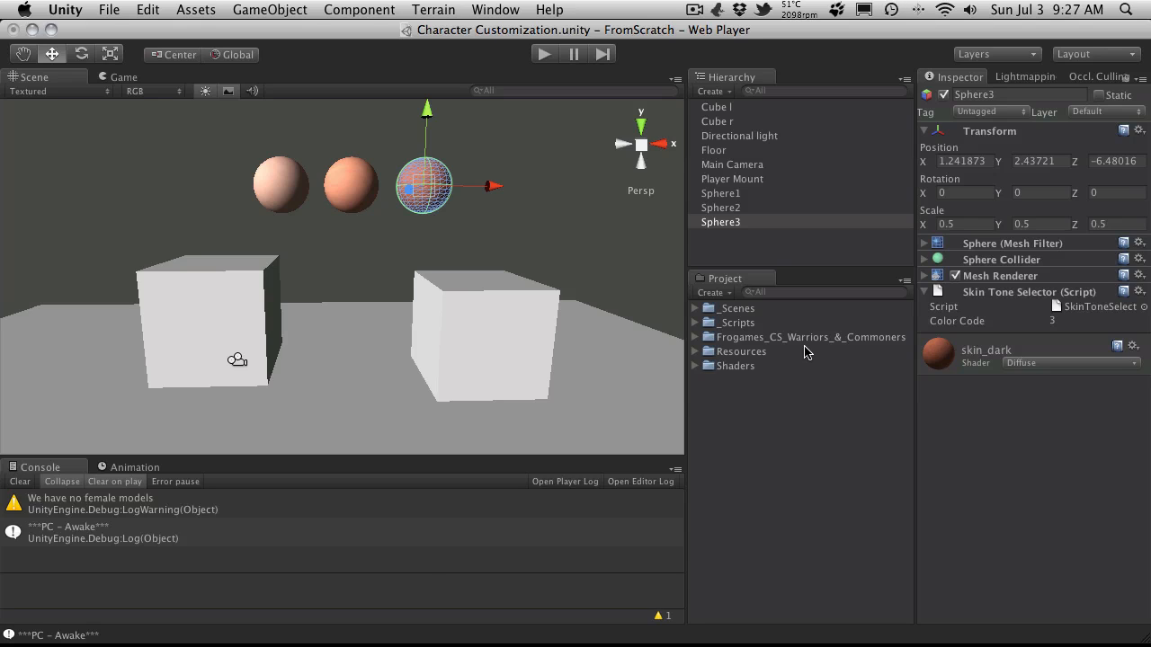
mouse_move(939, 386)
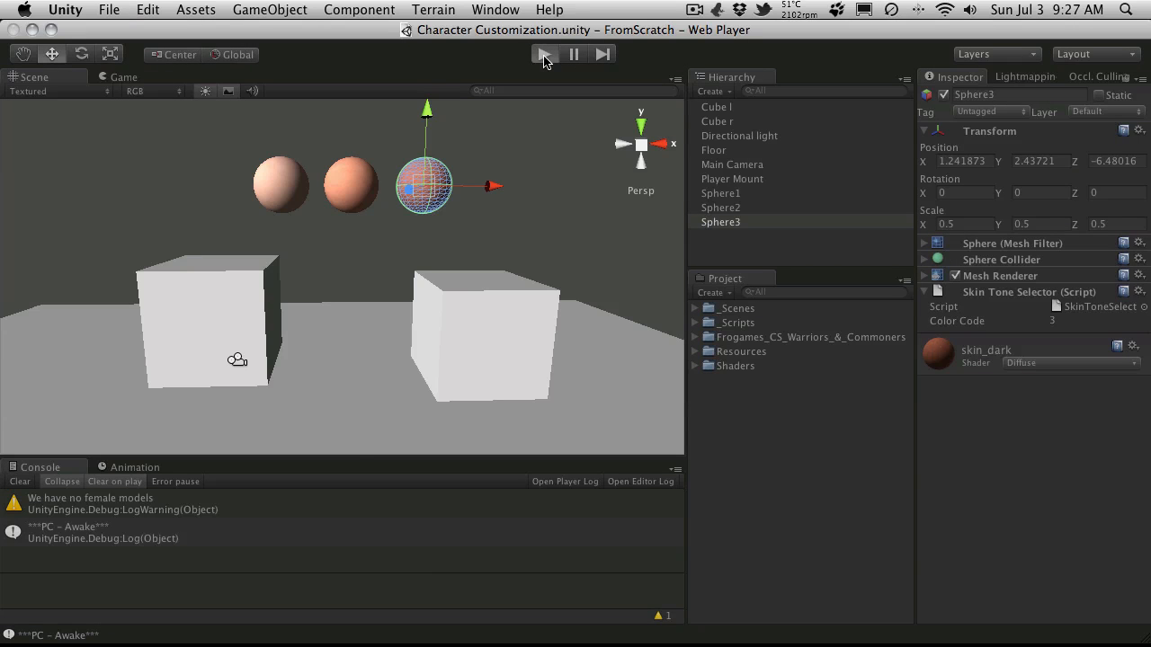
left_click(543, 54)
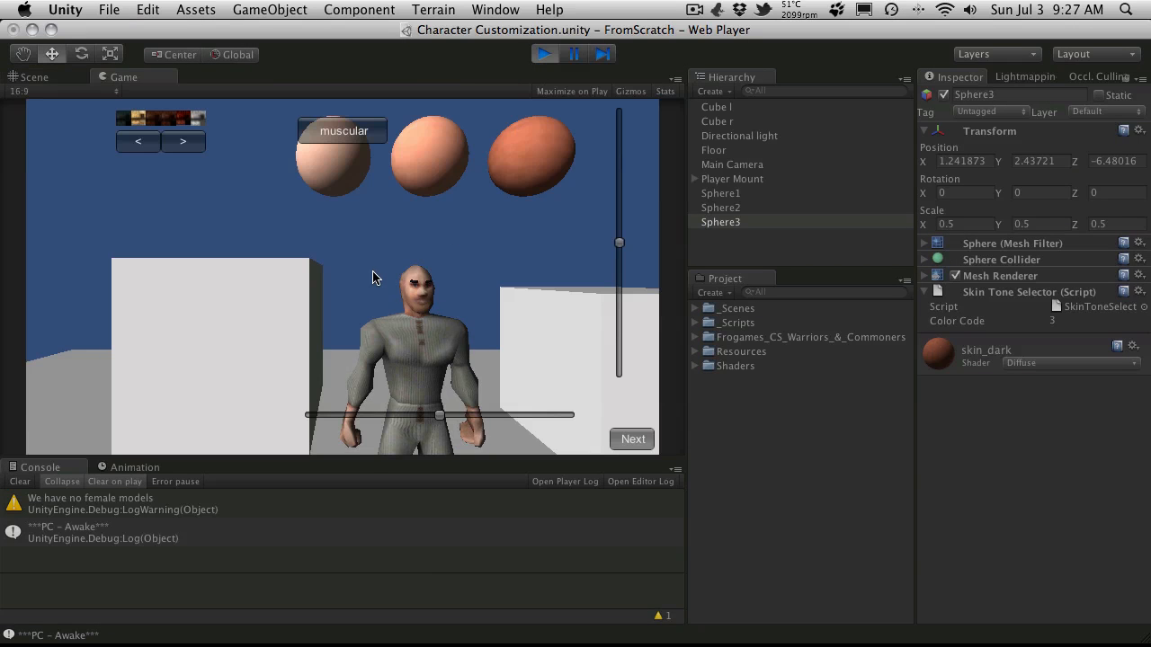
mouse_move(346, 194)
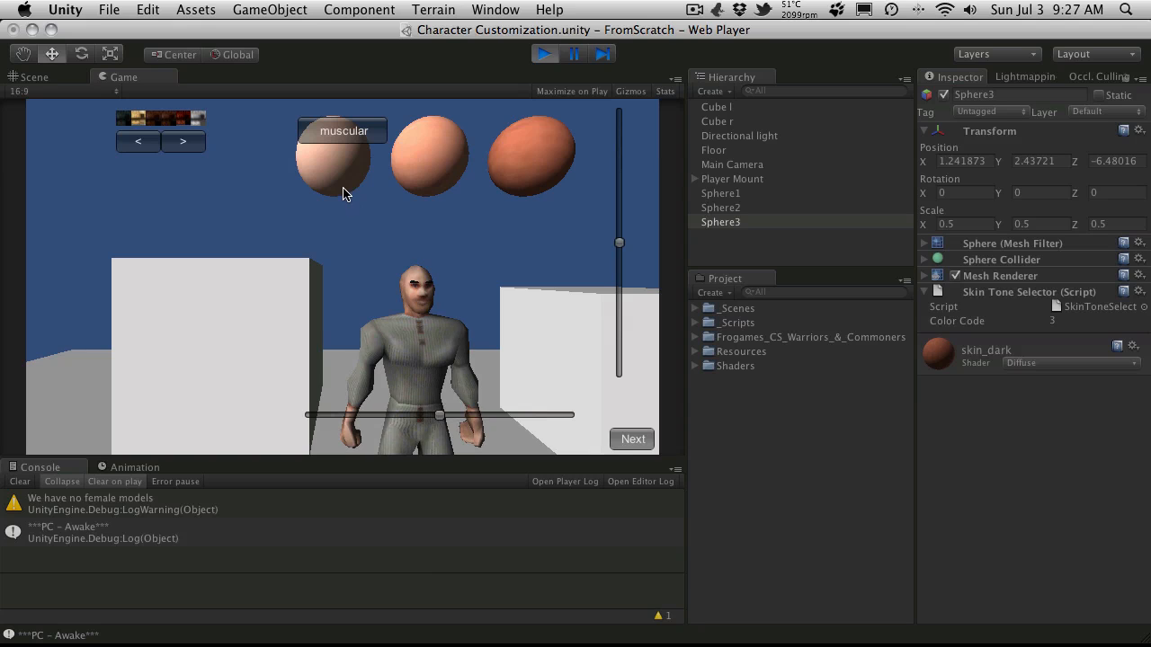
mouse_move(327, 205)
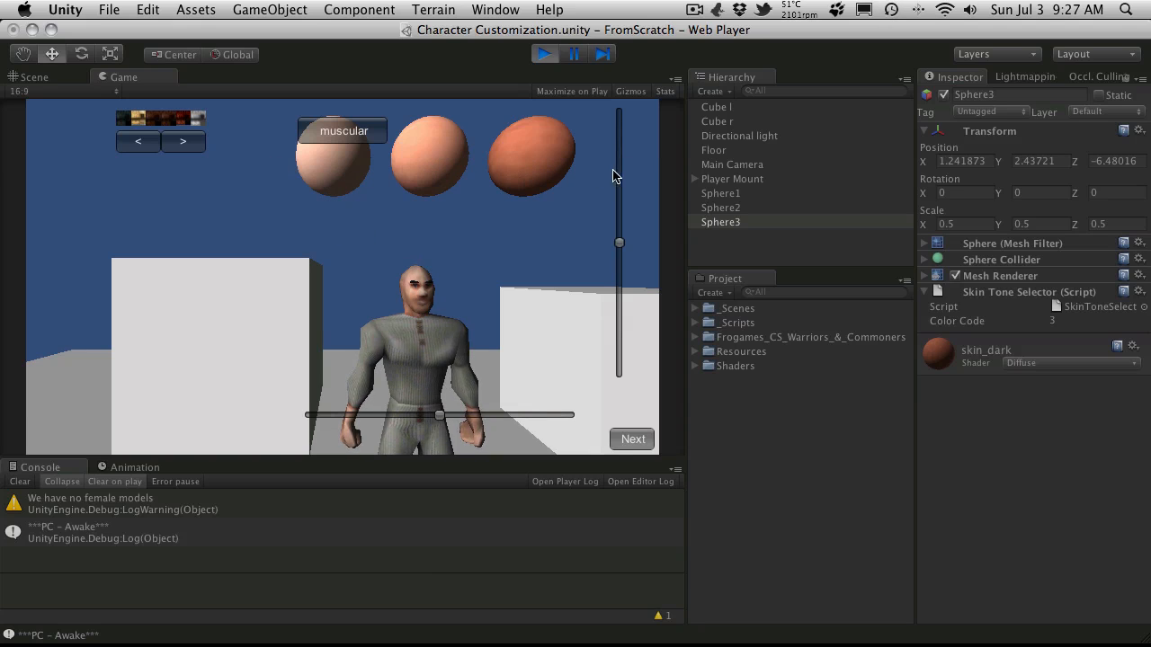
mouse_move(349, 212)
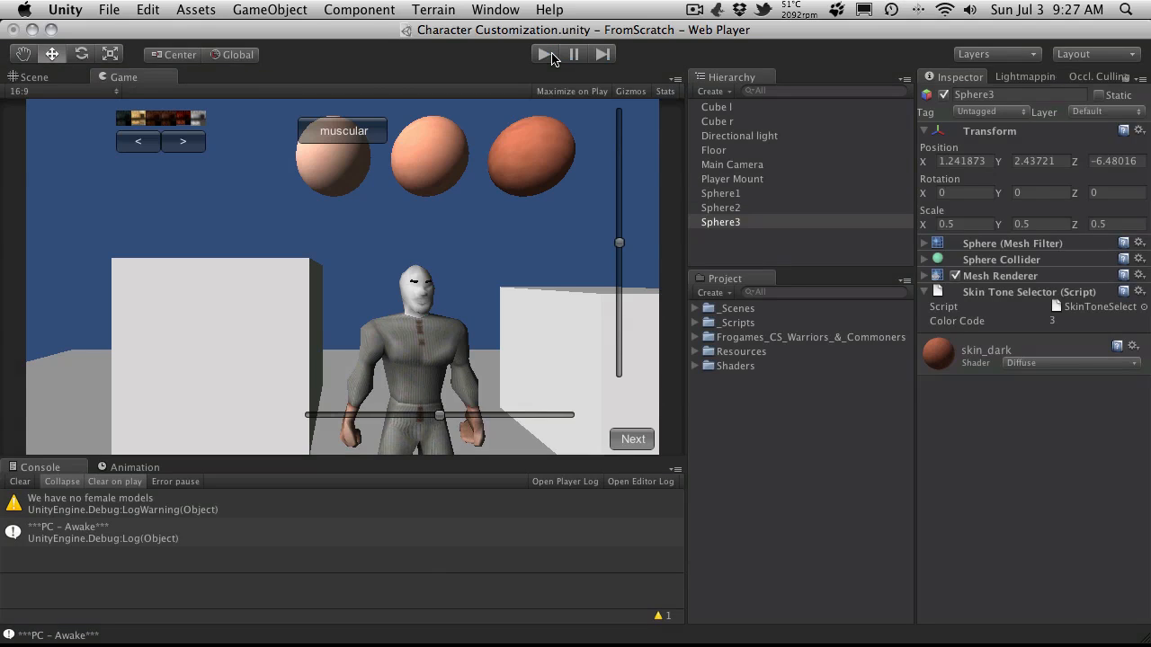
left_click(38, 79)
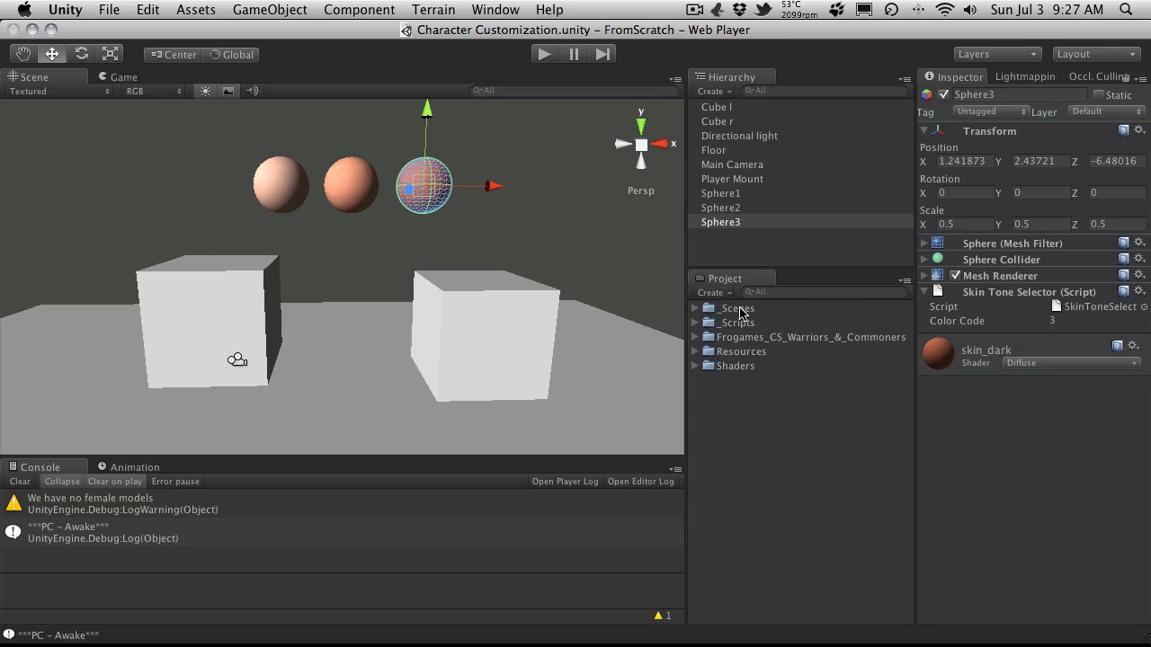
mouse_move(771, 402)
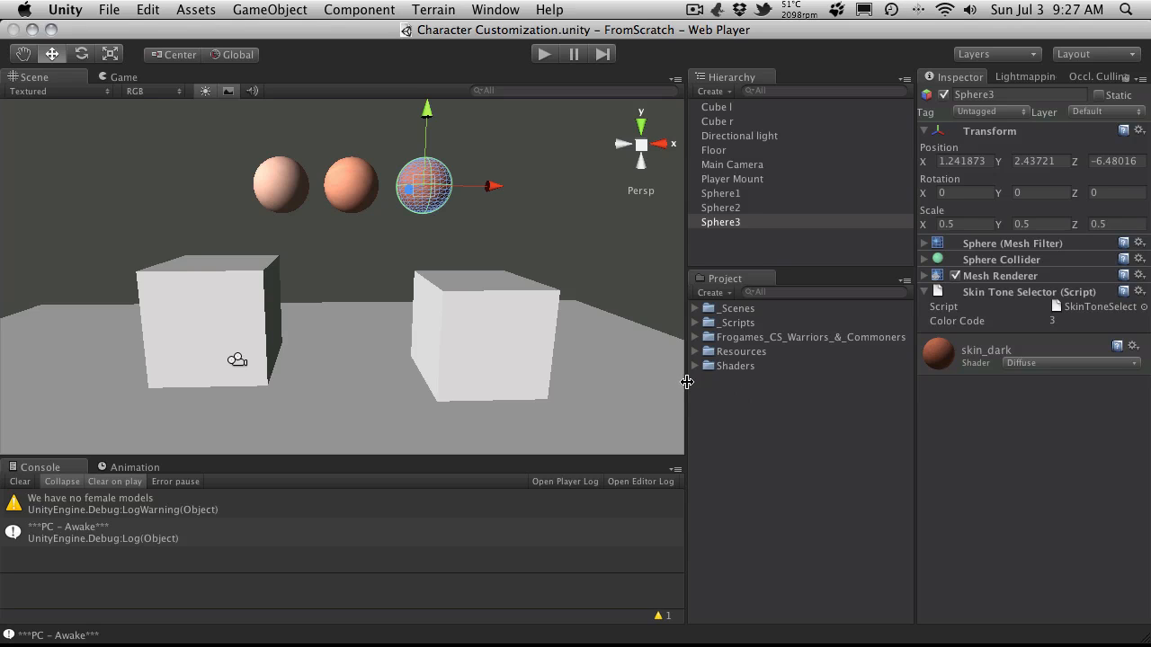
mouse_move(697, 354)
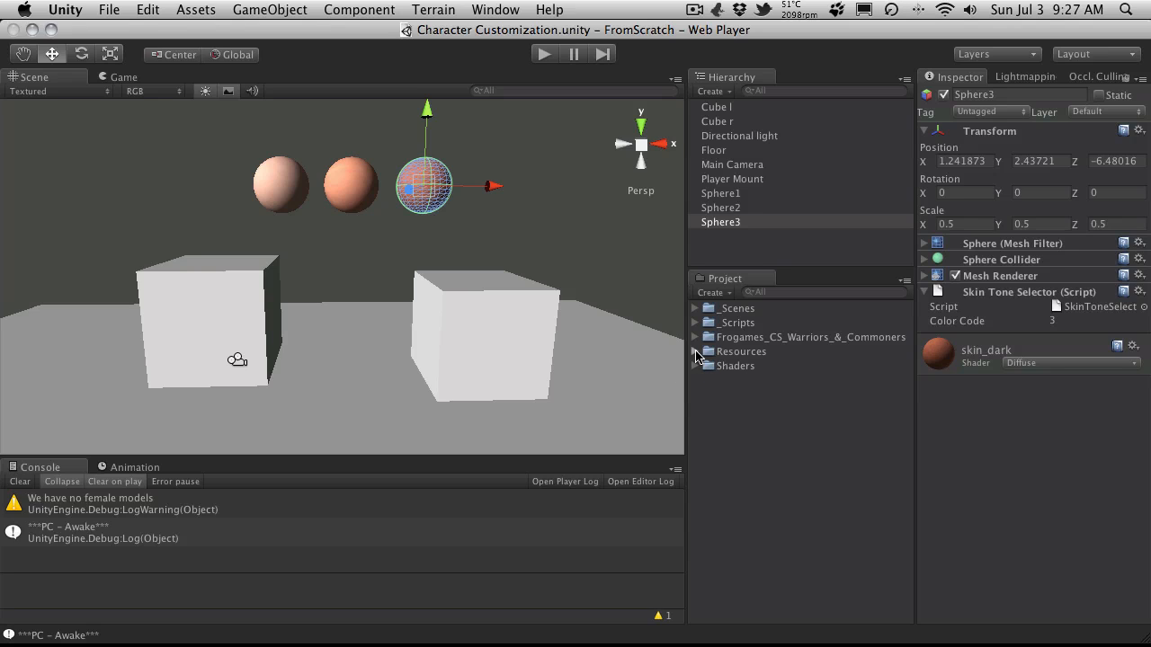
Step: Create a Faces folder under Character with a Human folder inside it
left_click(696, 351)
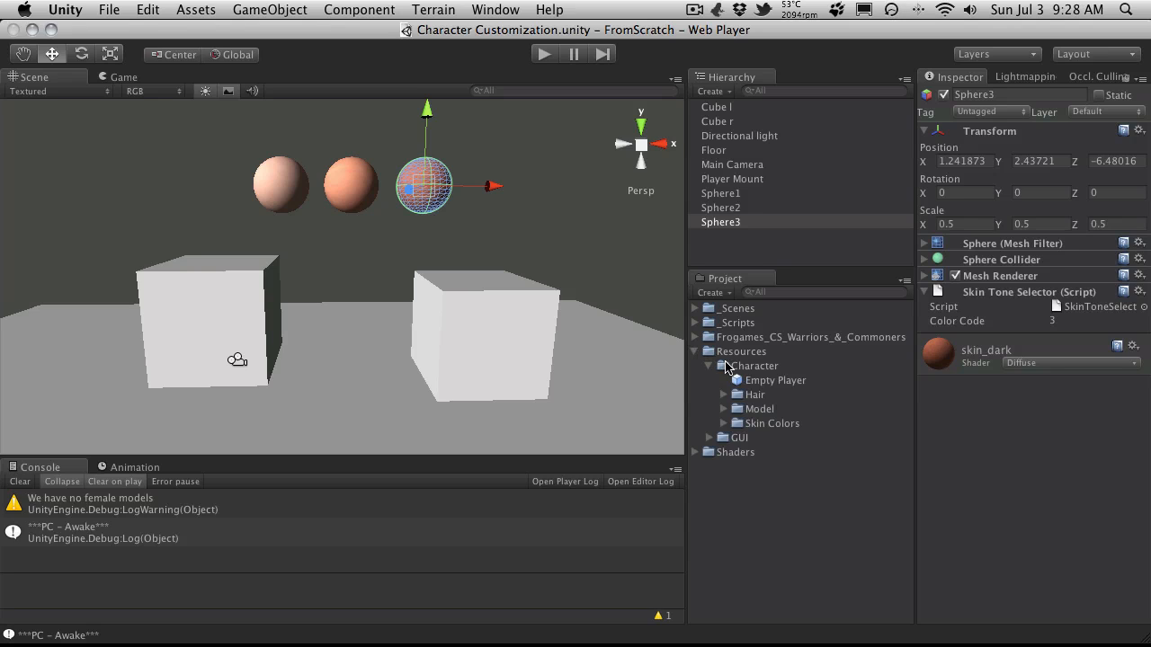
mouse_move(755, 392)
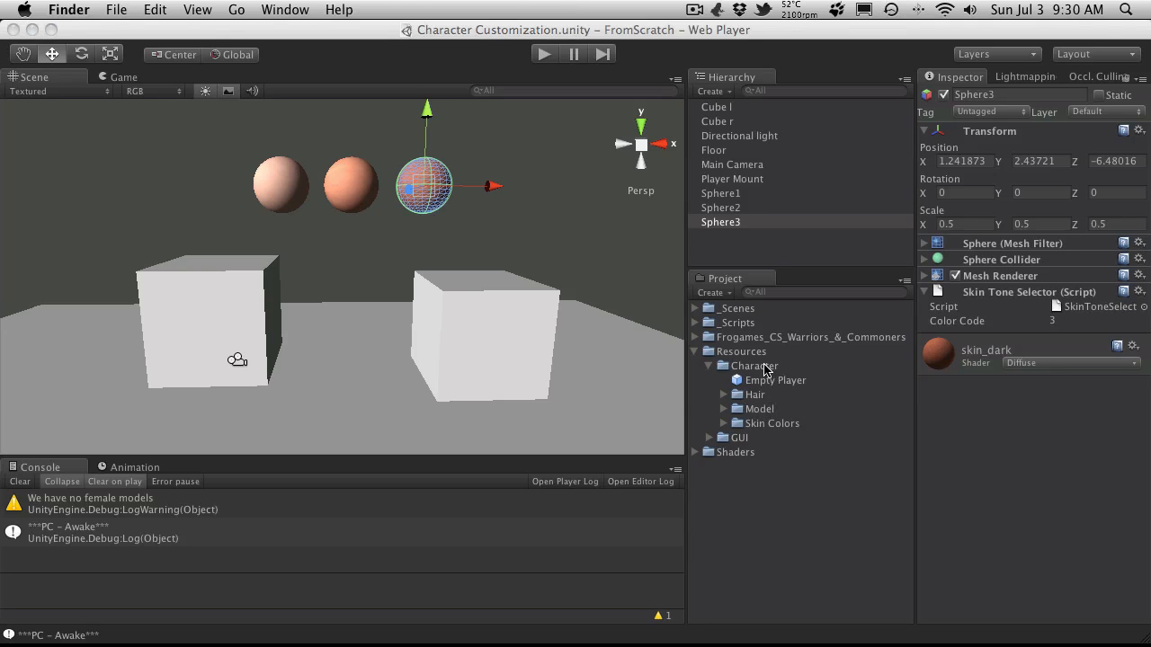
right_click(749, 365)
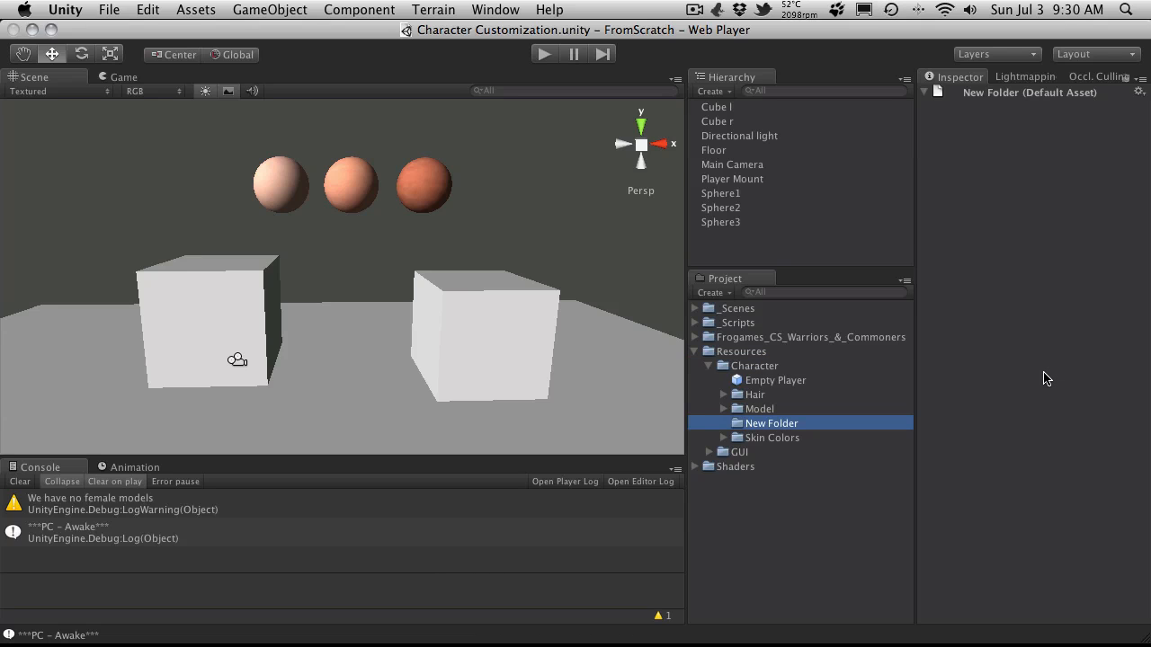
type("Faces")
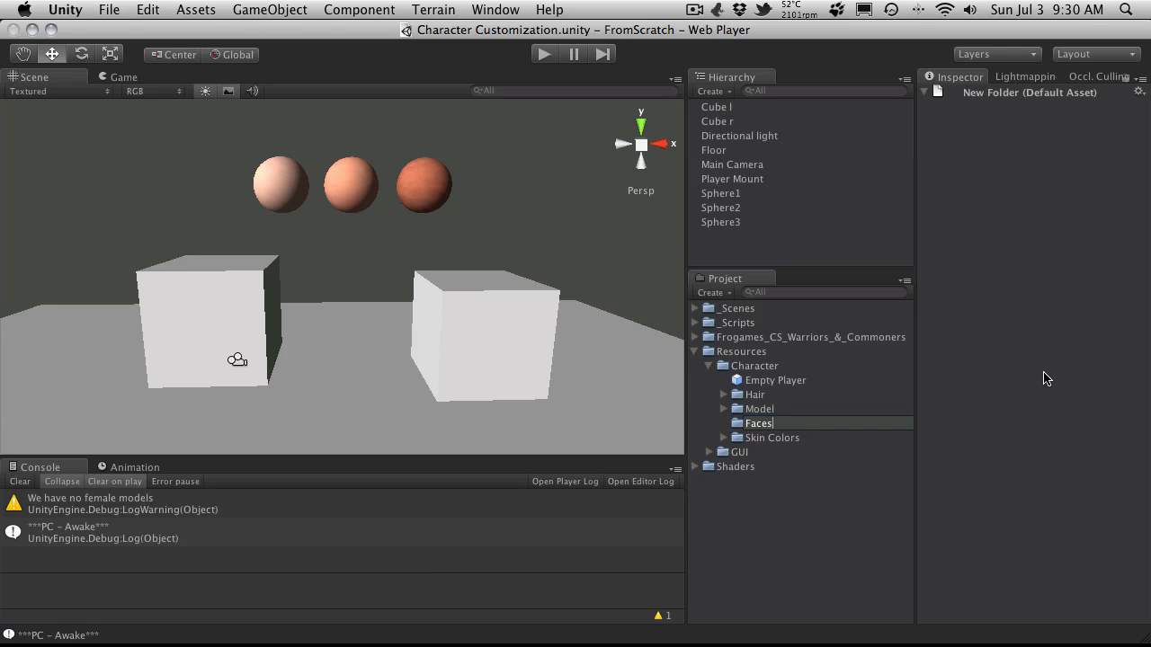
left_click(755, 394)
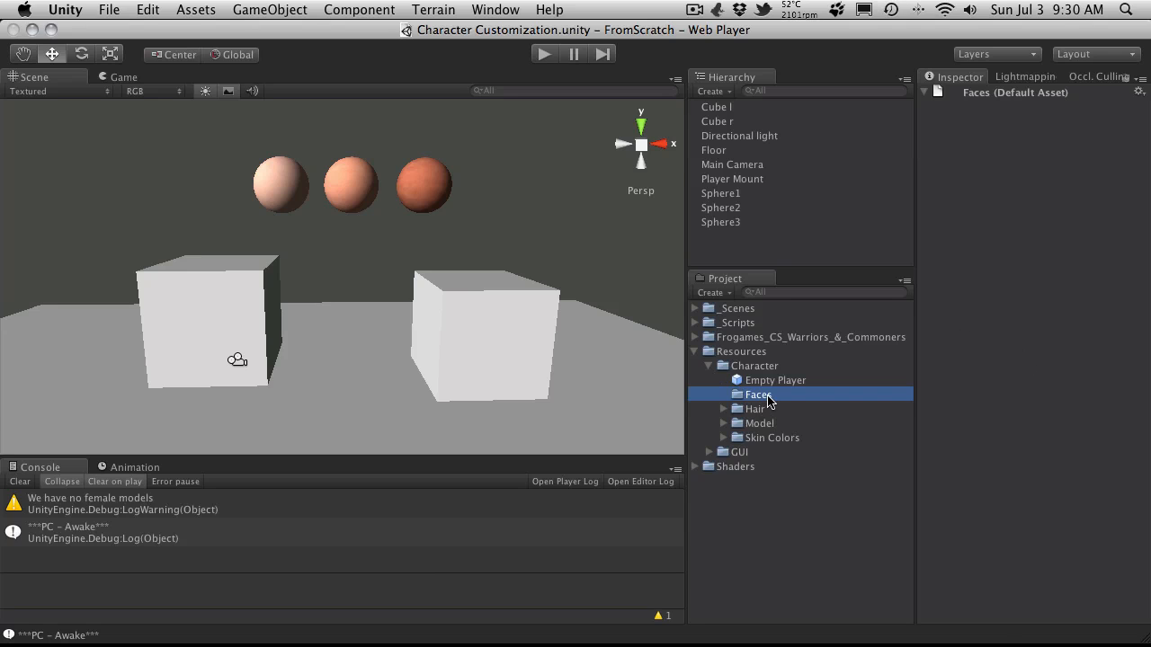
right_click(759, 394)
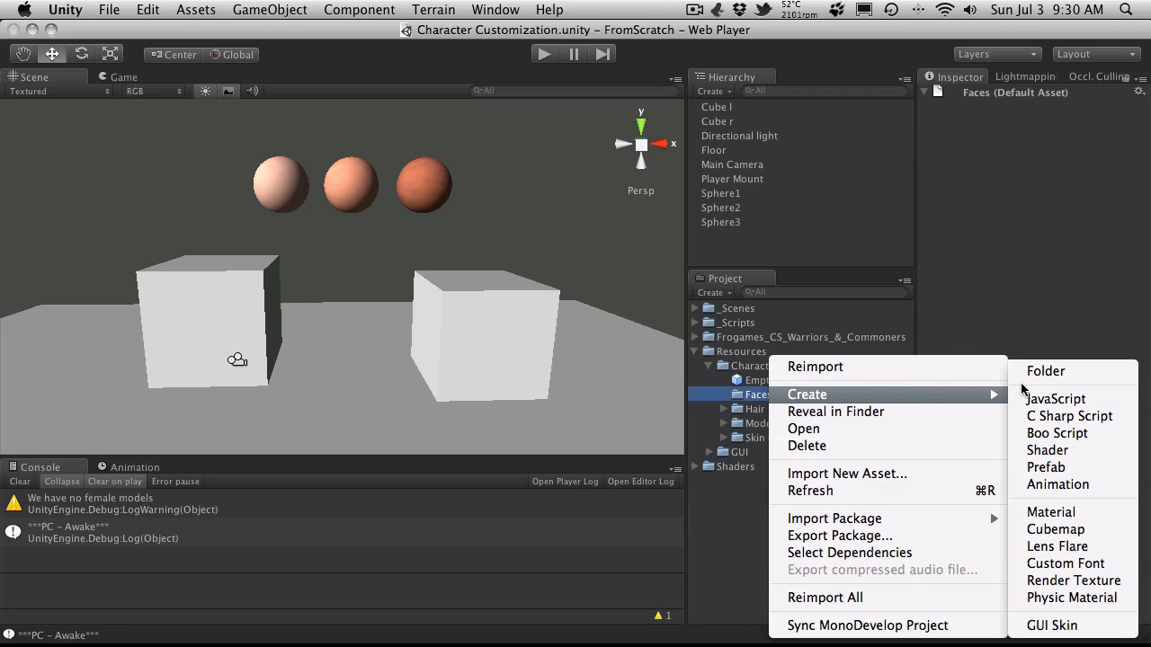
left_click(1045, 370)
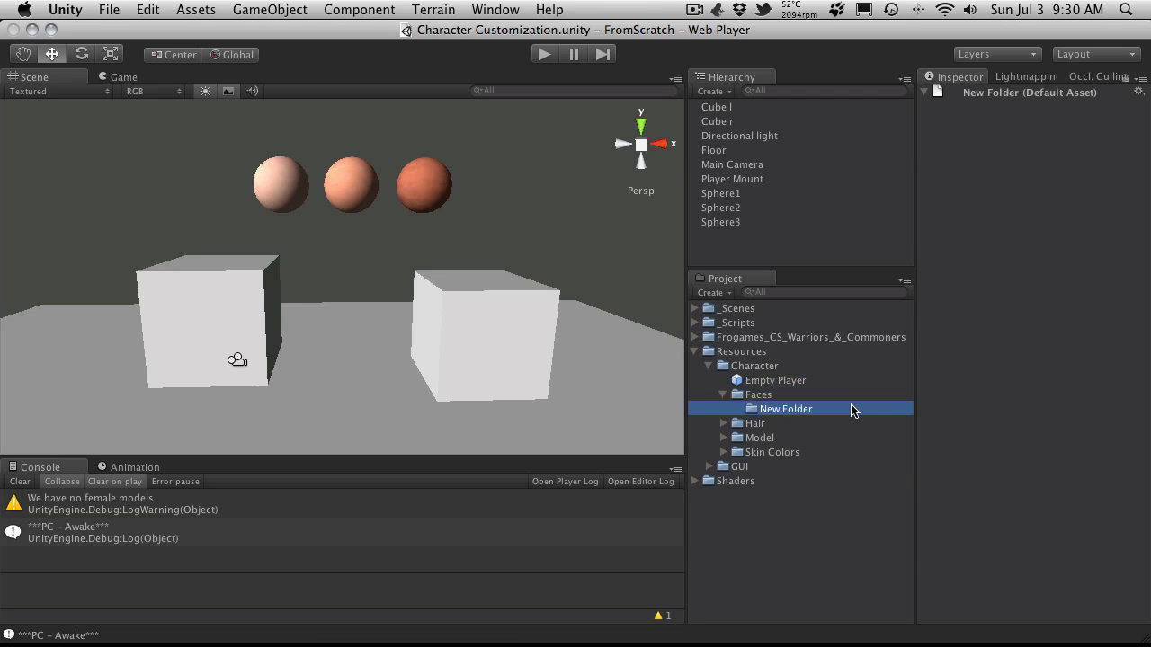
type("Hu")
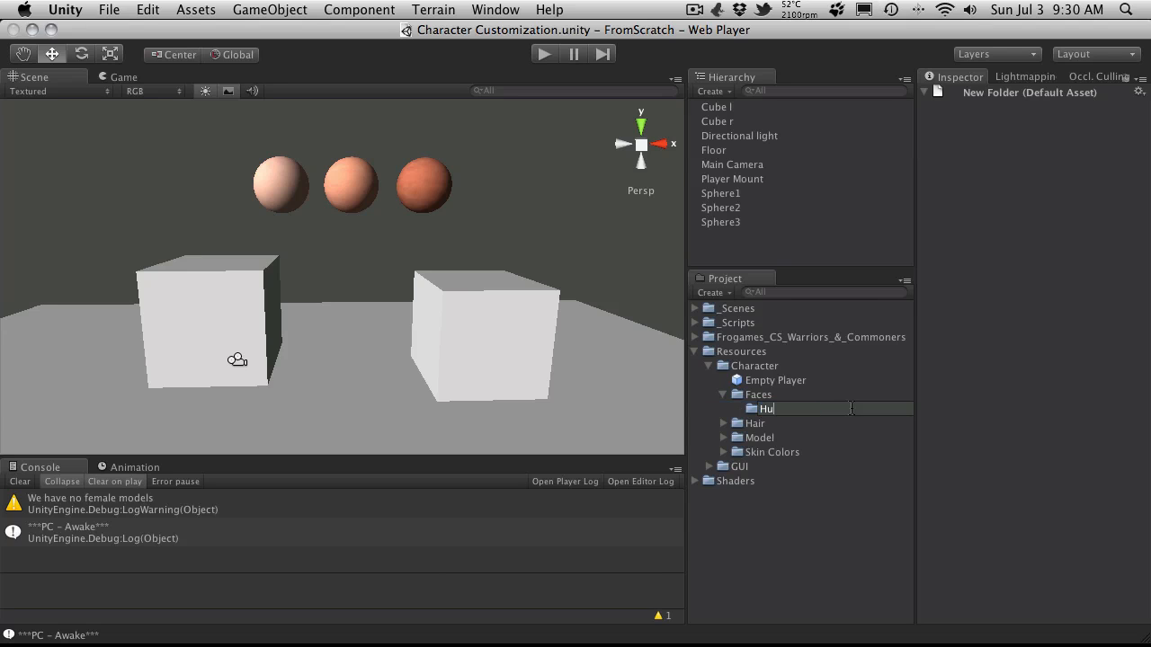
key("Return")
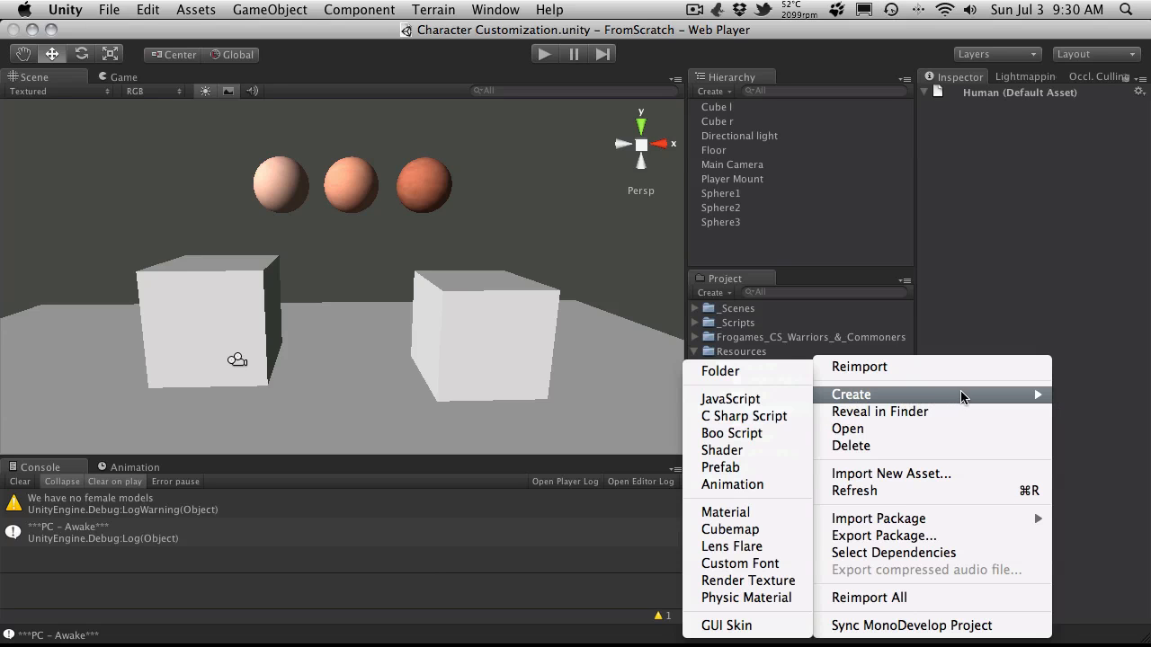
Step: Create Male and Female subfolders inside Human
left_click(719, 370)
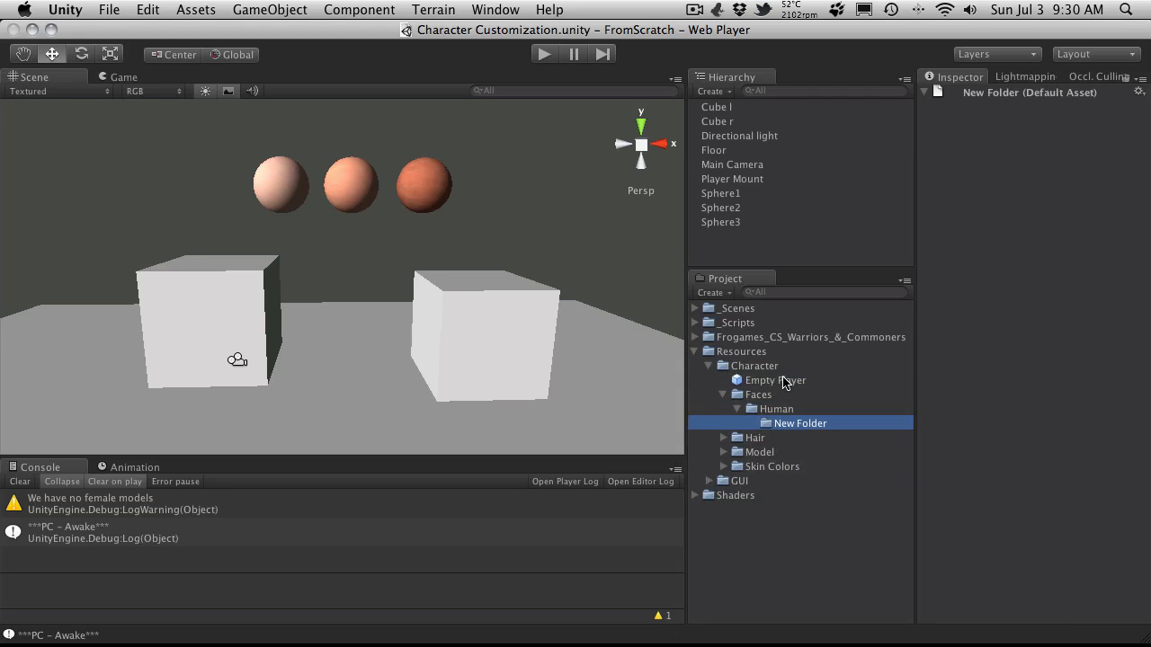
type("Male")
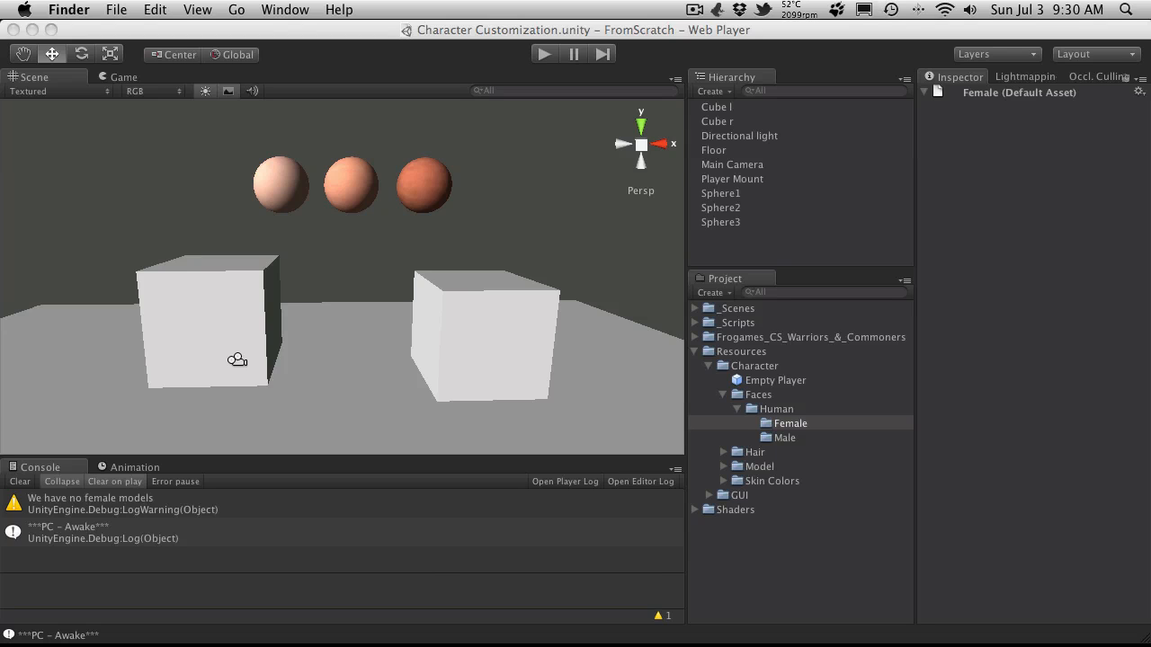
left_click(792, 422)
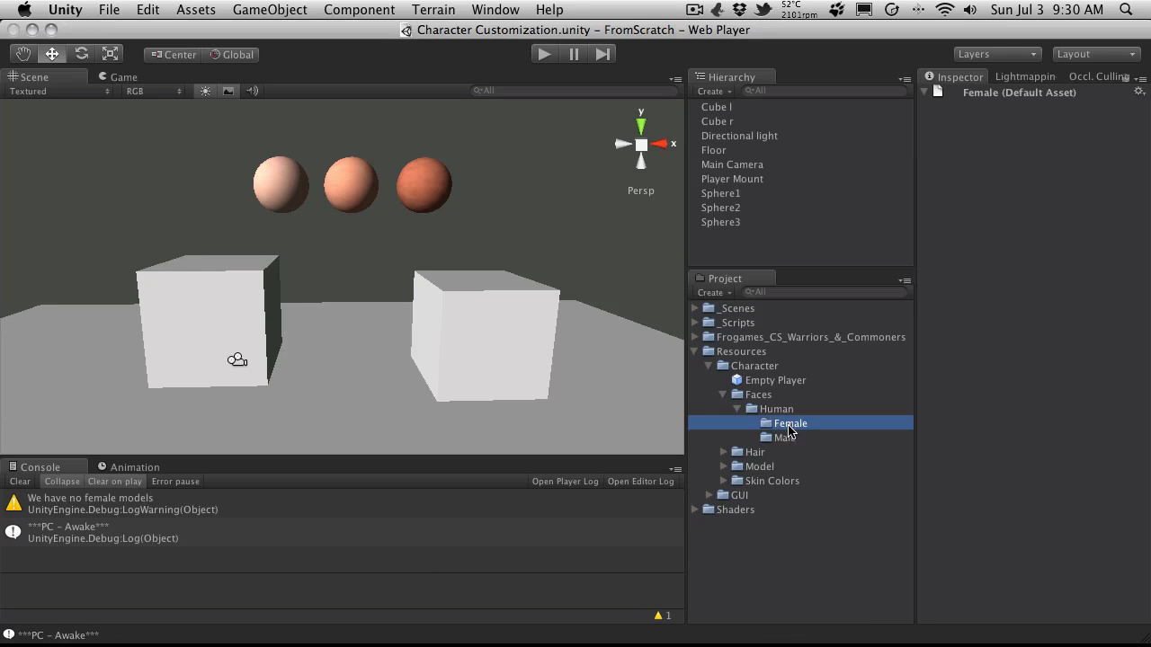
right_click(784, 437)
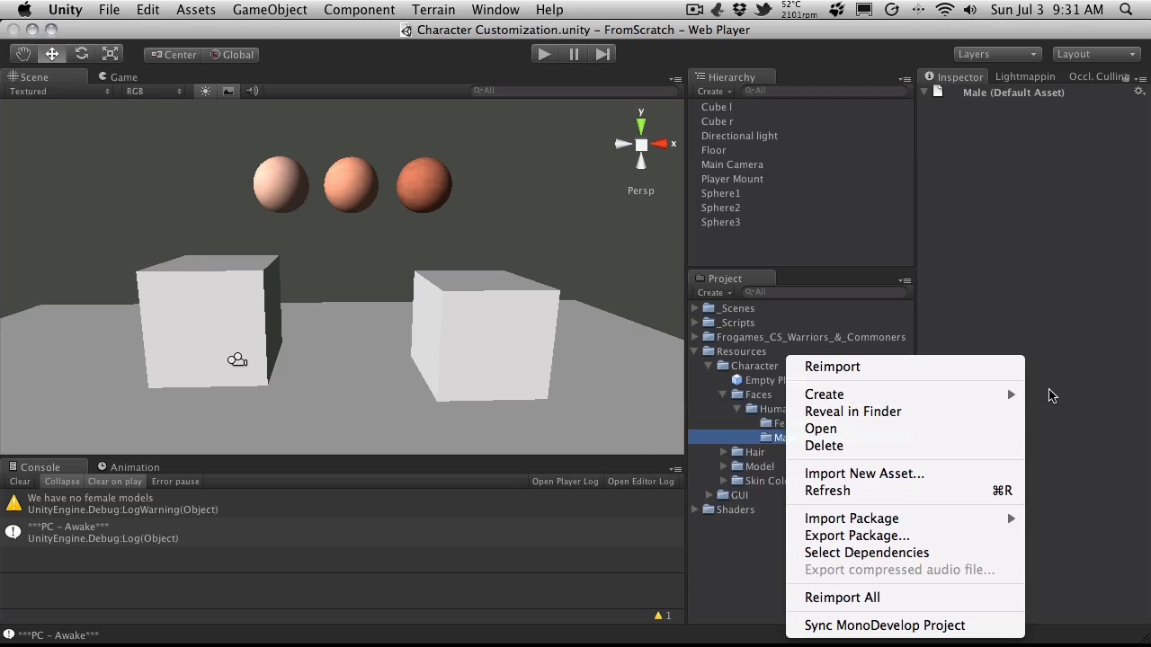
left_click(824, 394)
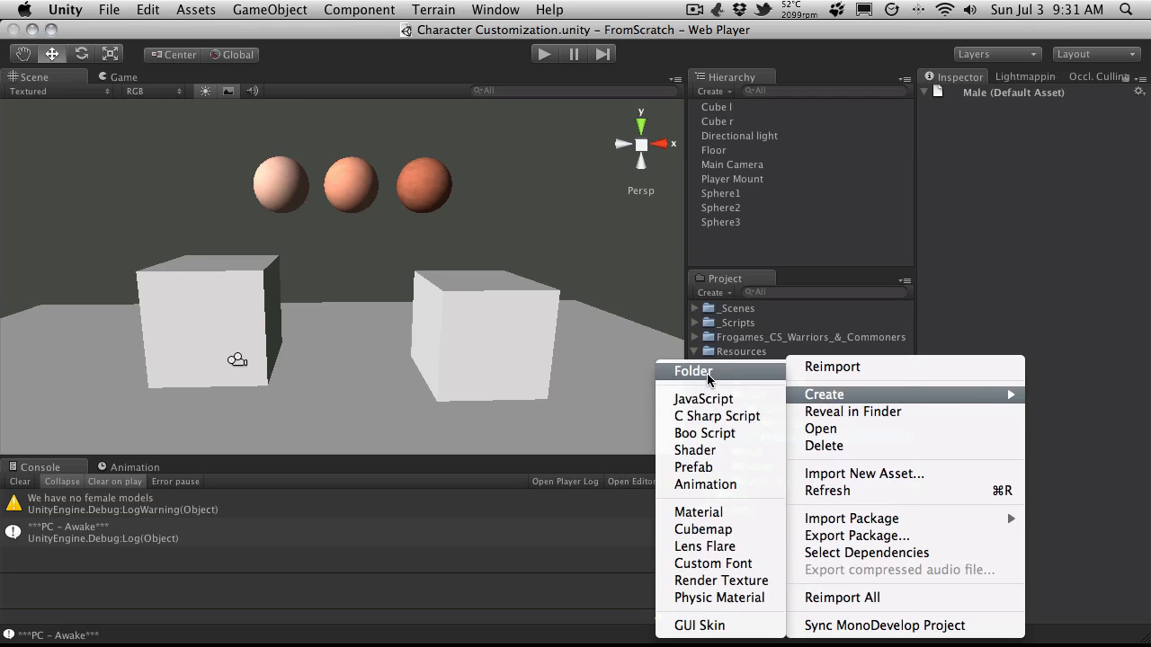
left_click(823, 395)
type("materials")
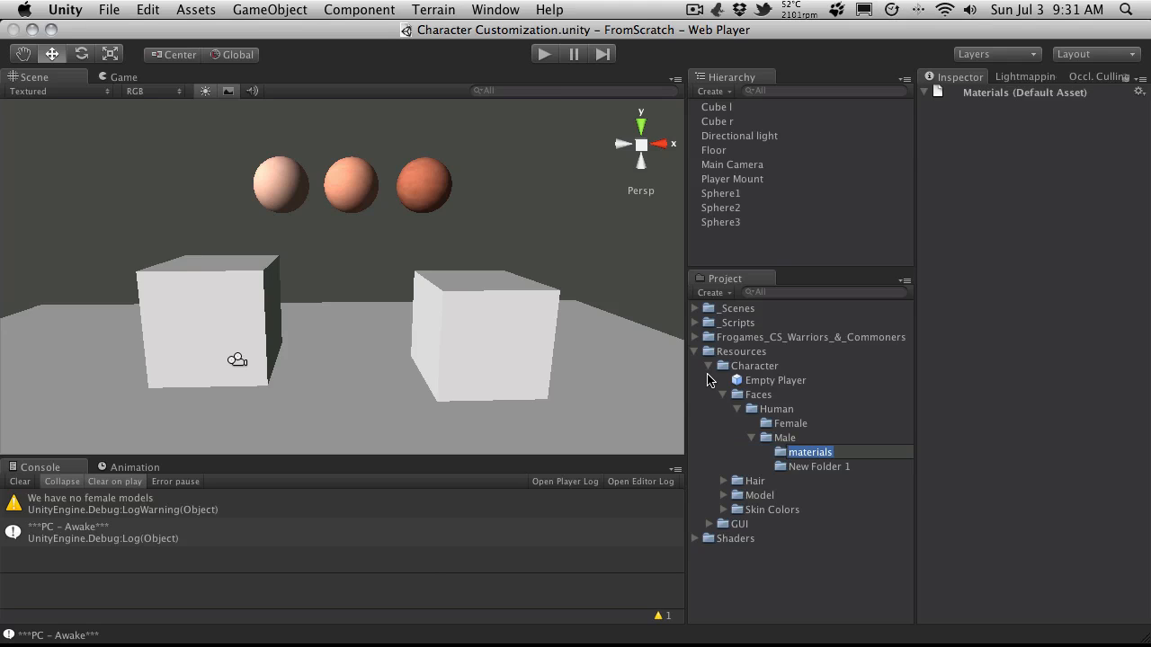
double_click(809, 451)
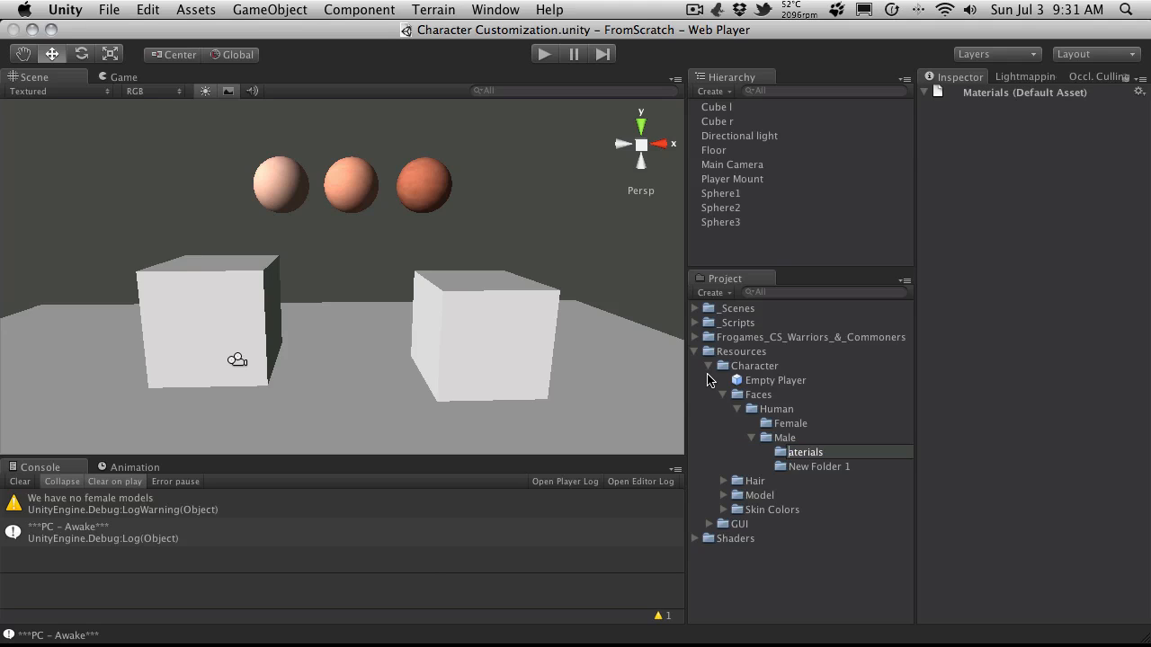
left_click(820, 466)
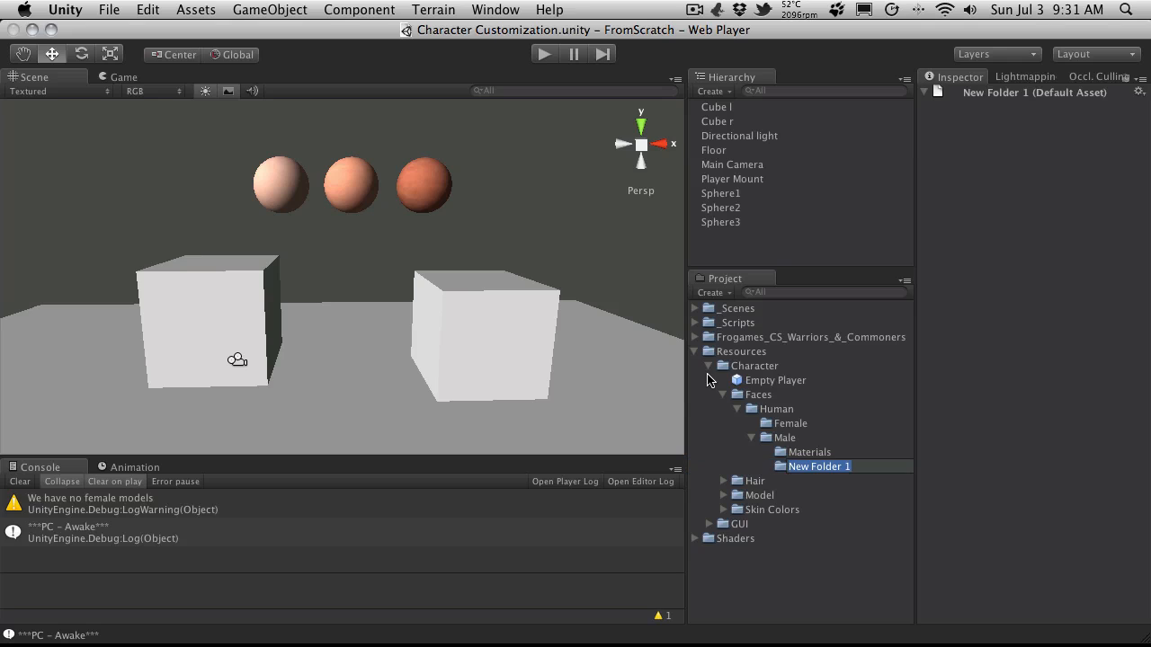
type("Texutre")
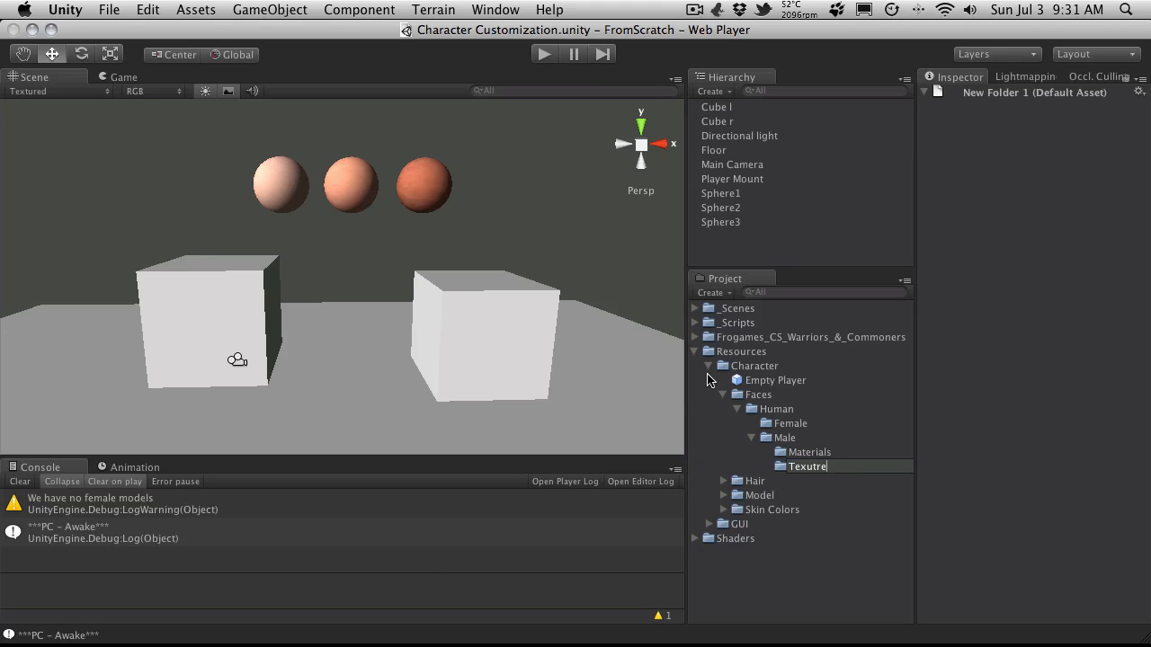
key("Backspace")
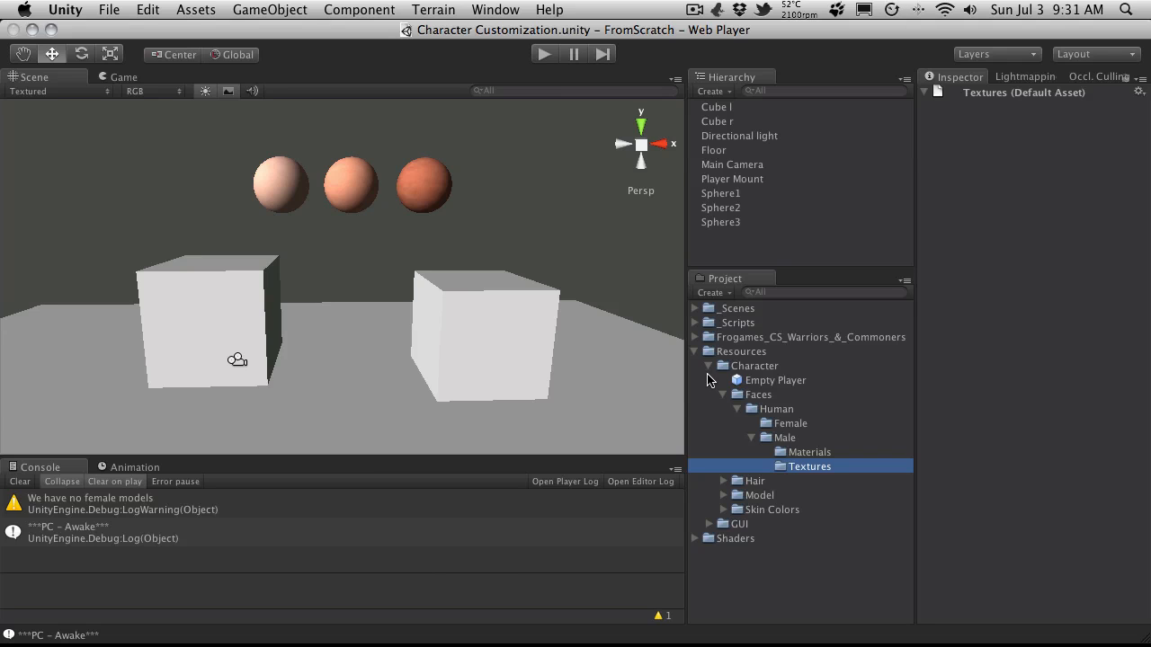
Step: Create a new material named Enchant in the Male Materials folder
right_click(798, 453)
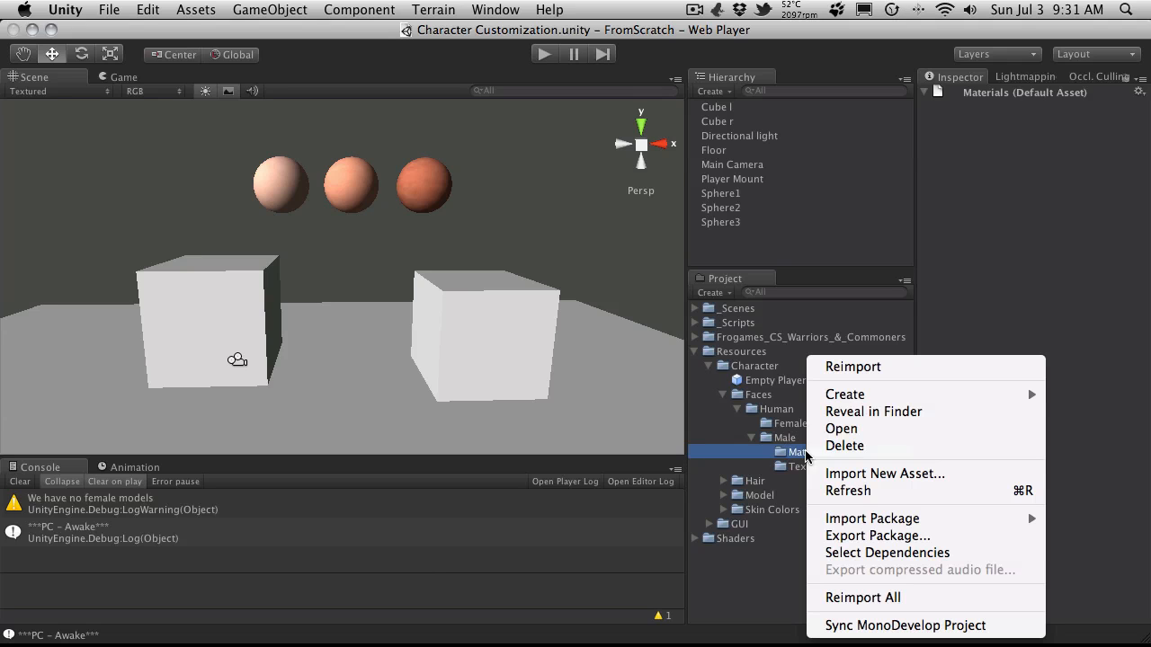
left_click(845, 394)
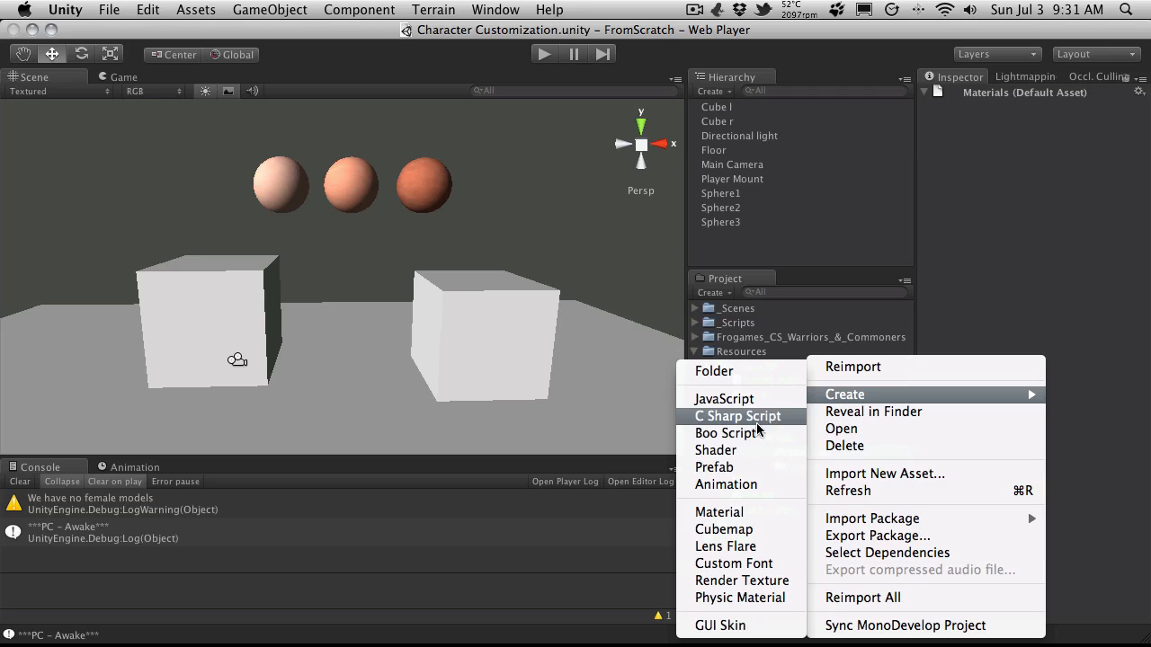
mouse_move(722, 528)
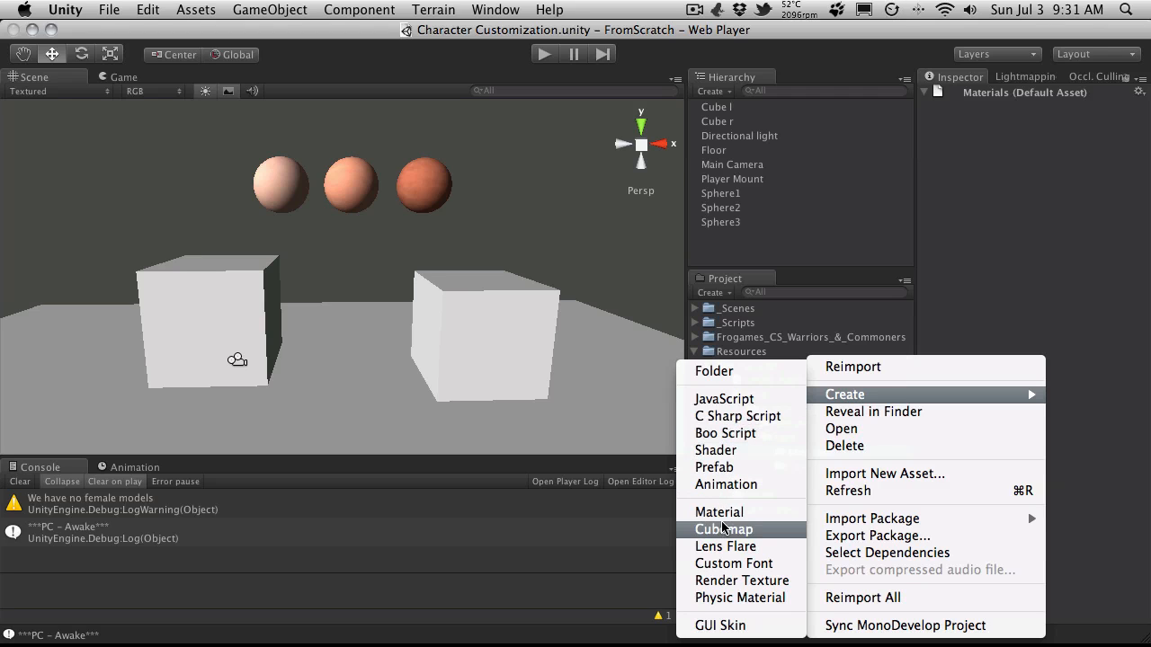
left_click(719, 511)
type("Enchangted")
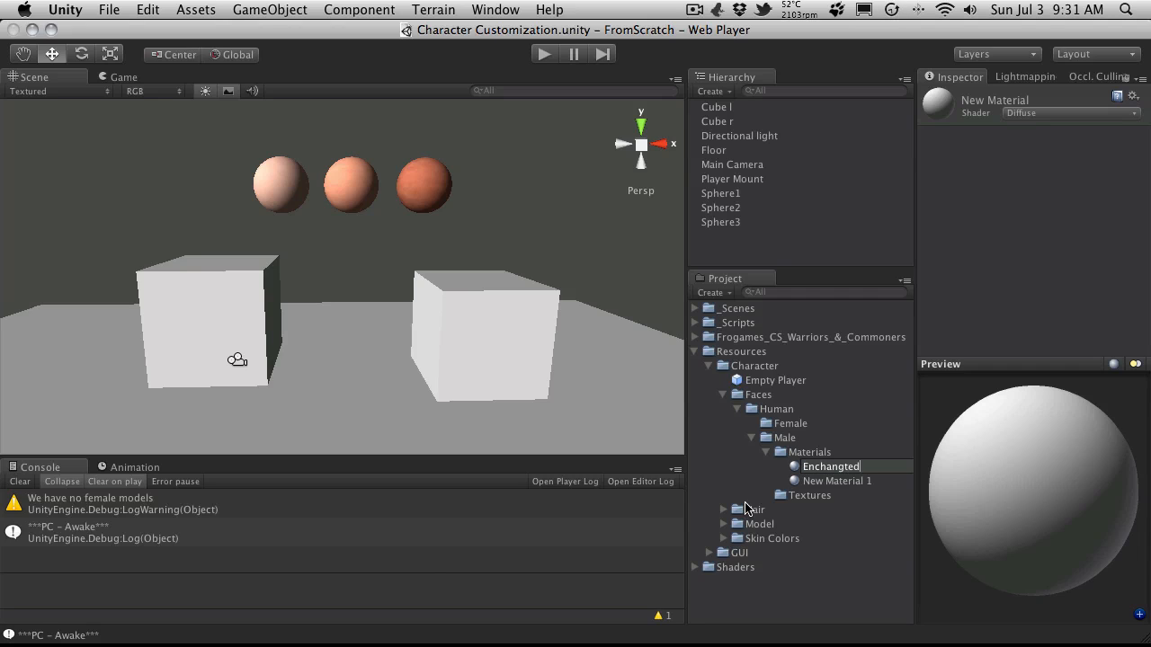
key("Backspace")
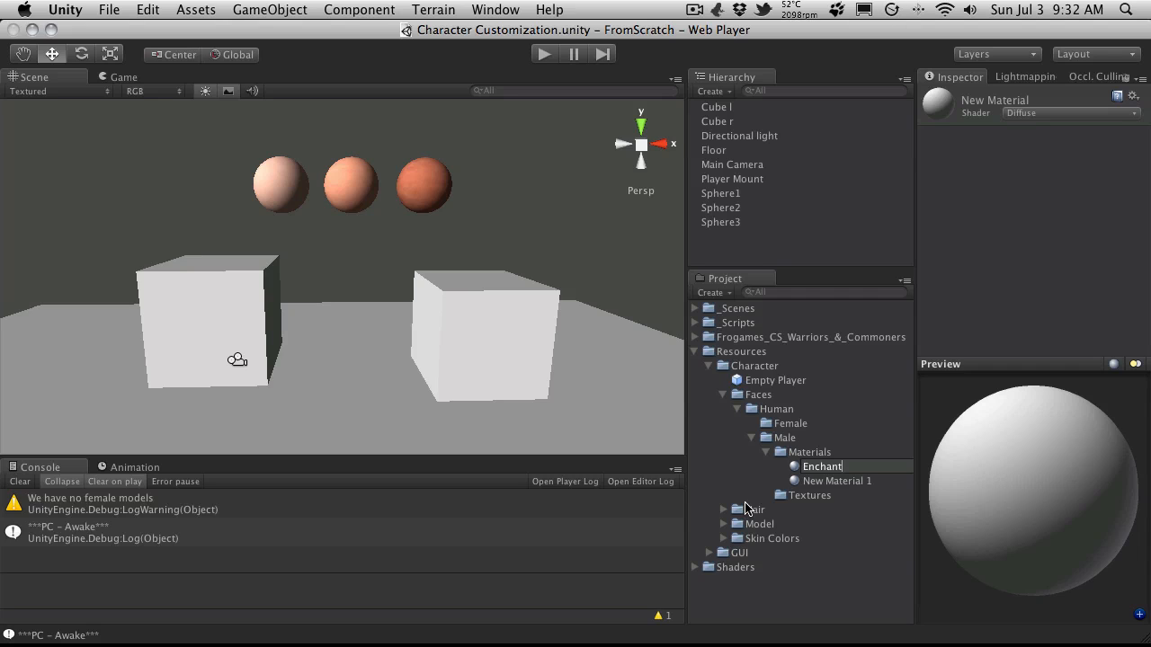
Step: Rename the second new material Normal and collapse the Materials folder
left_click(838, 480)
type("Normal")
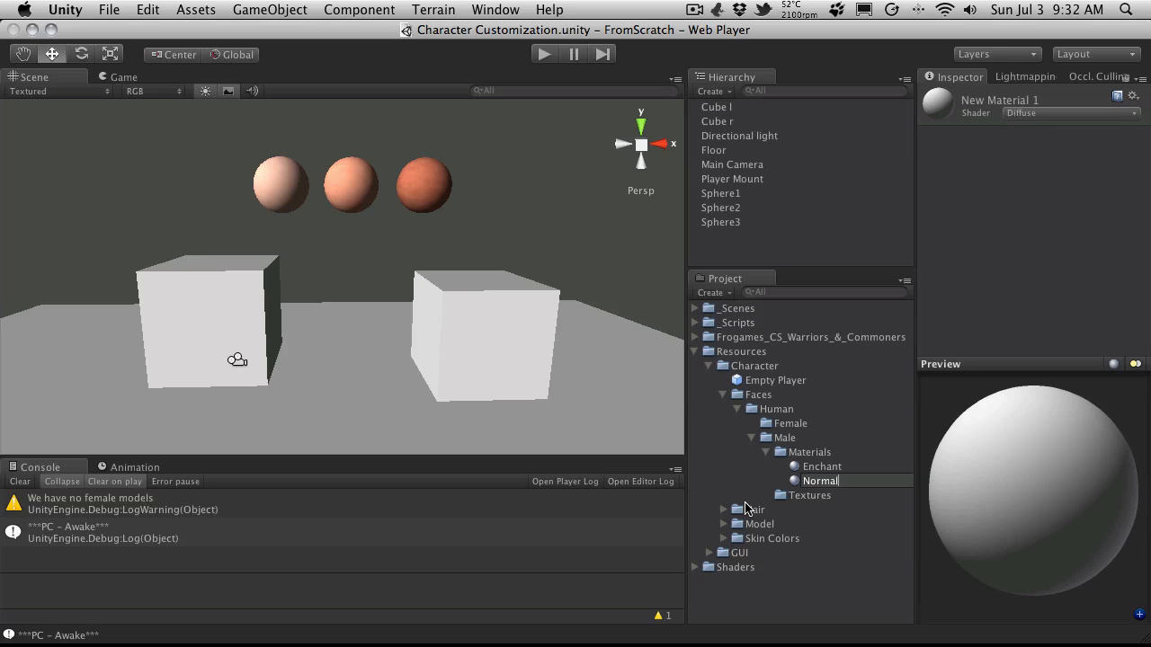
left_click(820, 480)
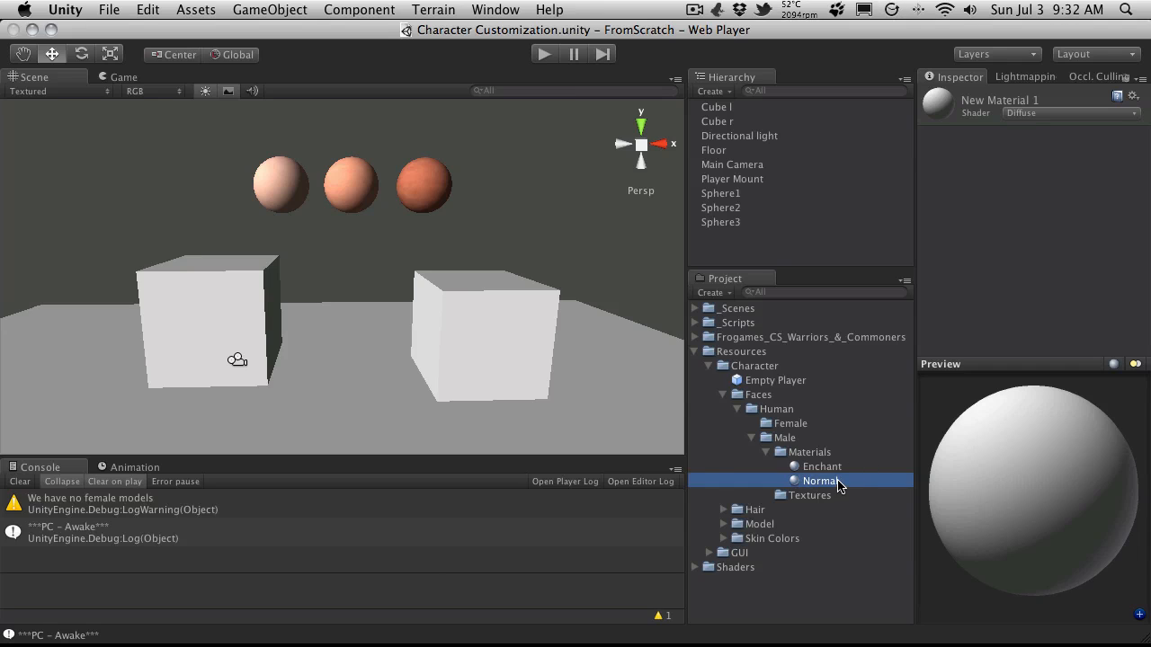
mouse_move(769, 459)
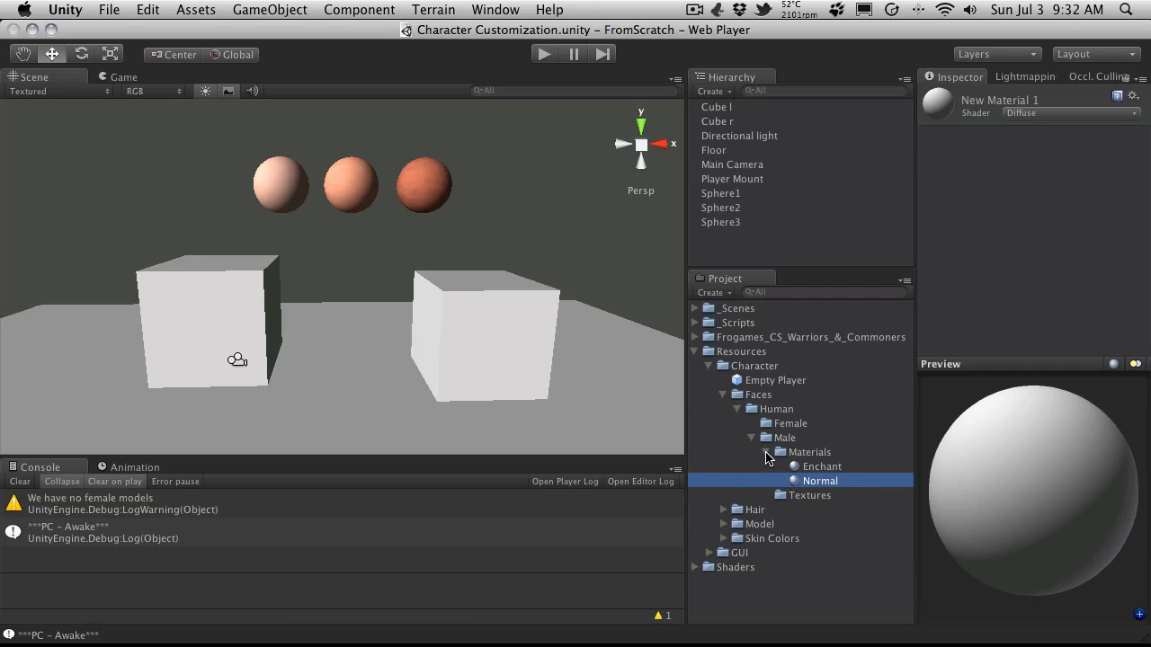
left_click(768, 451)
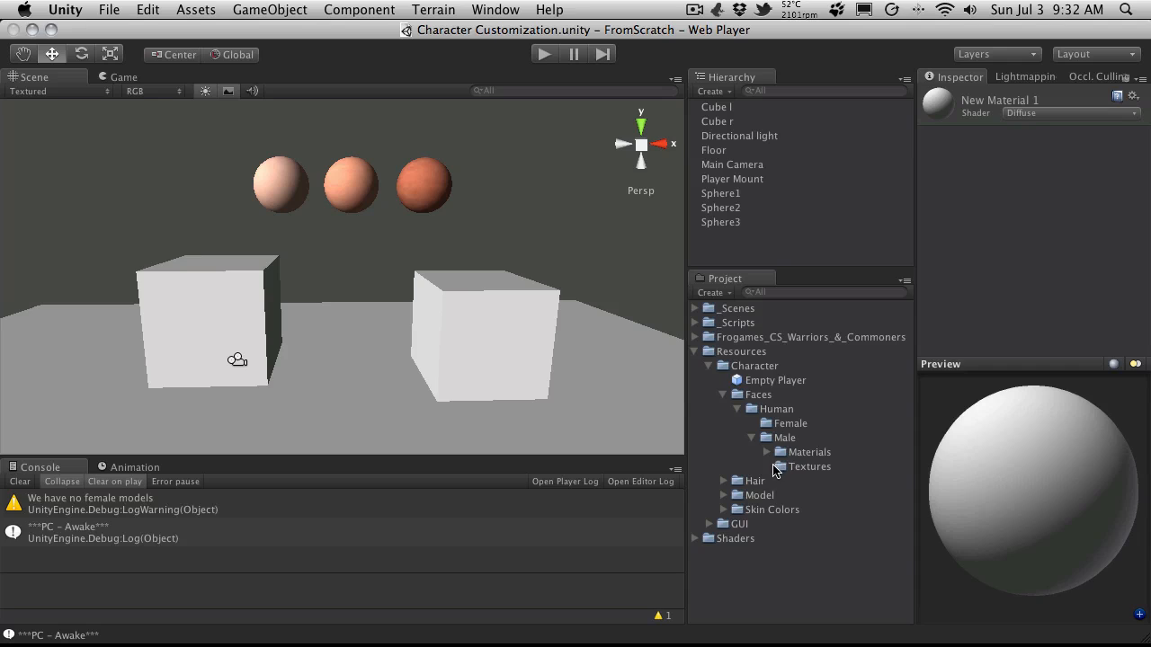
left_click(809, 466)
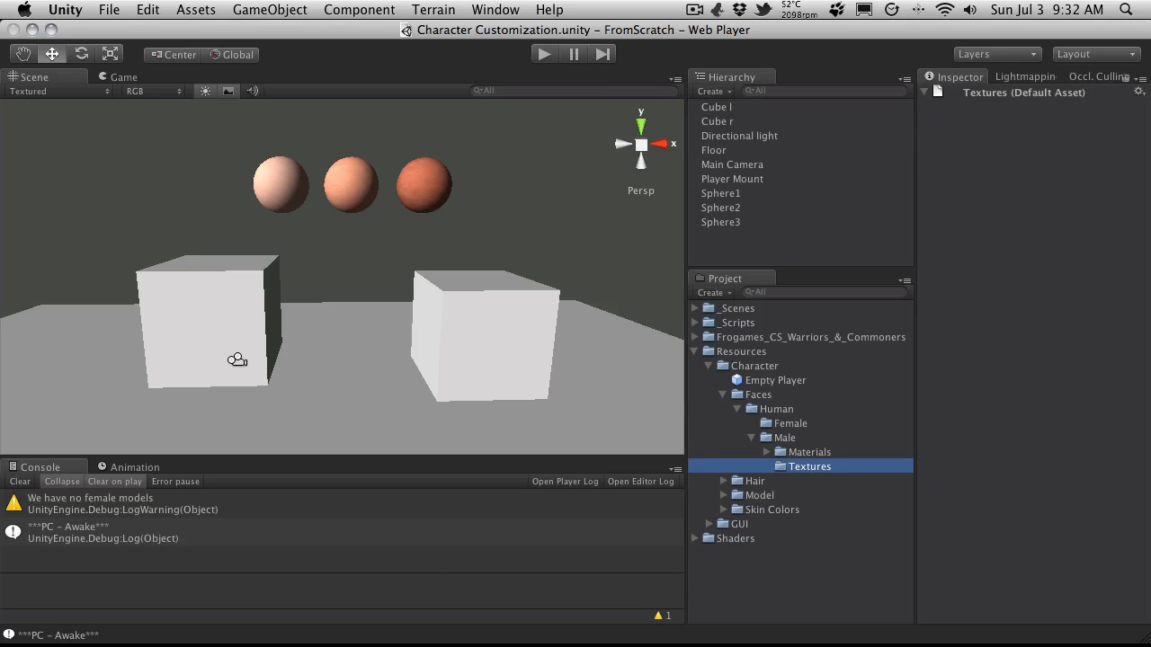
mouse_move(847, 500)
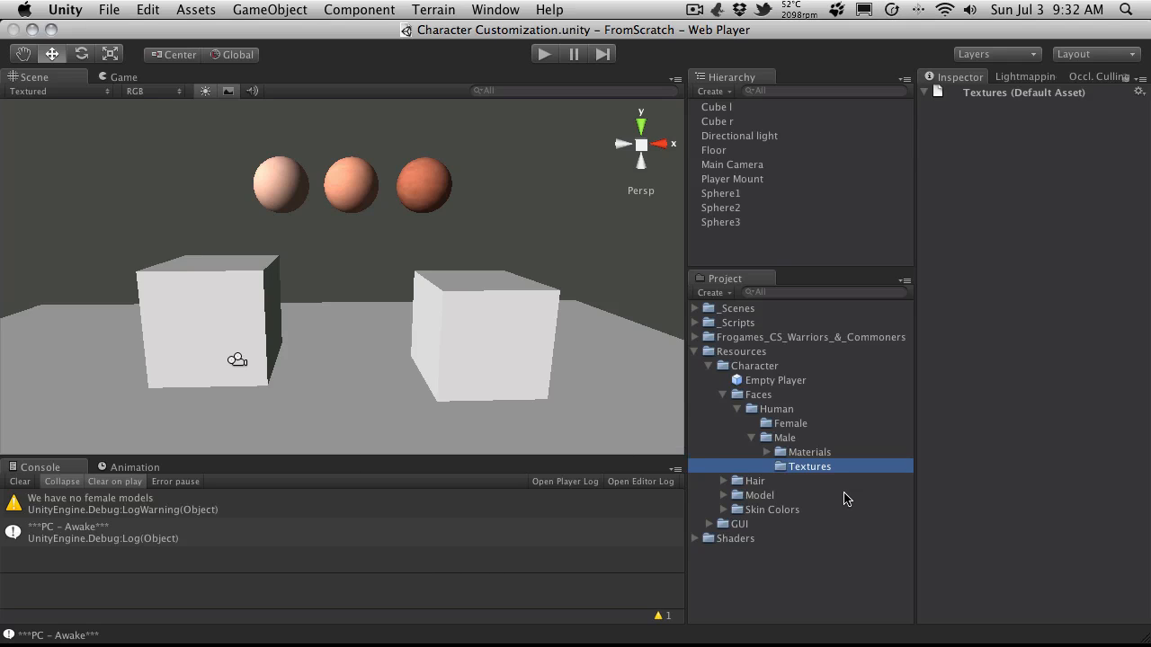
mouse_move(839, 482)
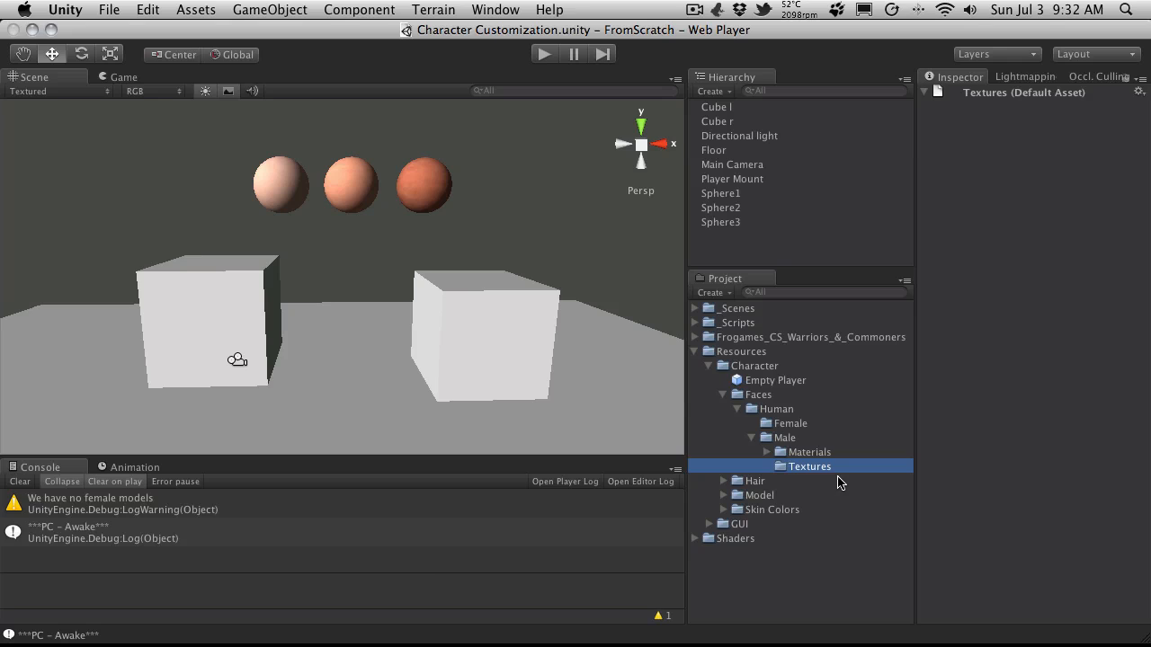
mouse_move(847, 478)
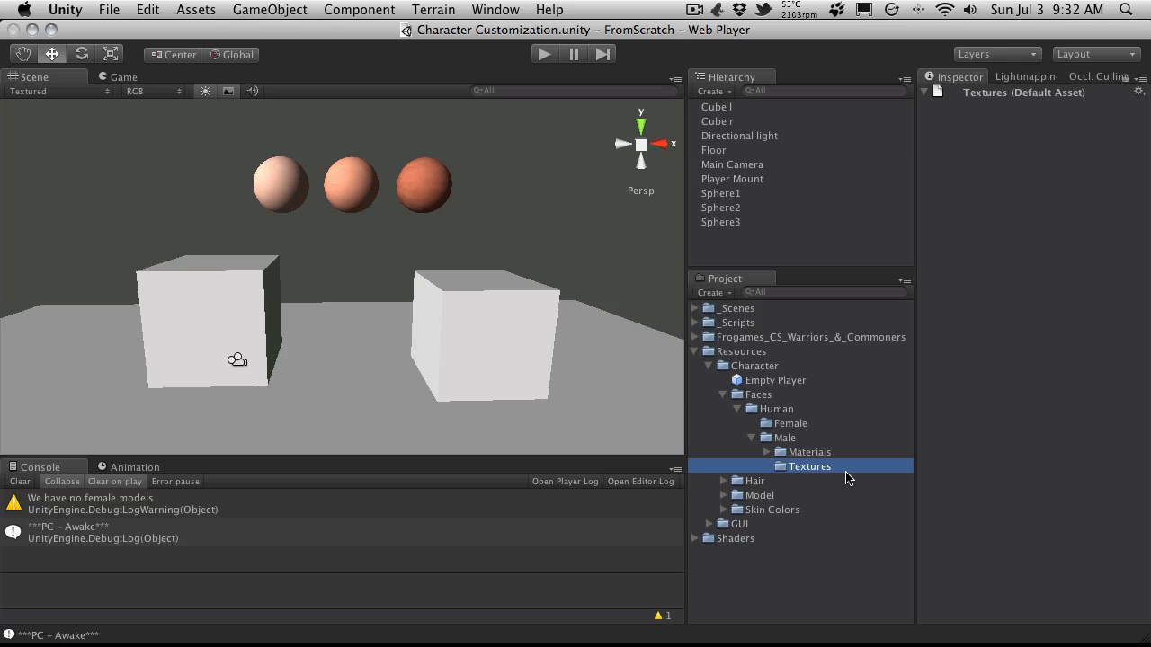
mouse_move(762, 482)
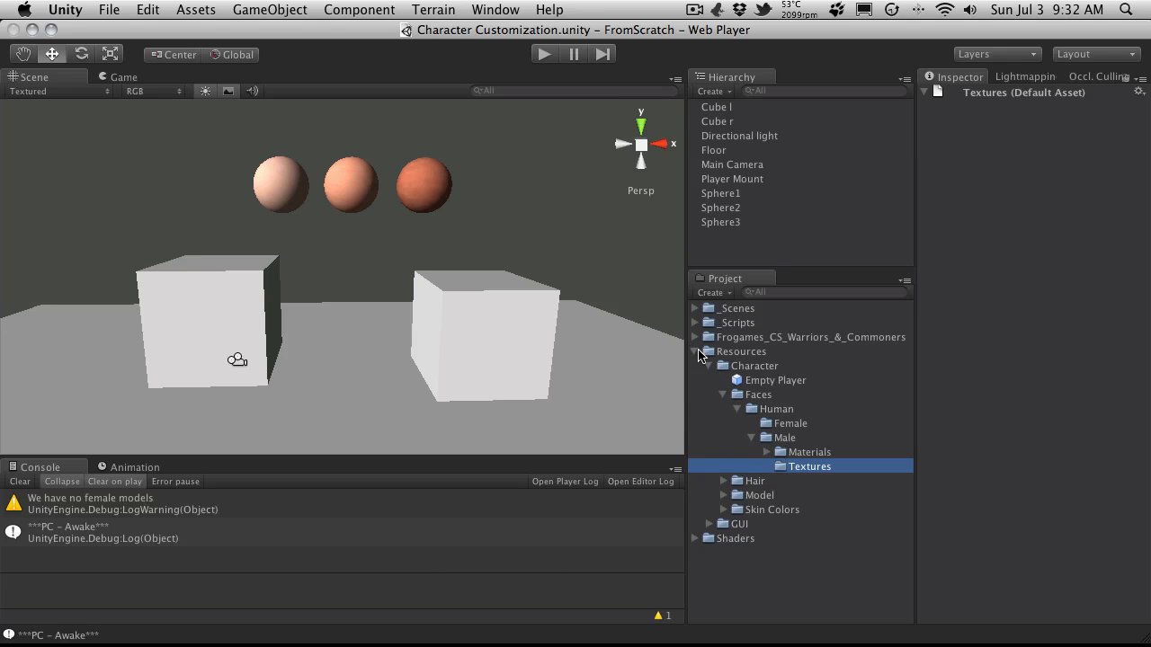
Step: Expand the imported warriors and commoners package down to its materials and textures folder
left_click(698, 336)
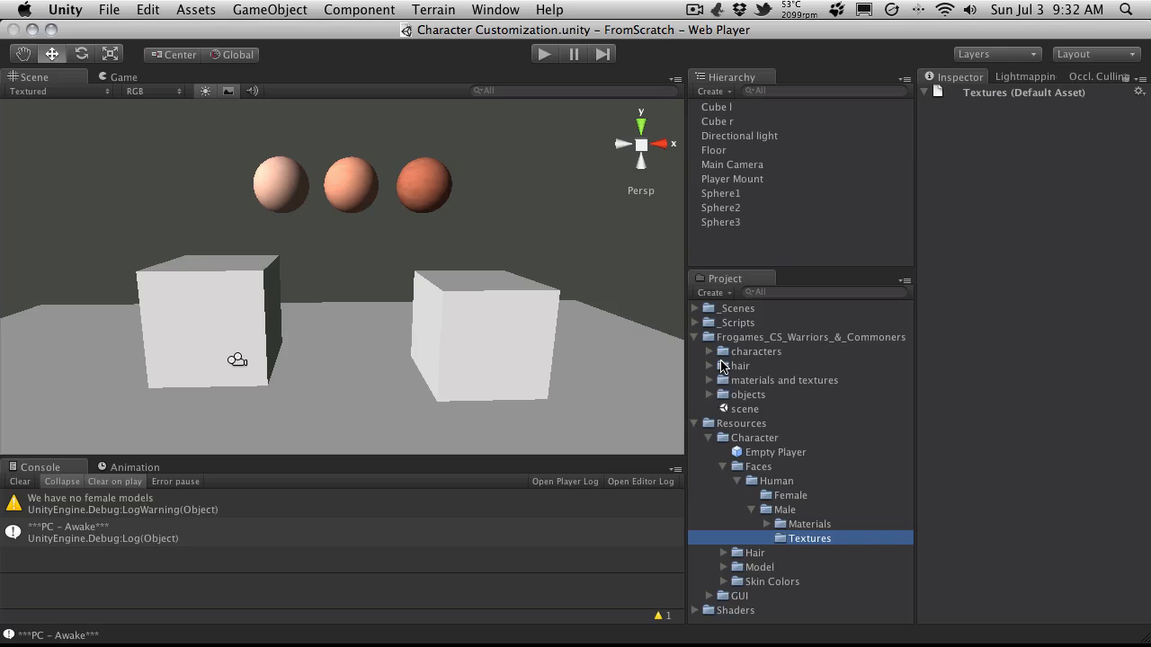
mouse_move(719, 385)
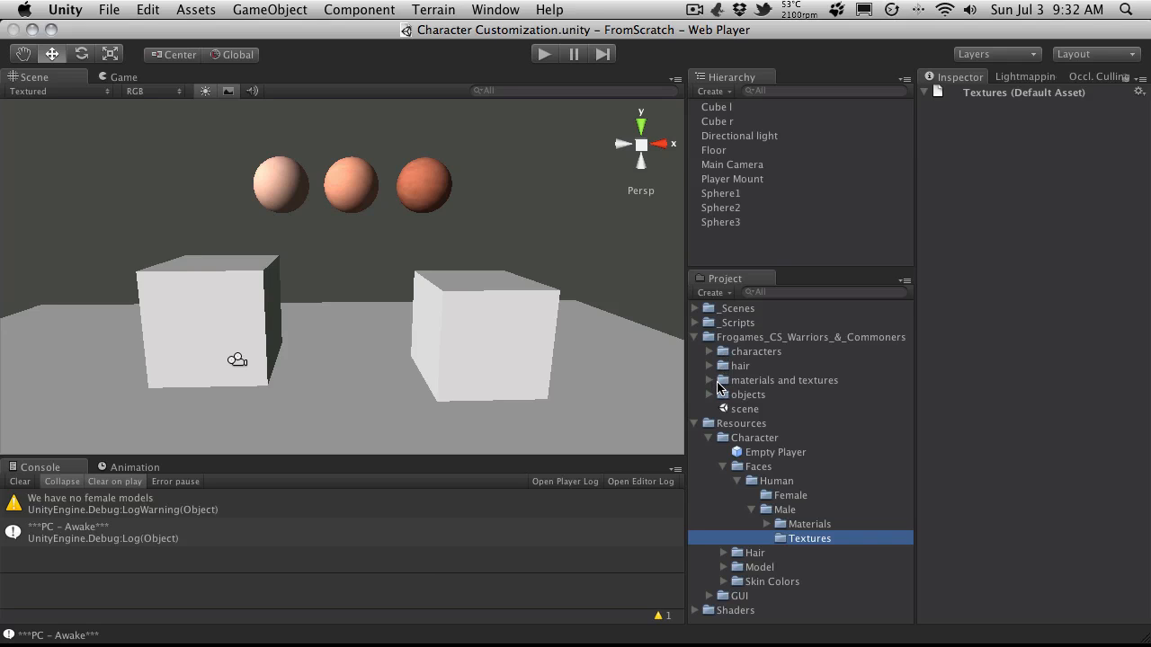
left_click(708, 381)
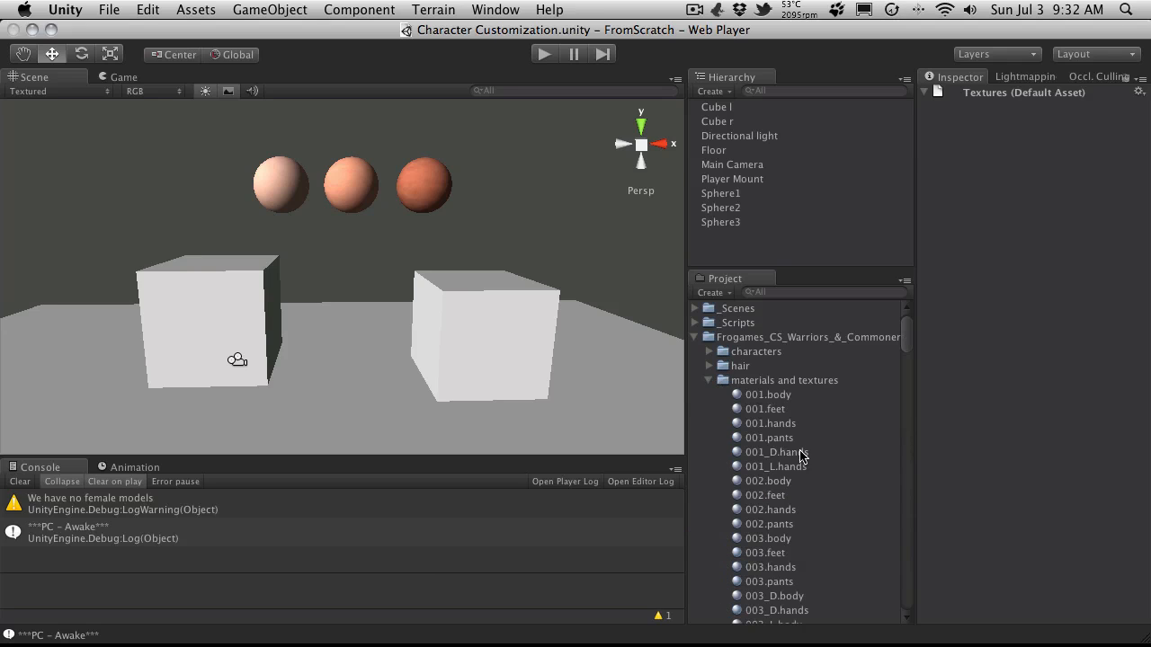
scroll("down", 3)
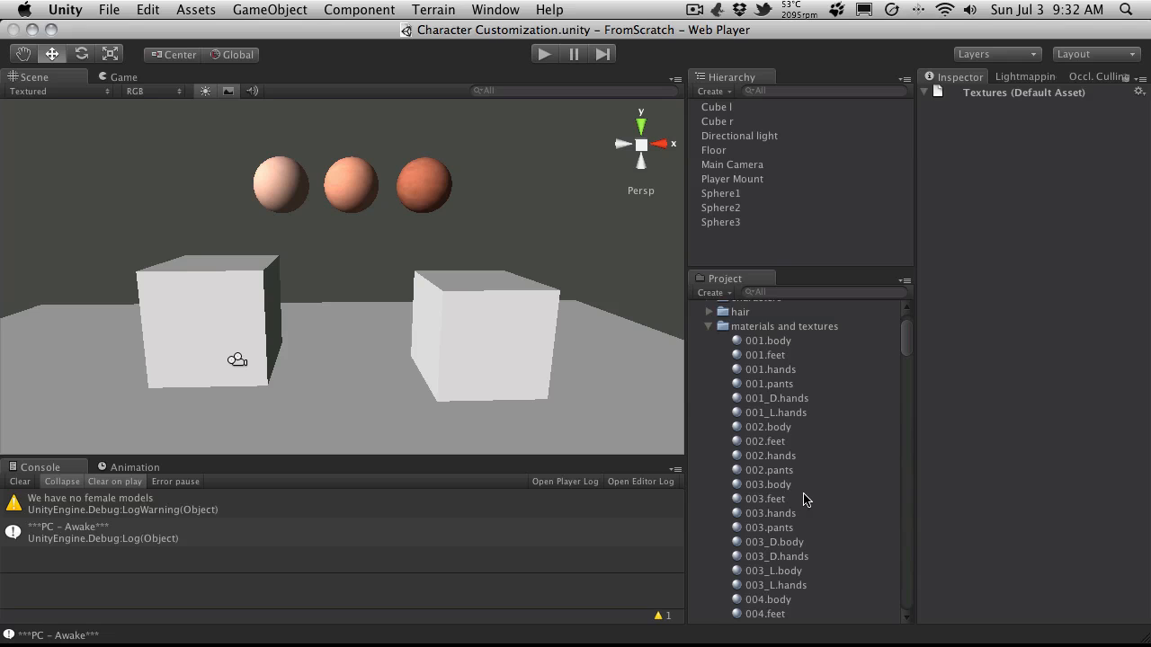
scroll("down", 3)
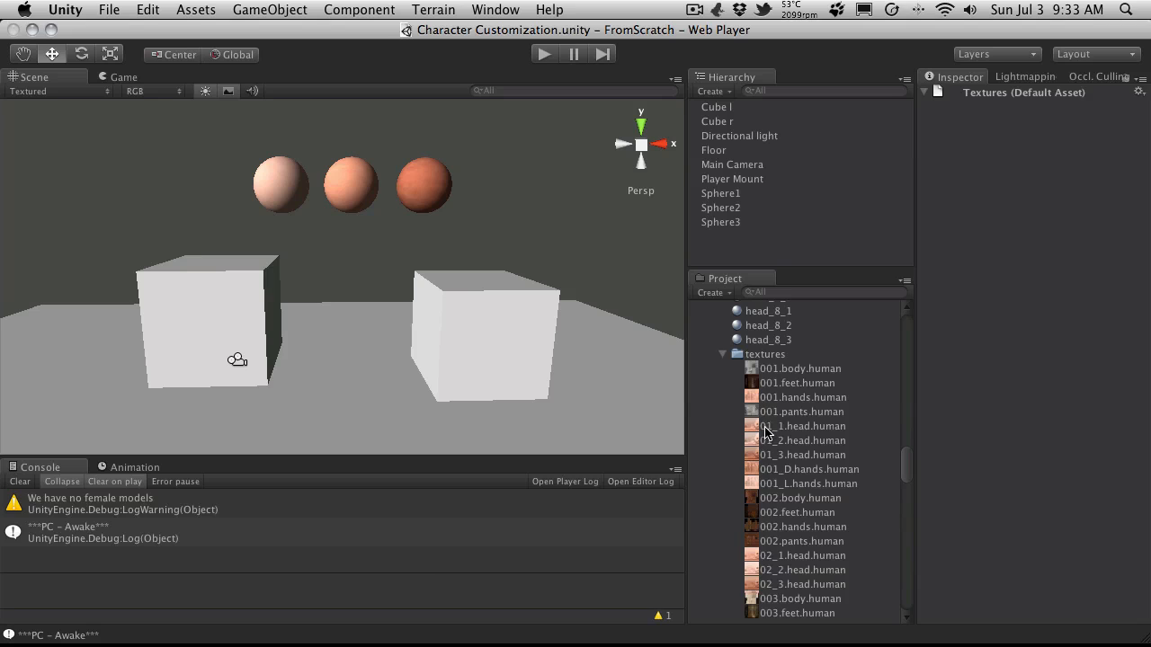
Step: Select the 01 and 02 head textures and bring the Male Textures folder into view
left_click(800, 424)
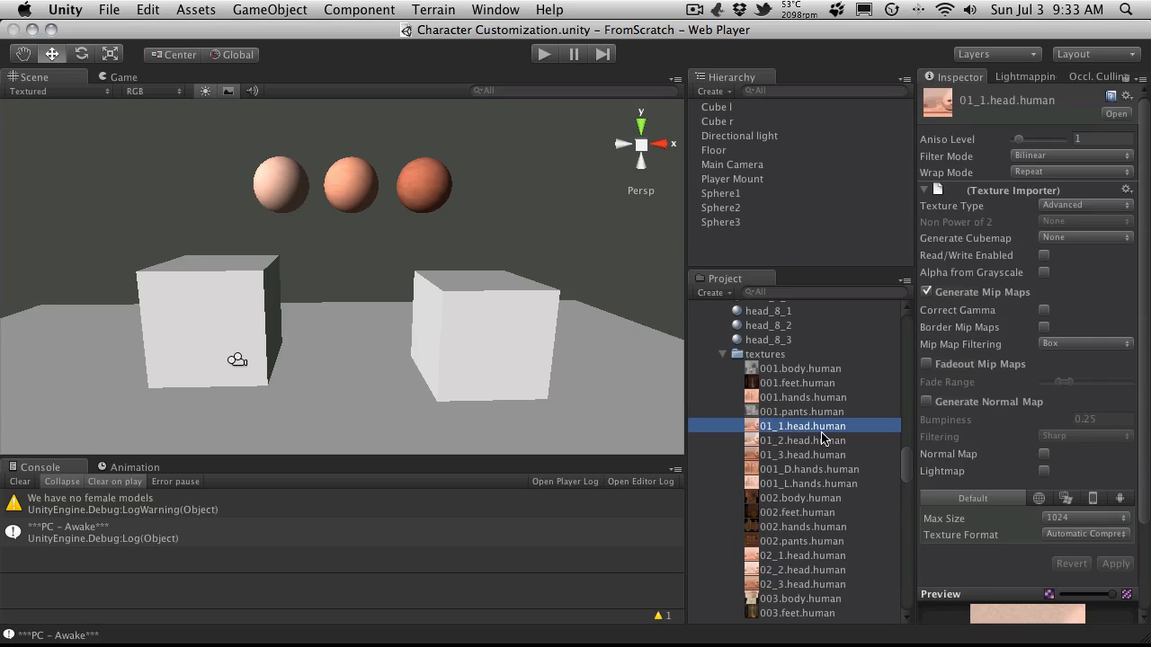
left_click(802, 454)
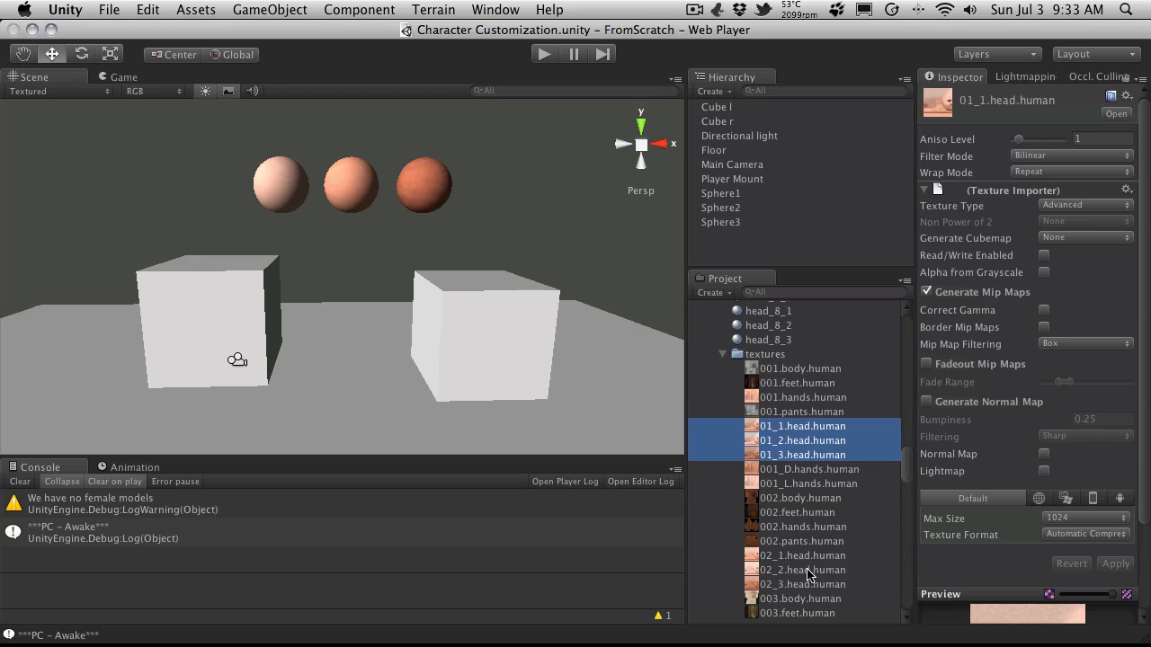
left_click(802, 554)
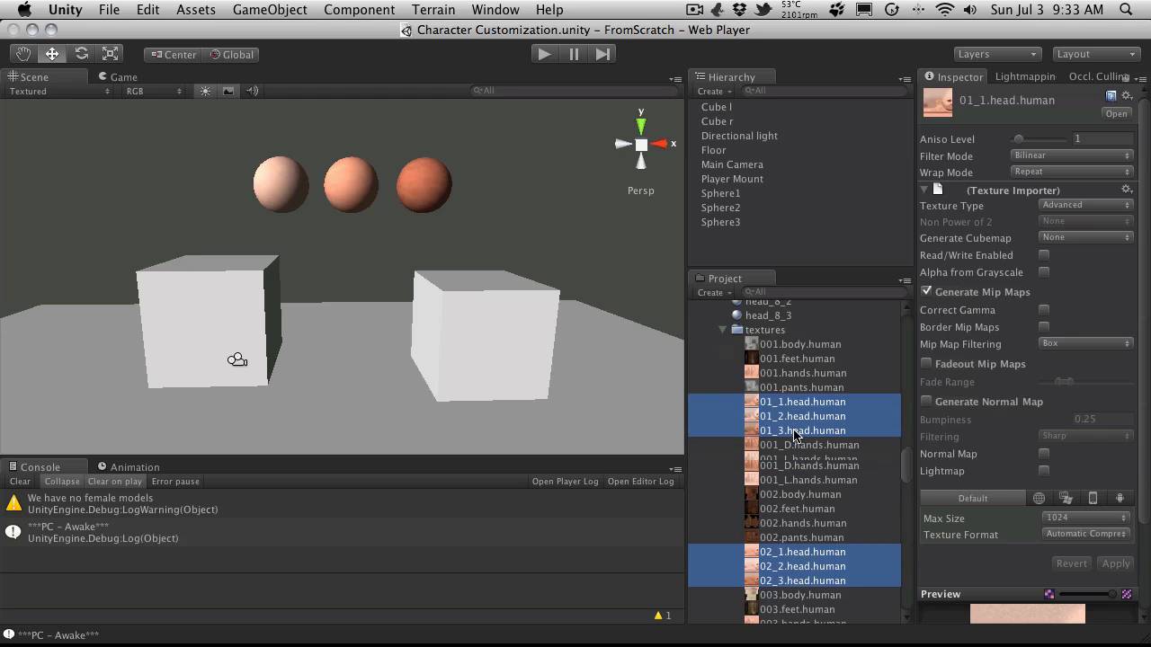
scroll("down", 3)
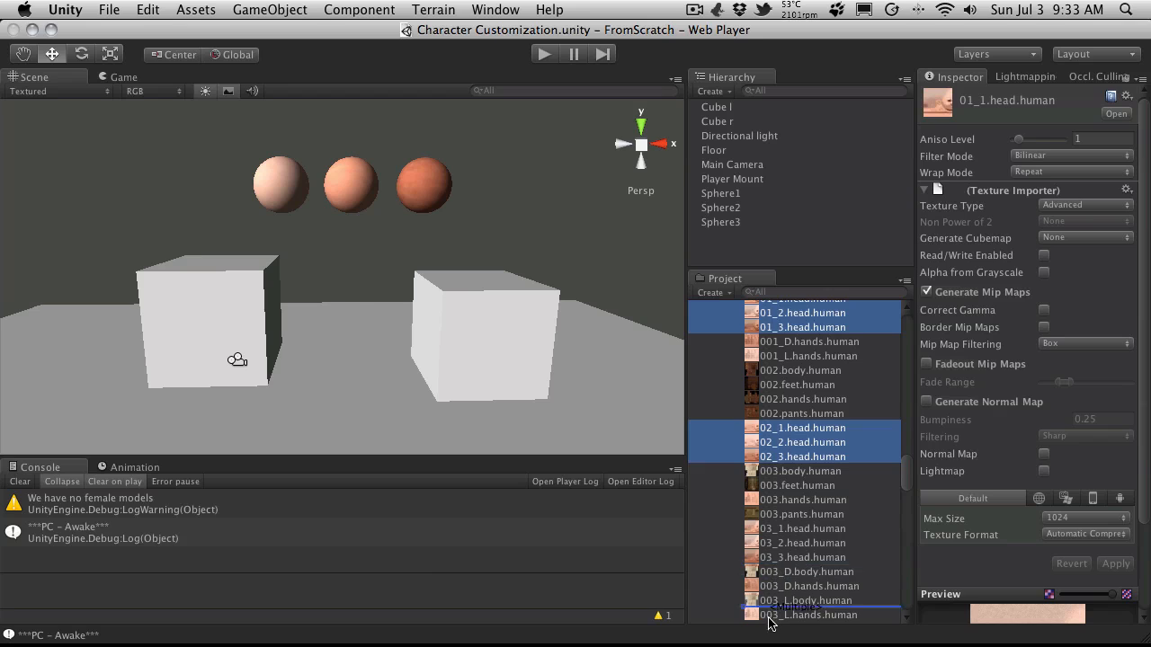
scroll("down", 3)
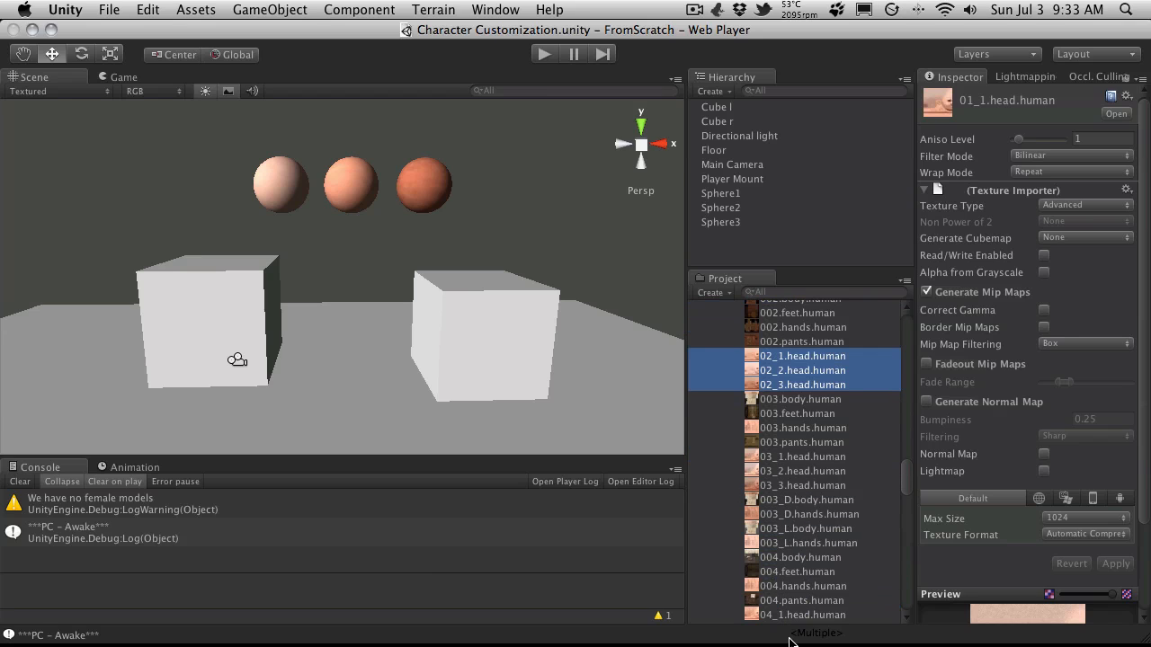
scroll("down", 3)
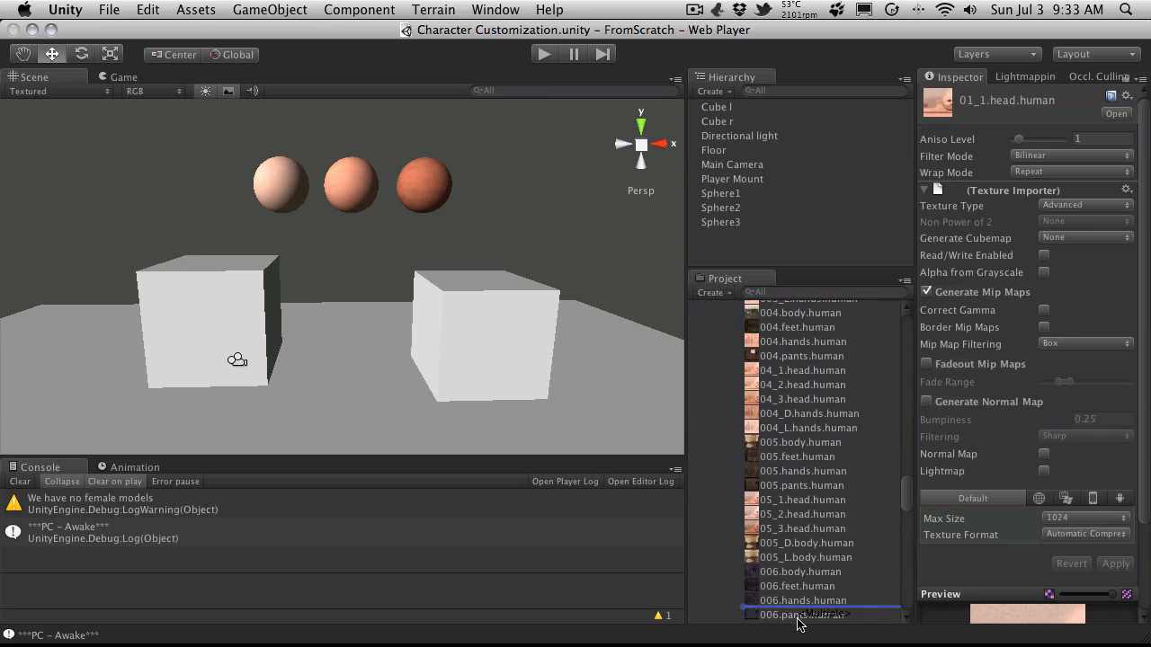
scroll("down", 3)
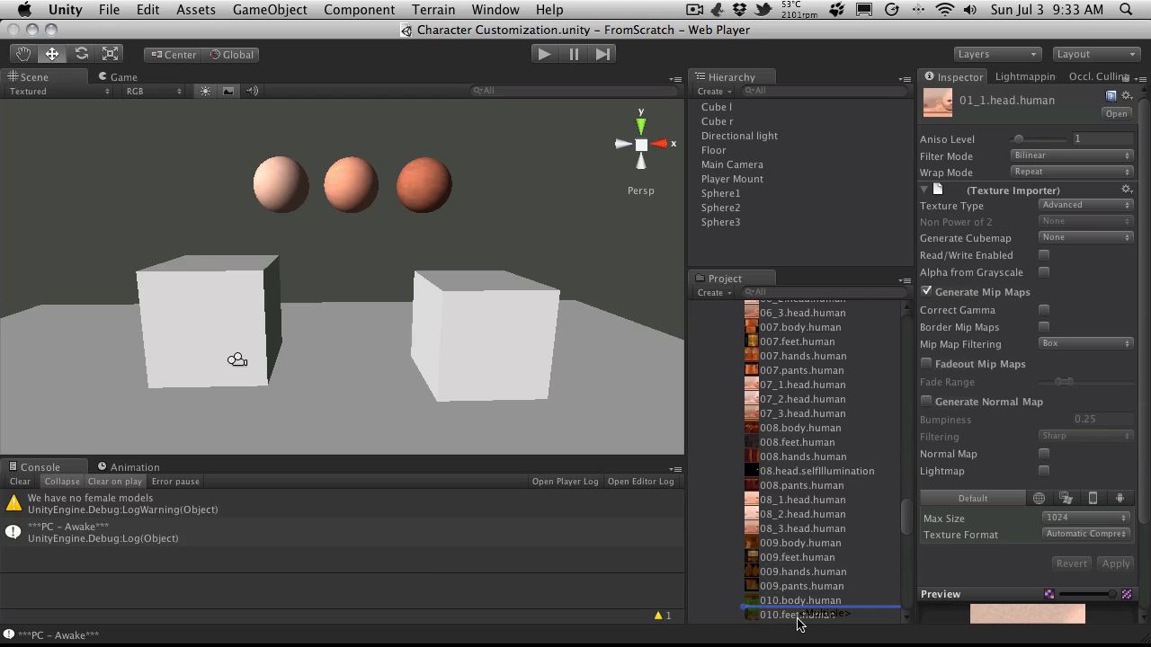
scroll("down", 3)
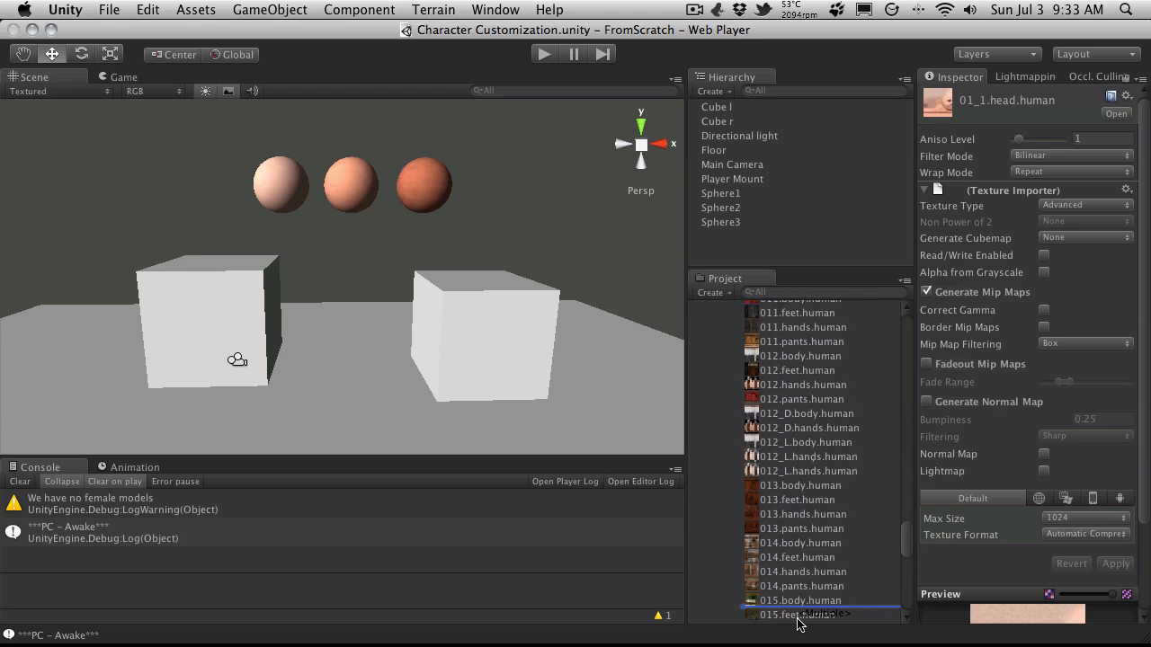
scroll("down", 3)
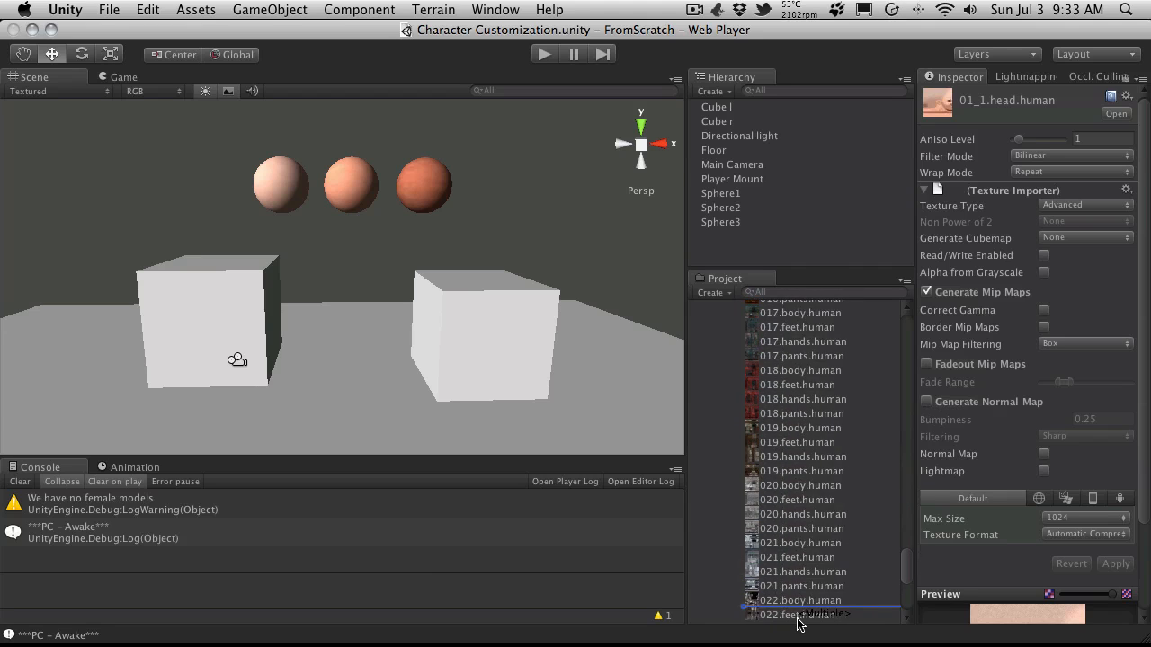
scroll("down", 3)
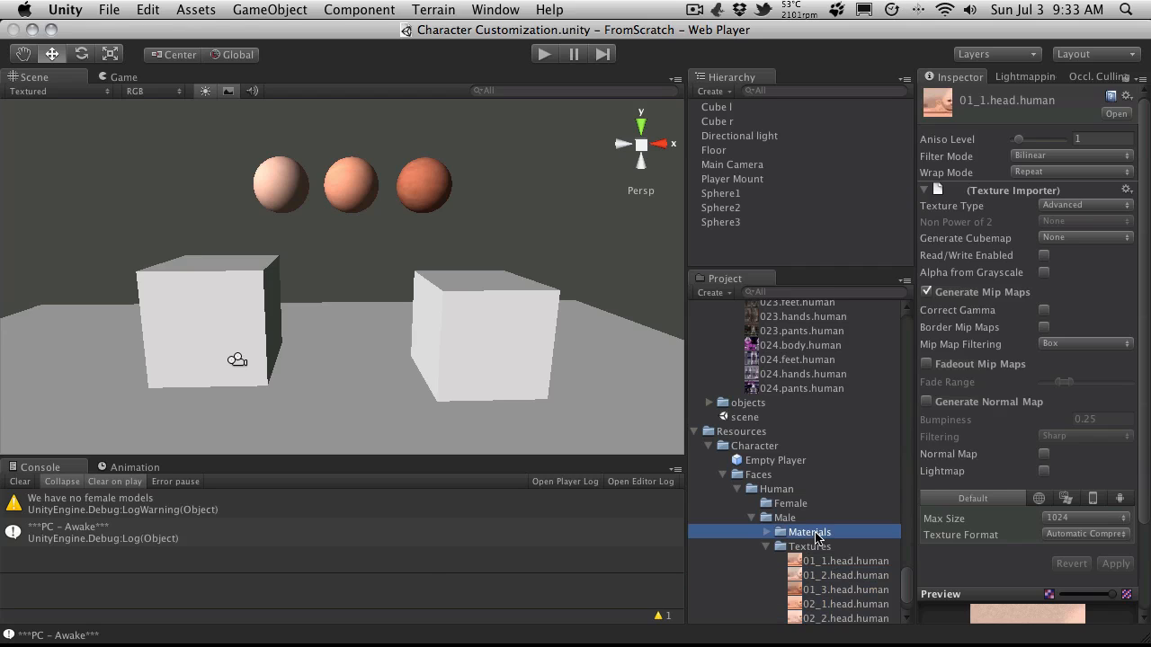
Step: Rename 01_1.head.human in the Male Textures folder to head_0_1
left_click(834, 561)
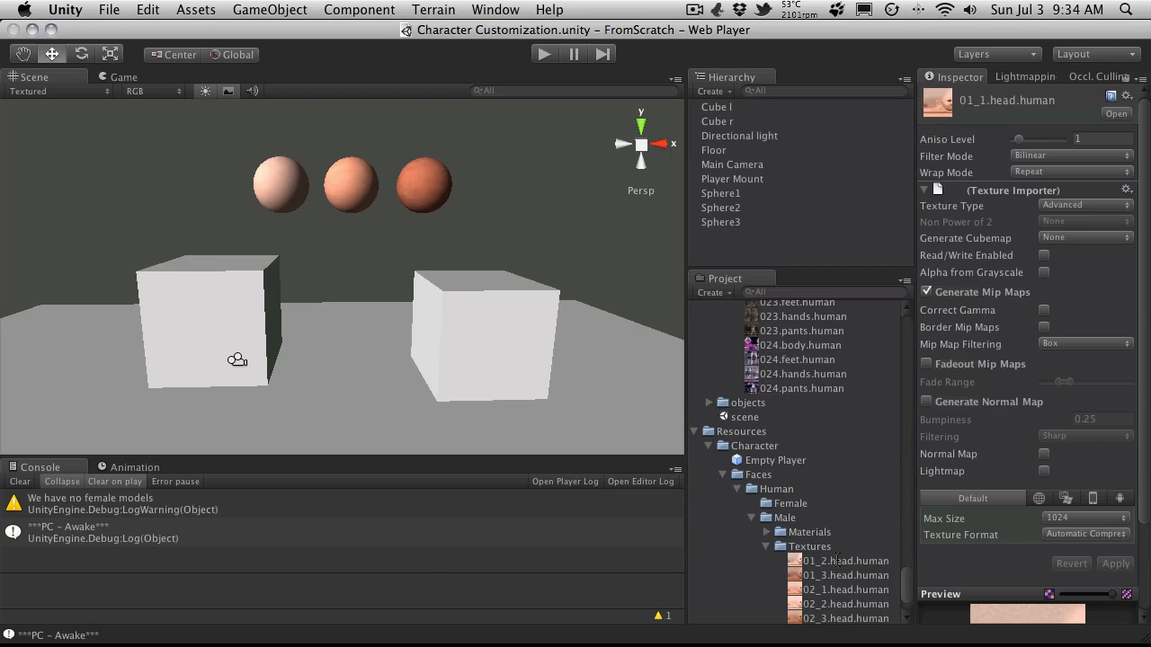
left_click(838, 561)
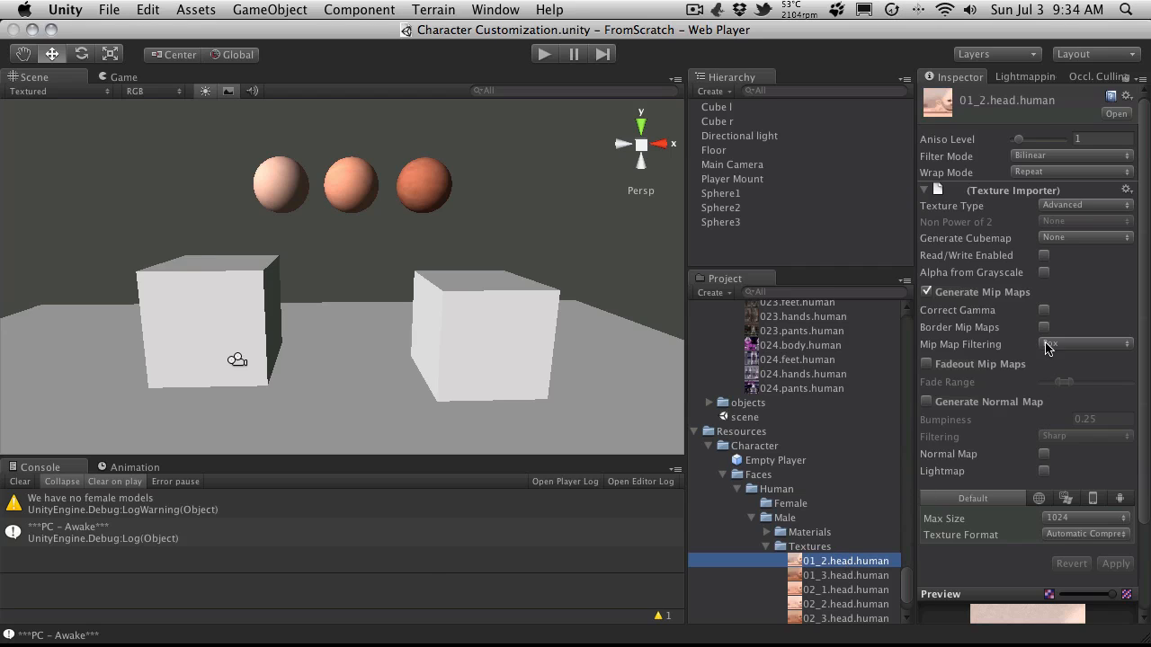
left_click(1082, 344)
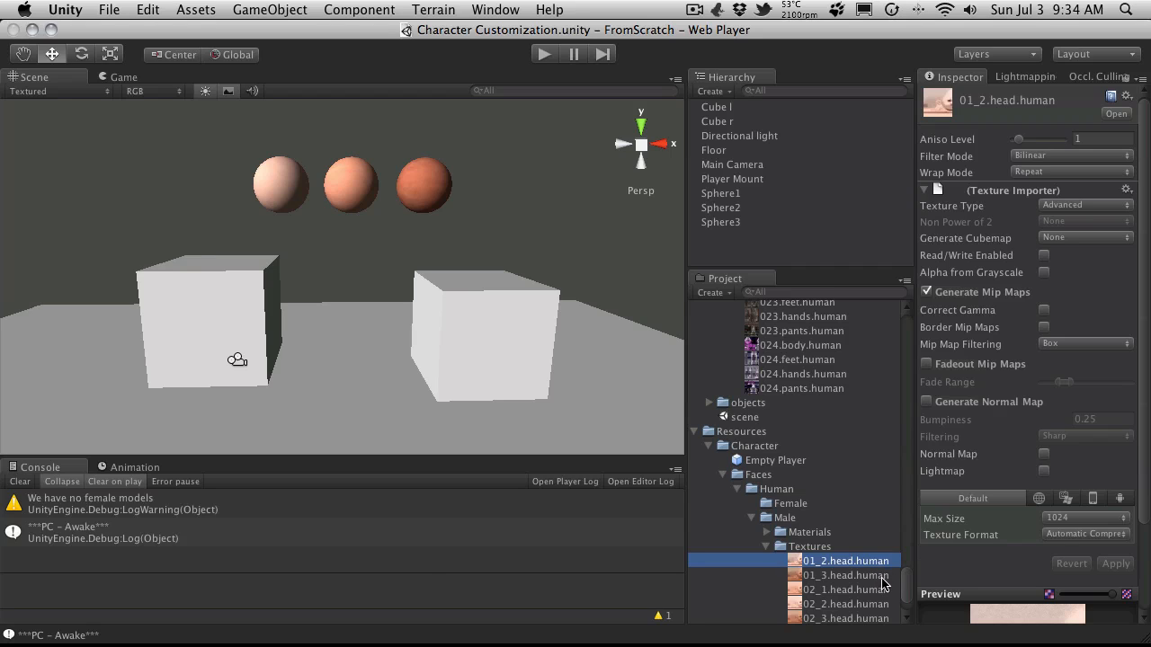
mouse_move(856, 576)
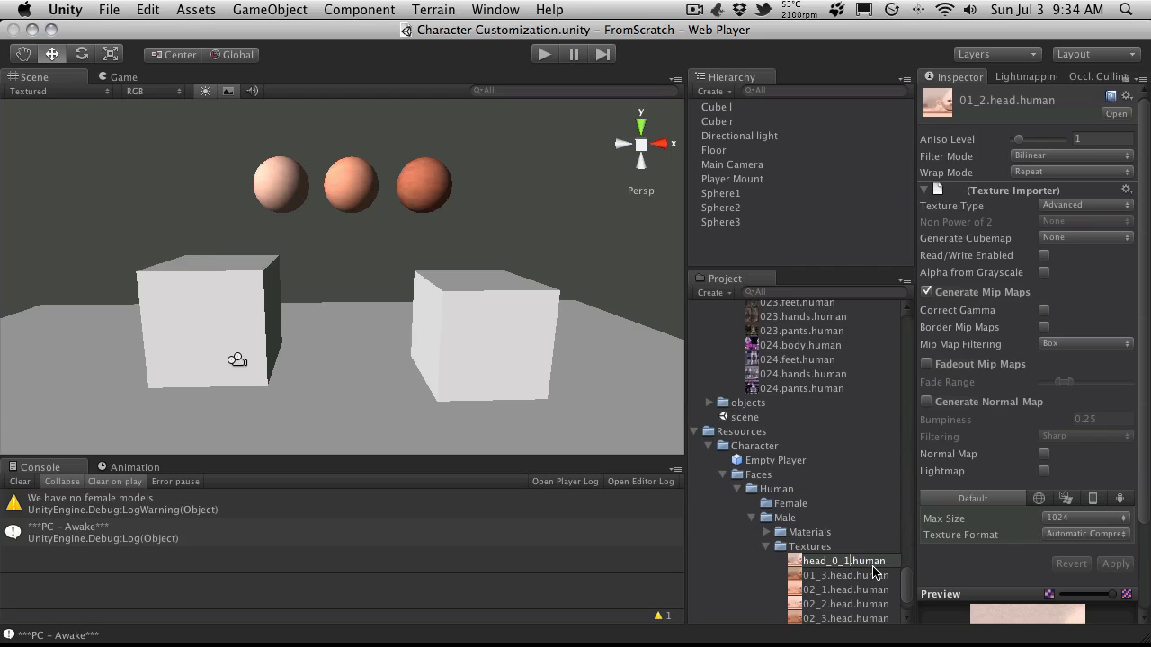
left_click(828, 561)
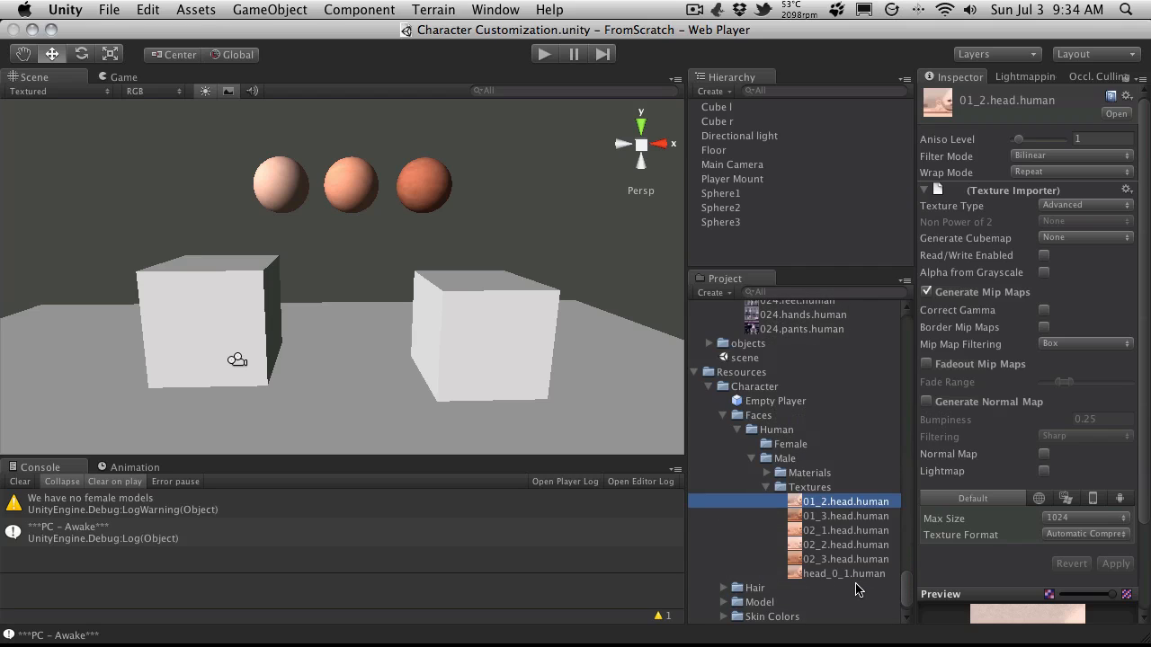
Step: Preview the renamed head_0_1 texture in the folder listing
left_click(752, 586)
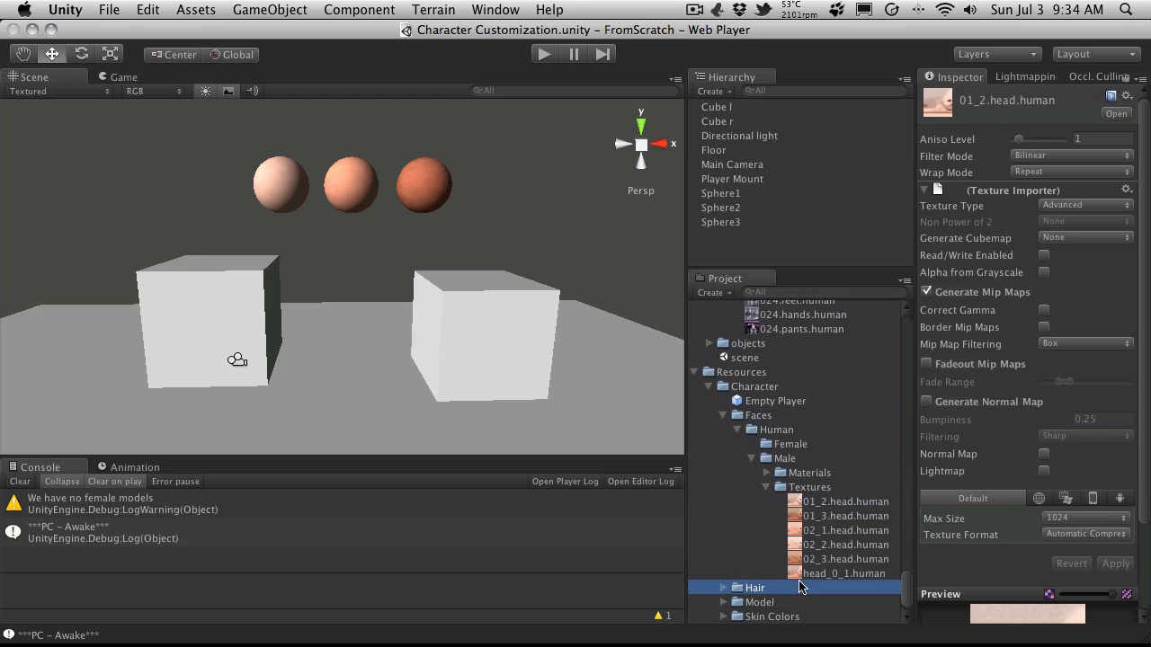
left_click(845, 573)
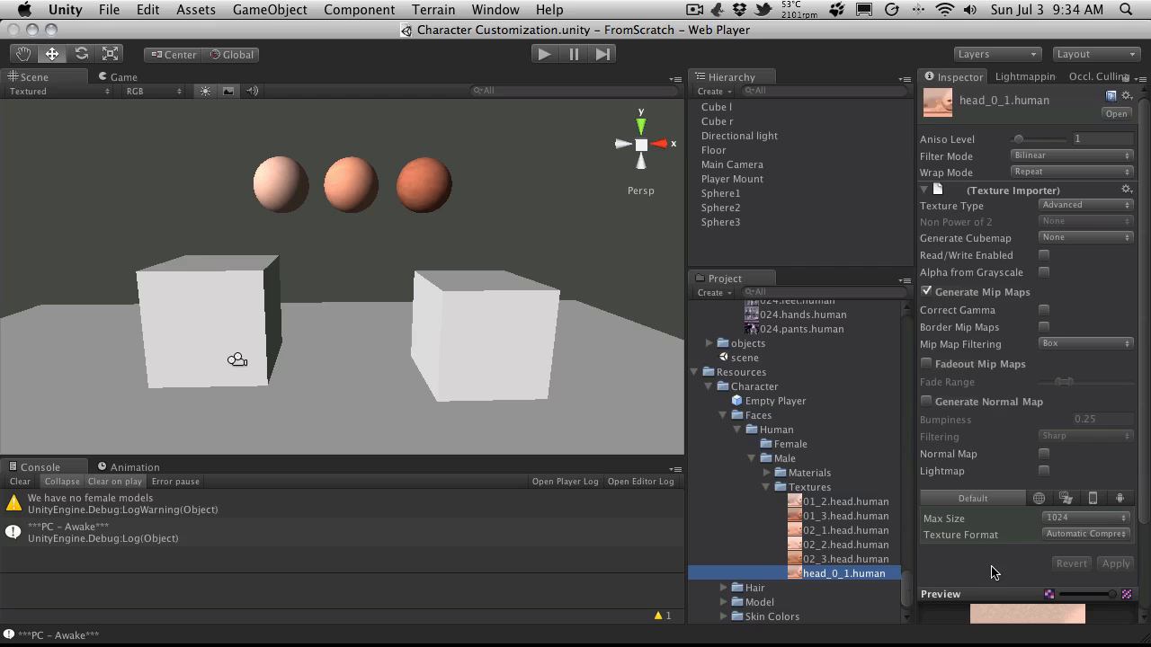
scroll("down", 3)
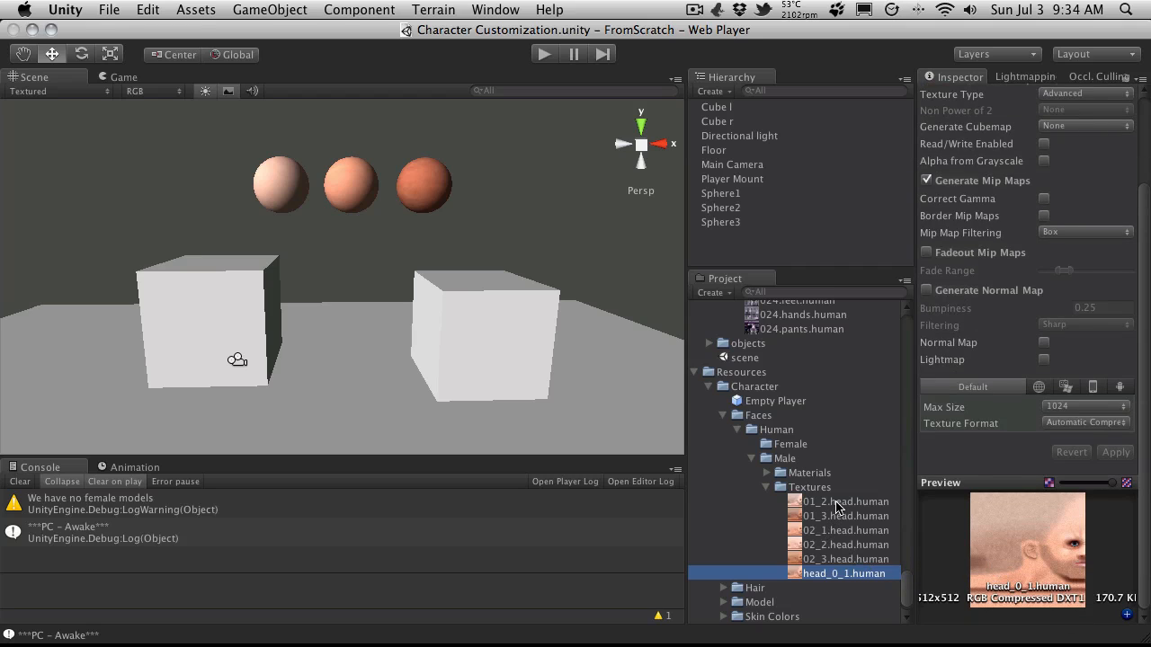
Step: Rename 01_2, 01_3 and 02_1 head textures to head_0_2, head_0_3 and head_1_1
left_click(841, 500)
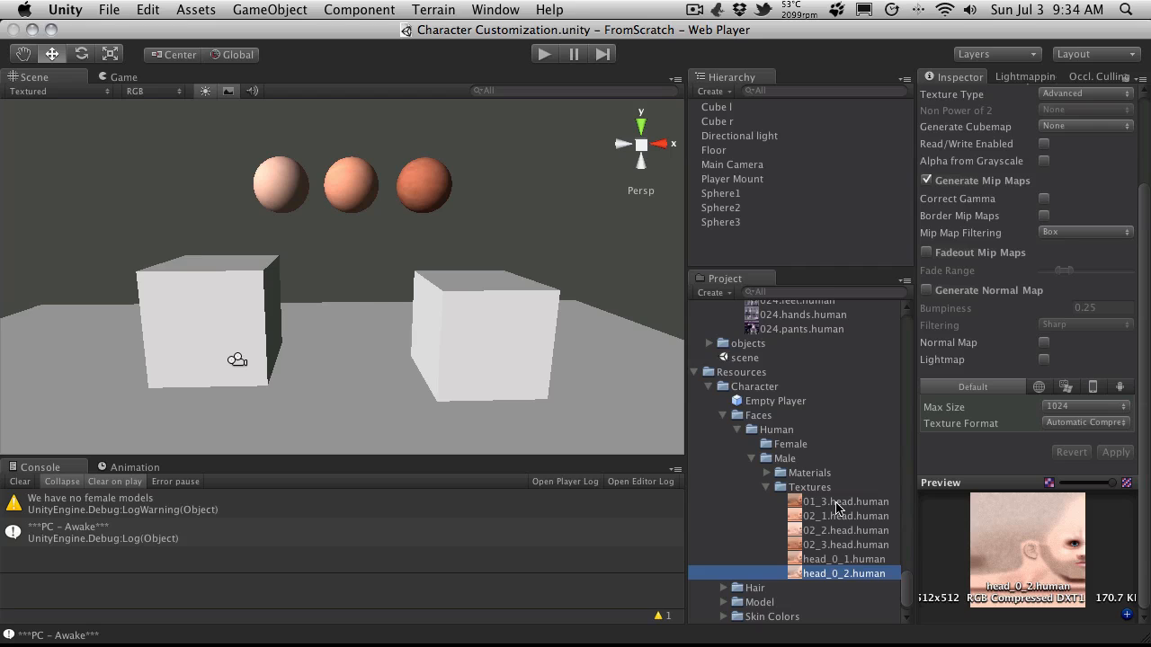
left_click(841, 500)
type("_0_3")
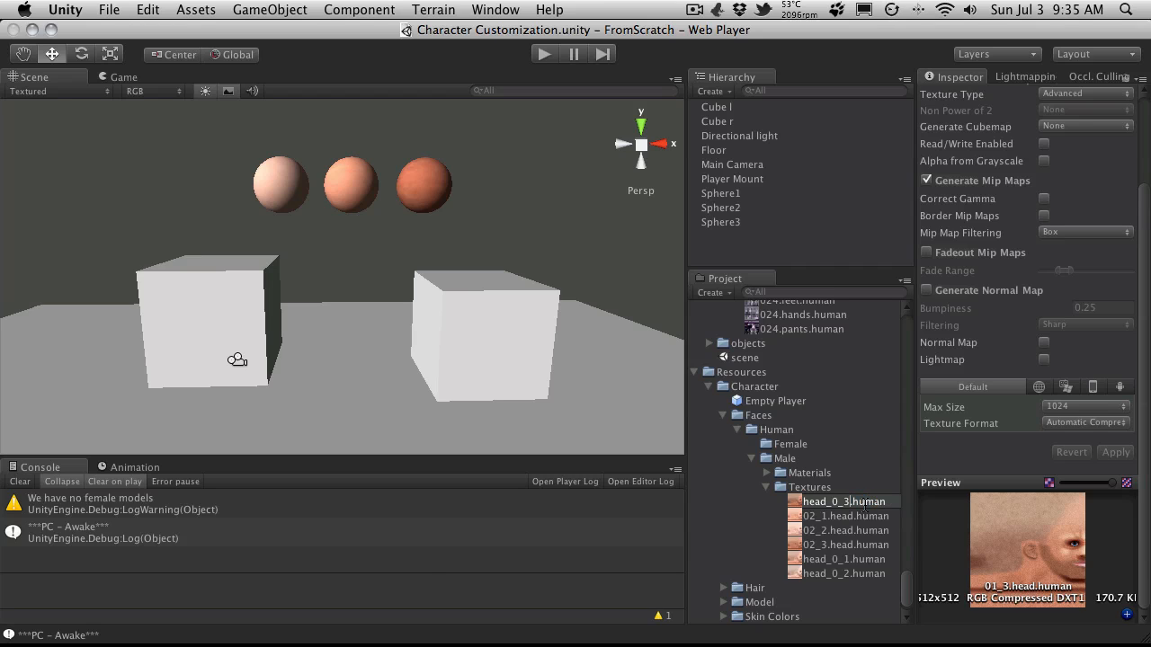
left_click(842, 500)
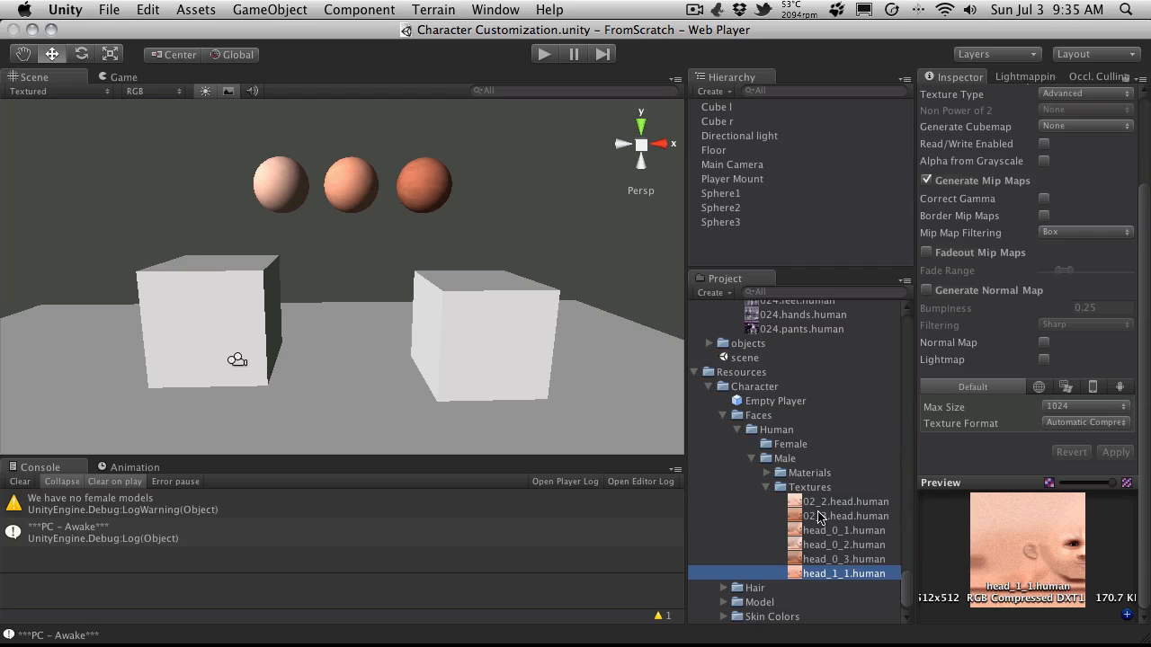
mouse_move(817, 509)
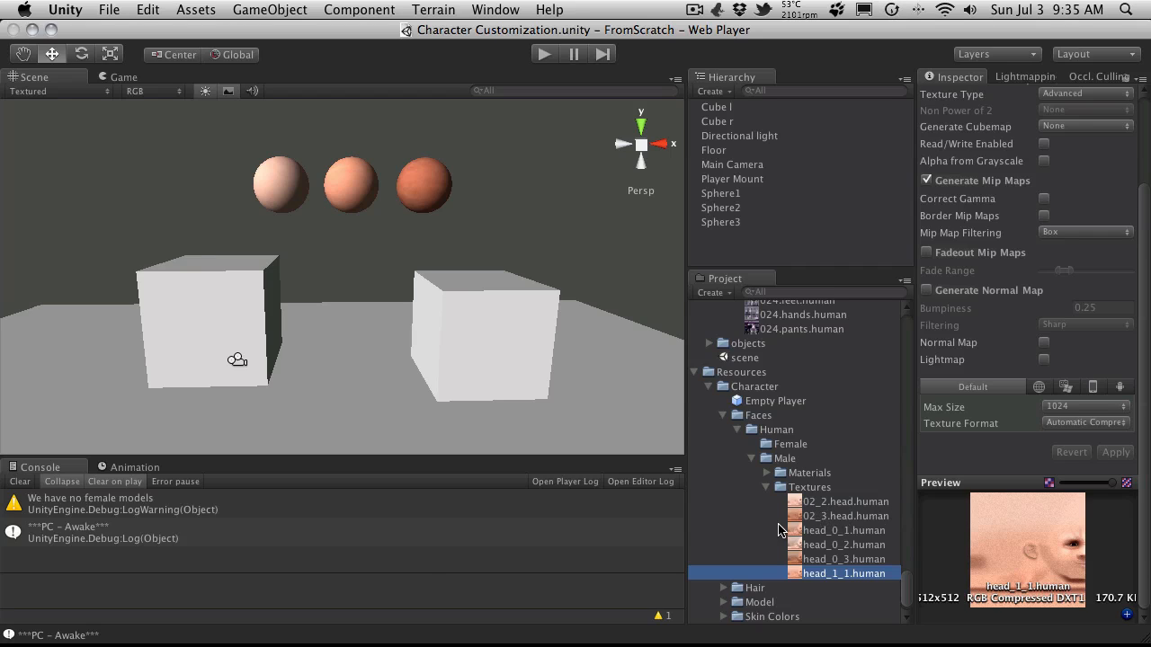
mouse_move(829, 525)
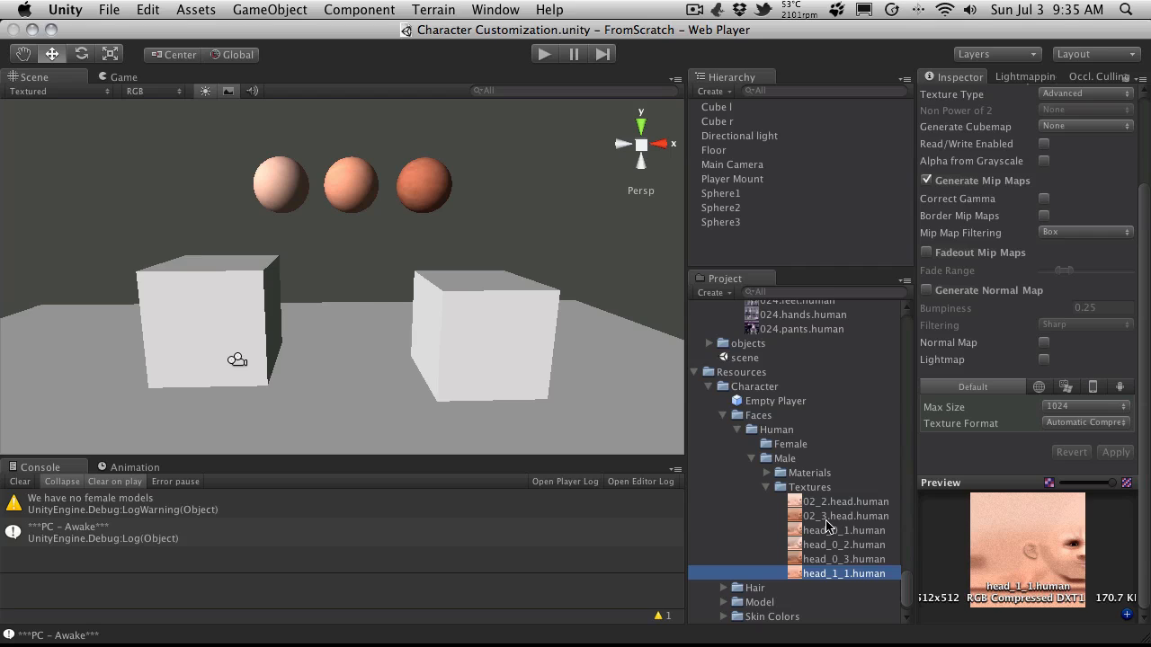
mouse_move(879, 529)
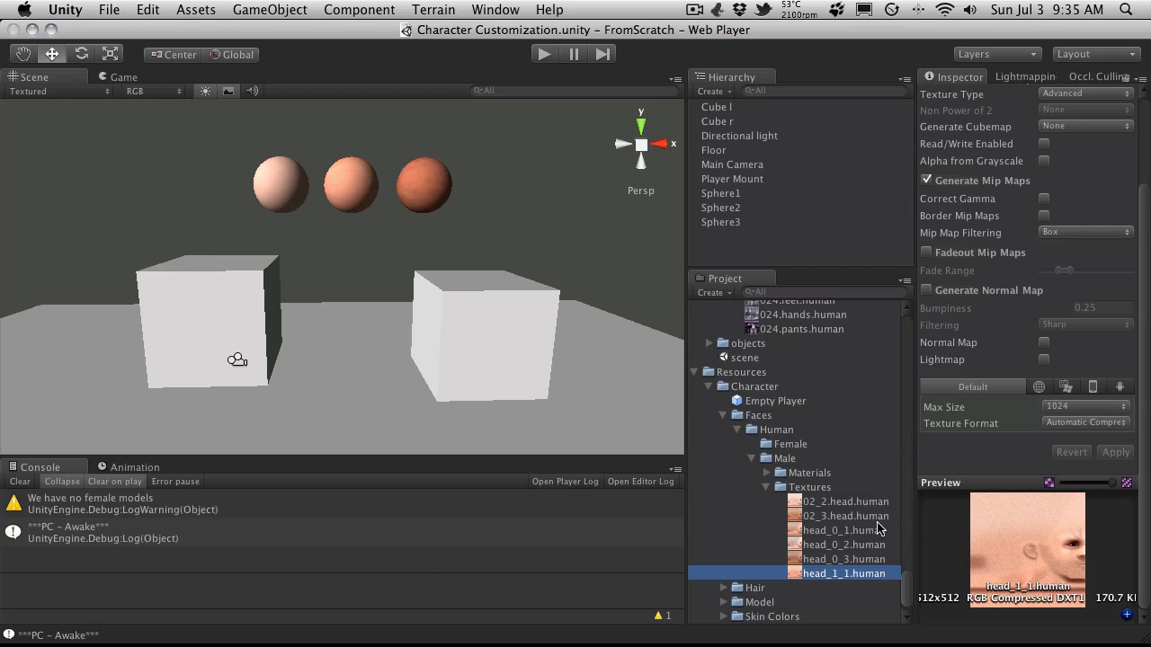
mouse_move(841, 543)
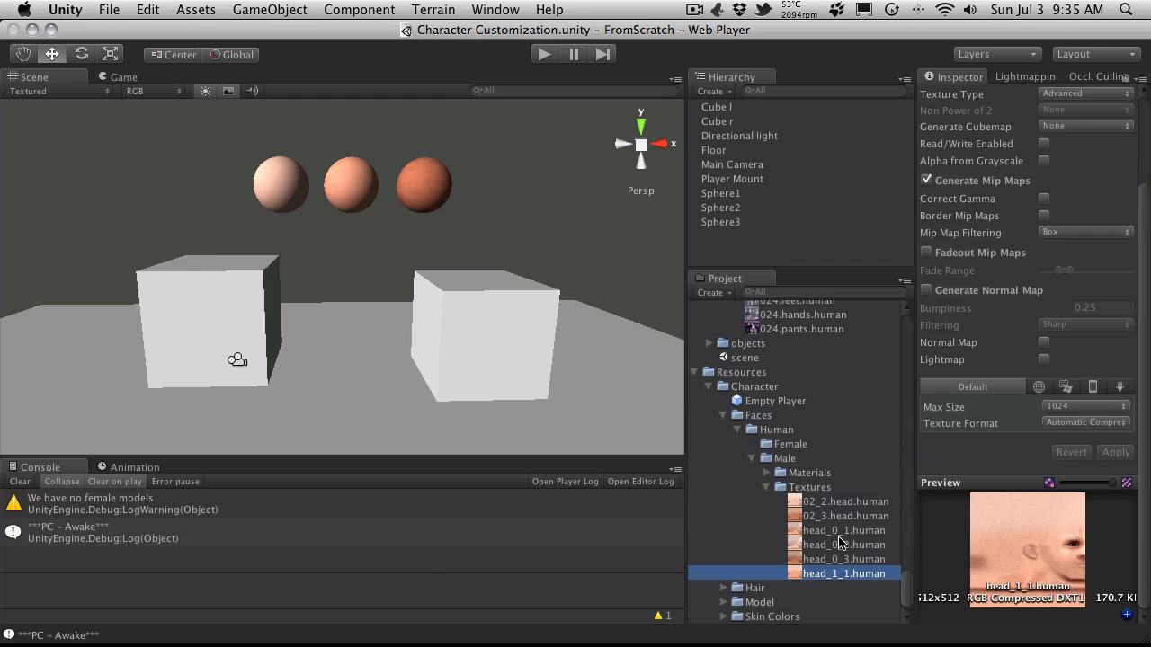
Step: Rename 02_2 and 02_3 head textures to head_1_2 and head_1_3
left_click(840, 500)
type("head_1")
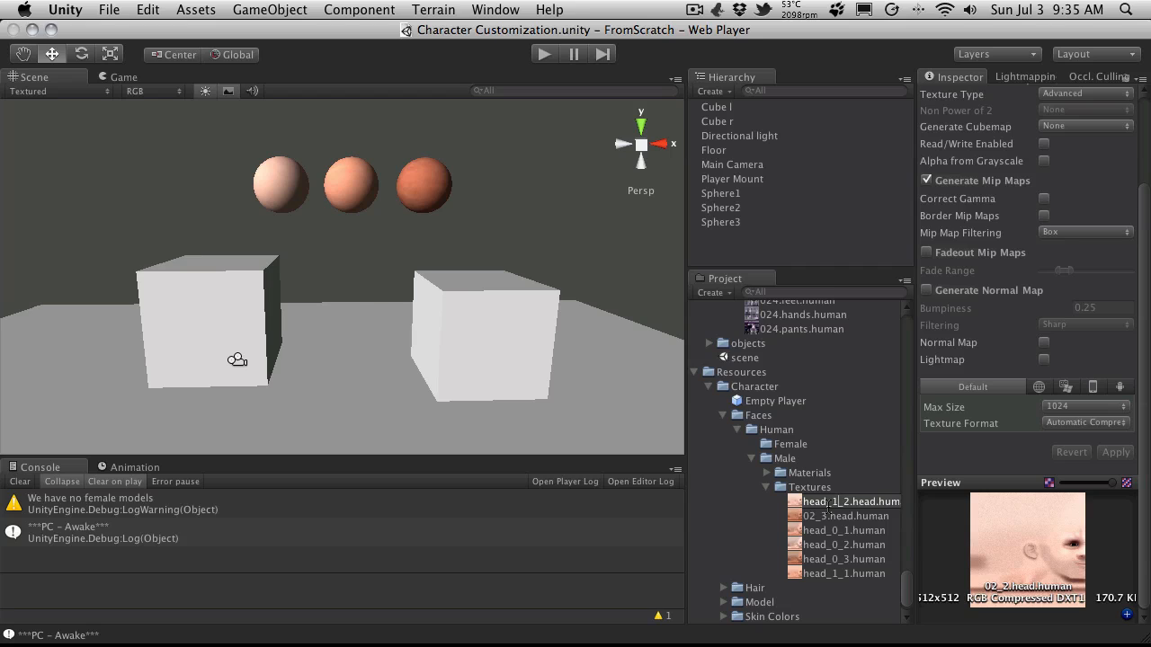
double_click(842, 501)
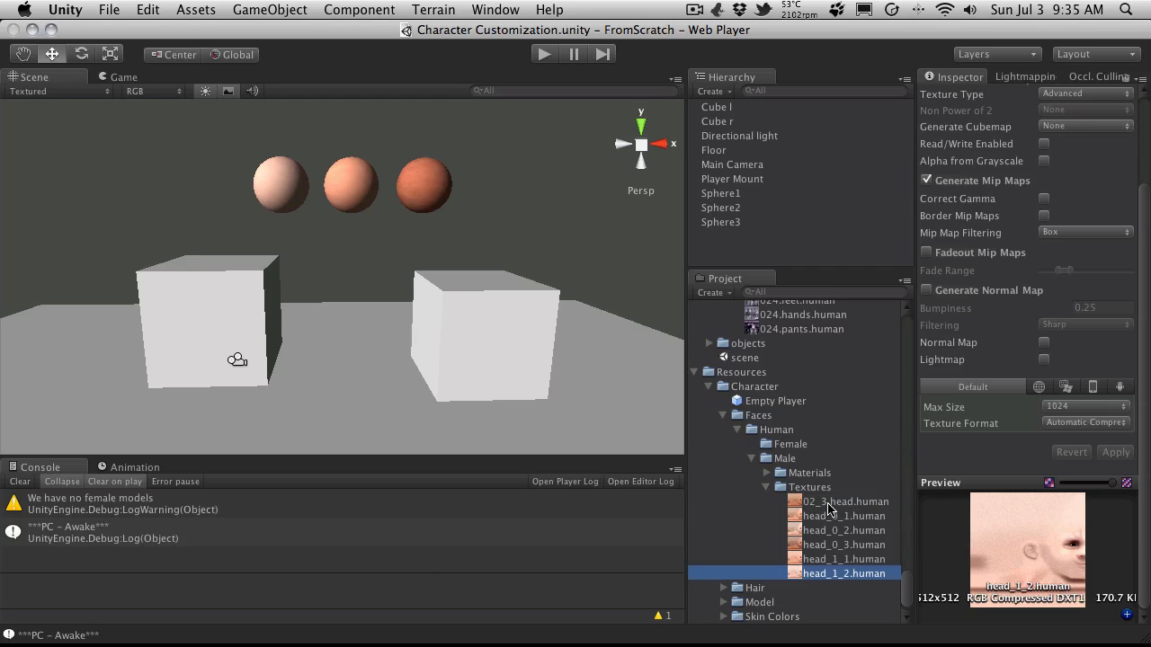
left_click(846, 500)
type("head_1")
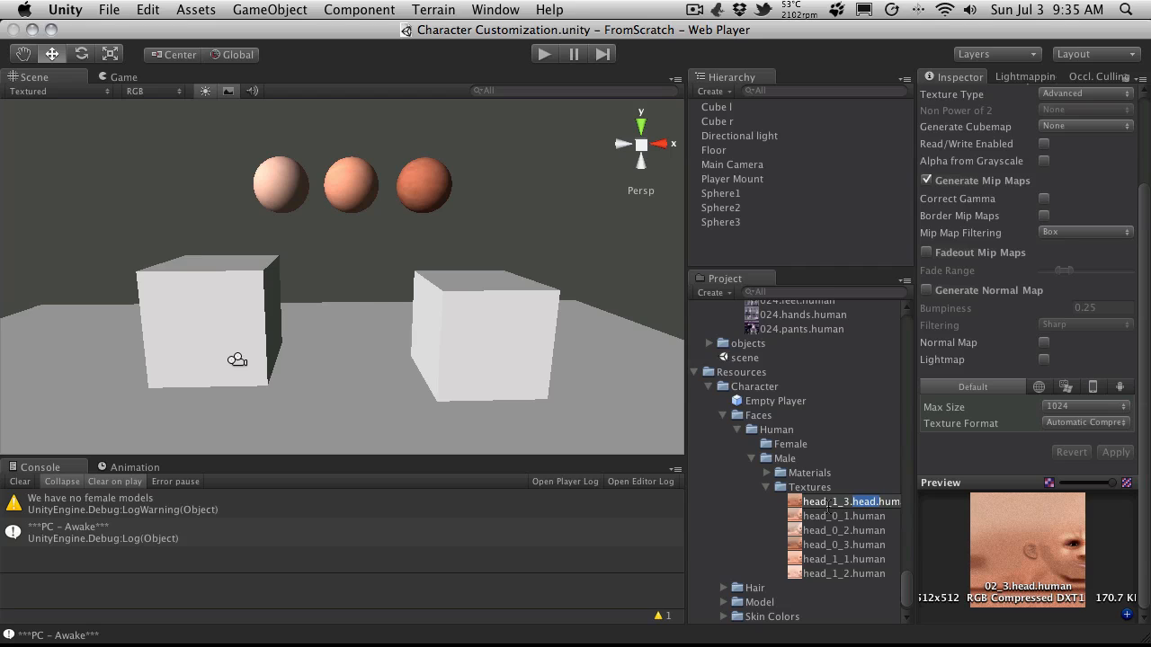
left_click(843, 572)
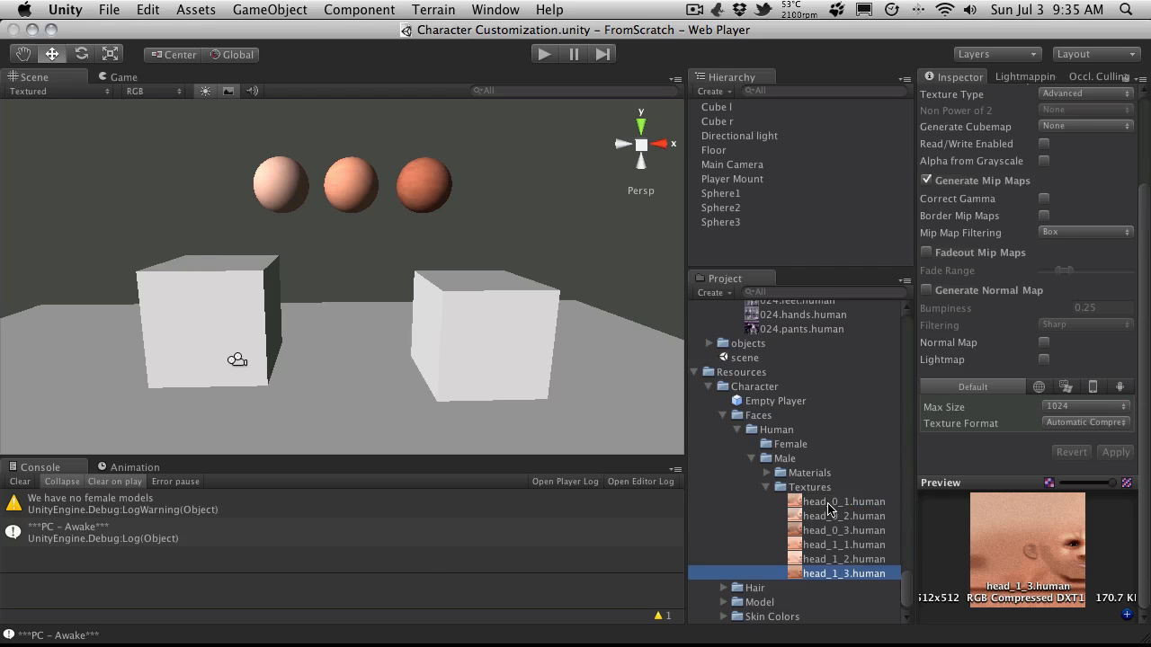
mouse_move(853, 594)
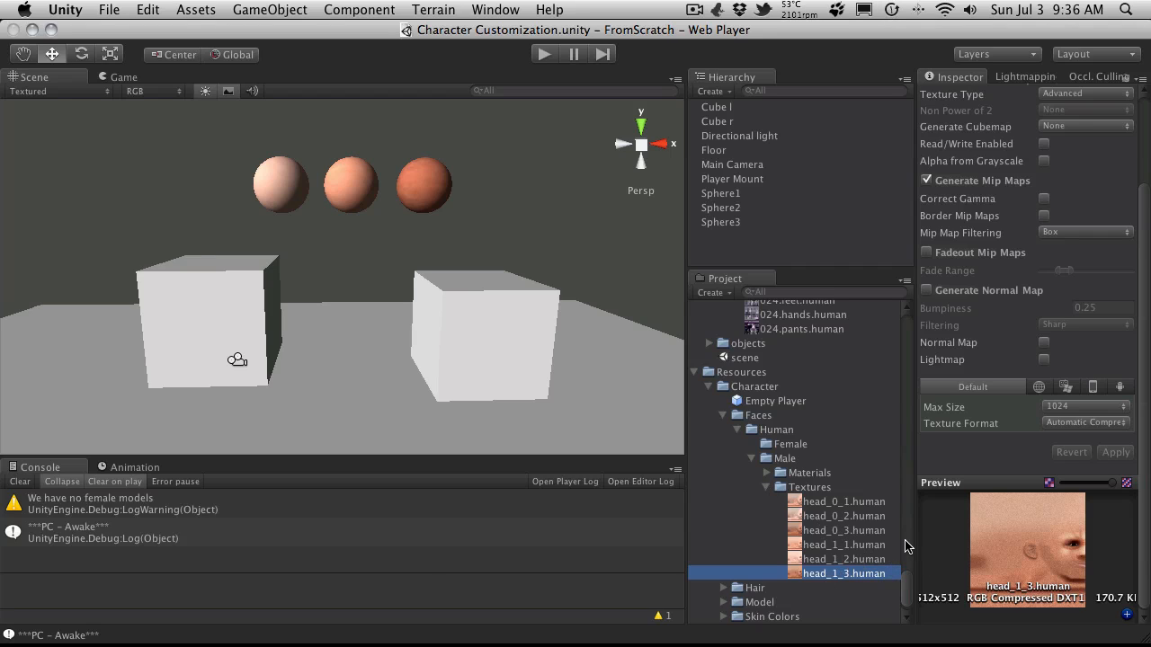
mouse_move(885, 551)
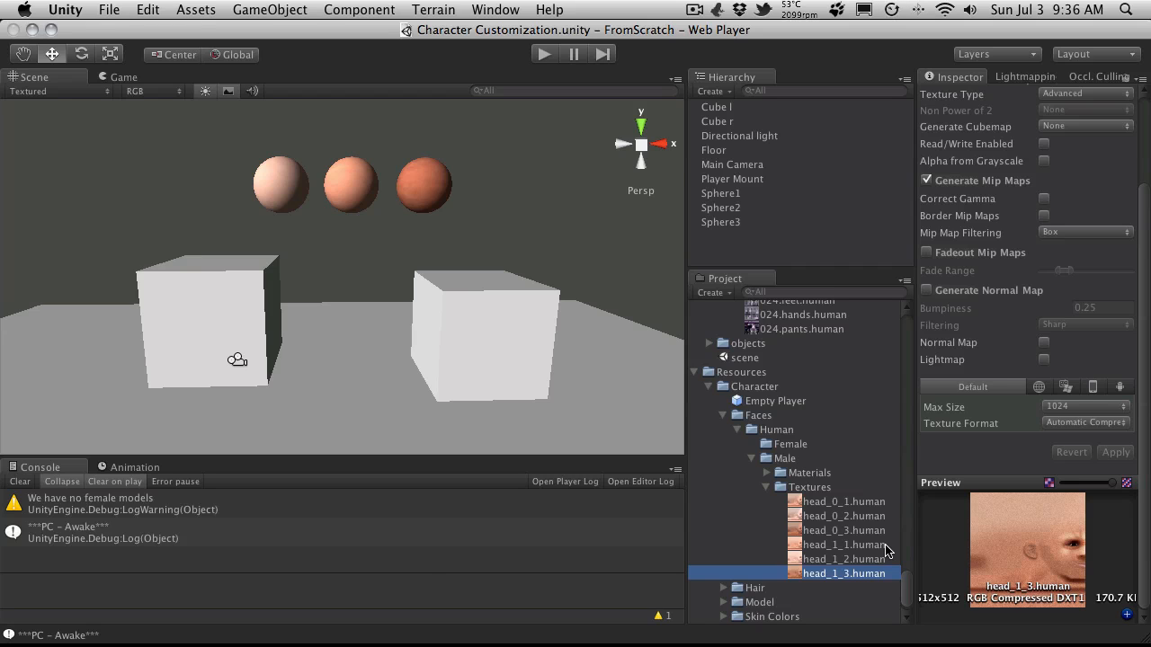
mouse_move(672, 56)
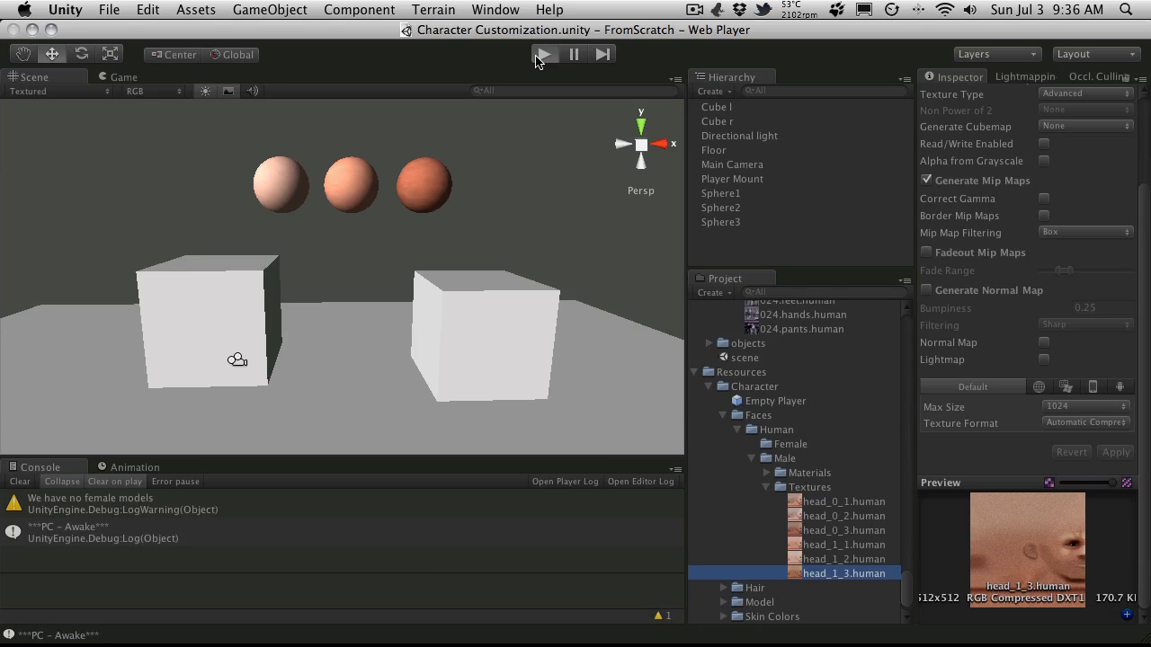
Step: Enter play mode to show the character beneath the three skin-colour spheres
left_click(543, 54)
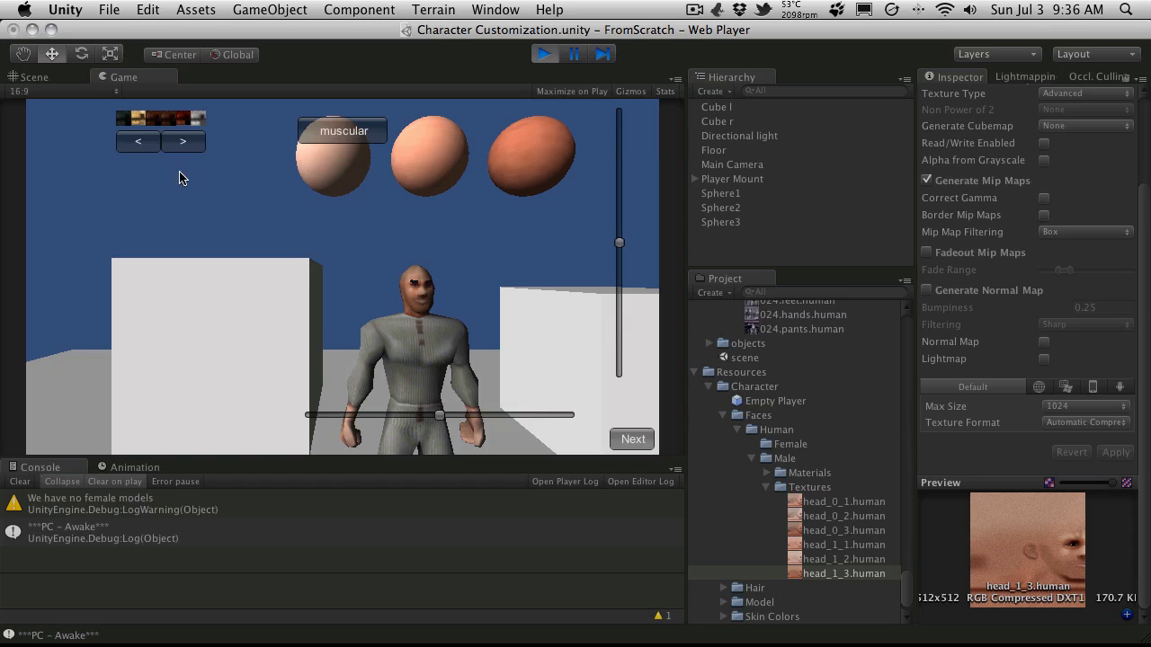
mouse_move(401, 216)
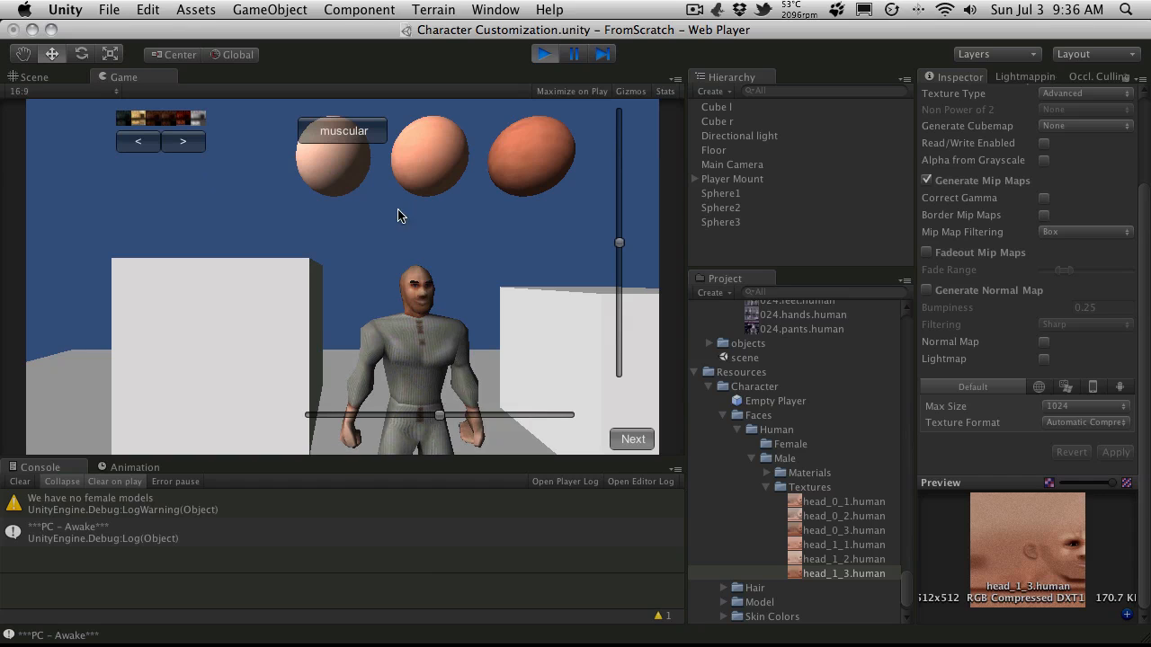